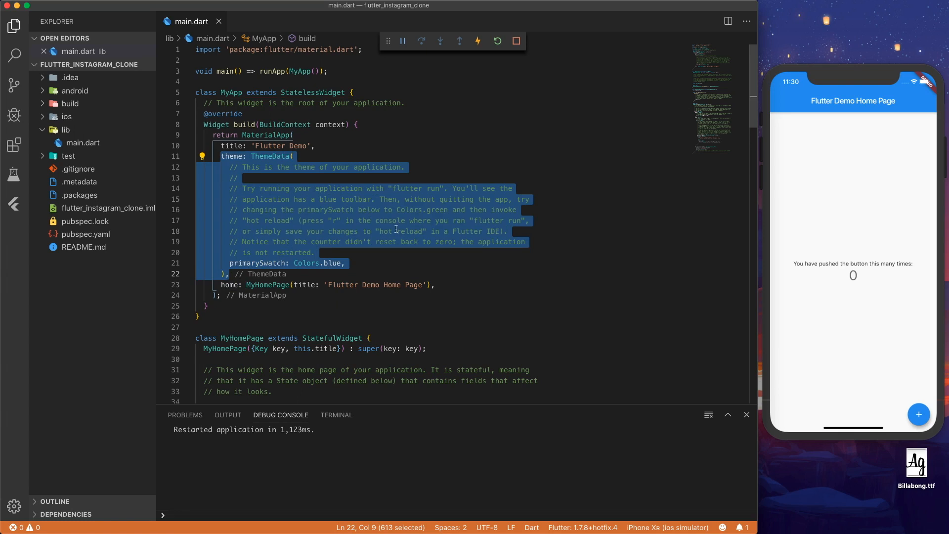
# Step: Remove the theme and MyHomePage demo code and rename the app title to 'Instagram Clone'
pyautogui.press('Delete')
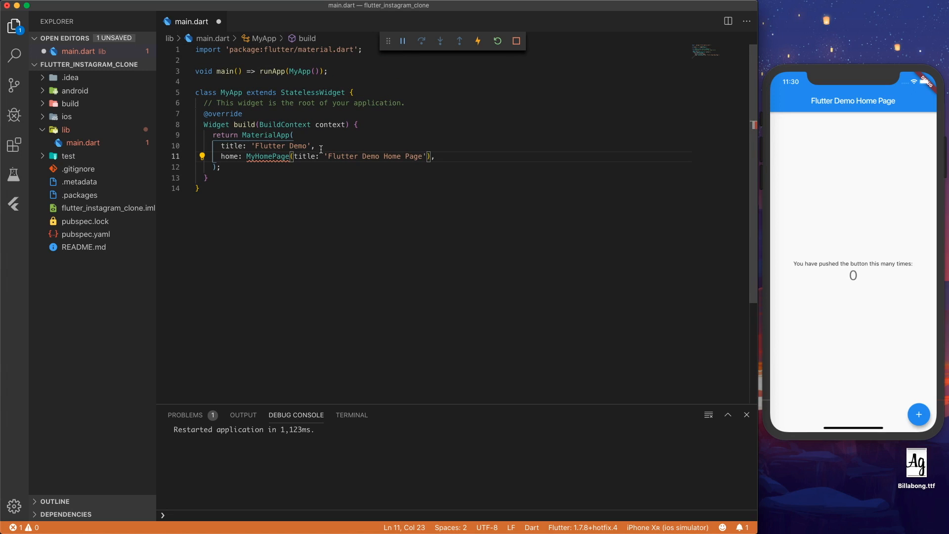
pyautogui.moveTo(254, 146); pyautogui.dragTo(308, 146)
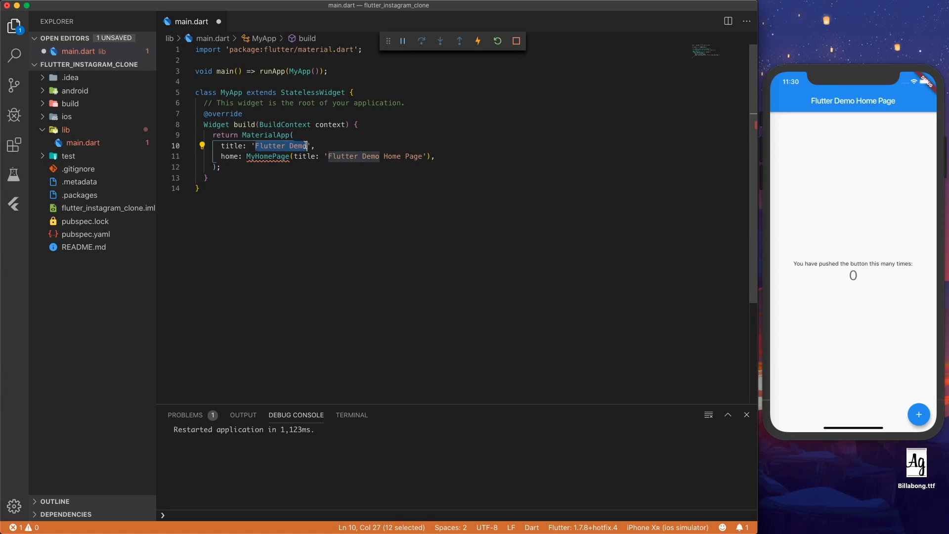
pyautogui.write('Instagram C')
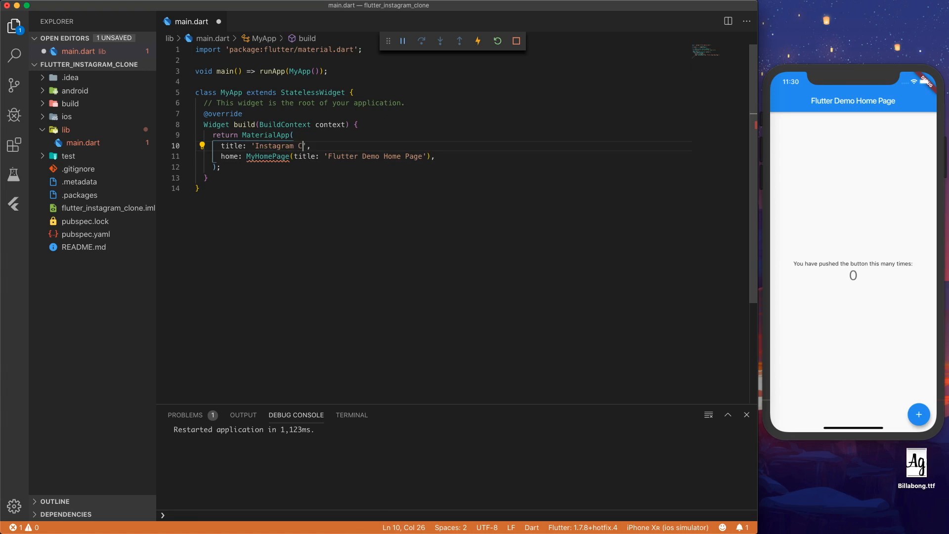
pyautogui.write('lone')
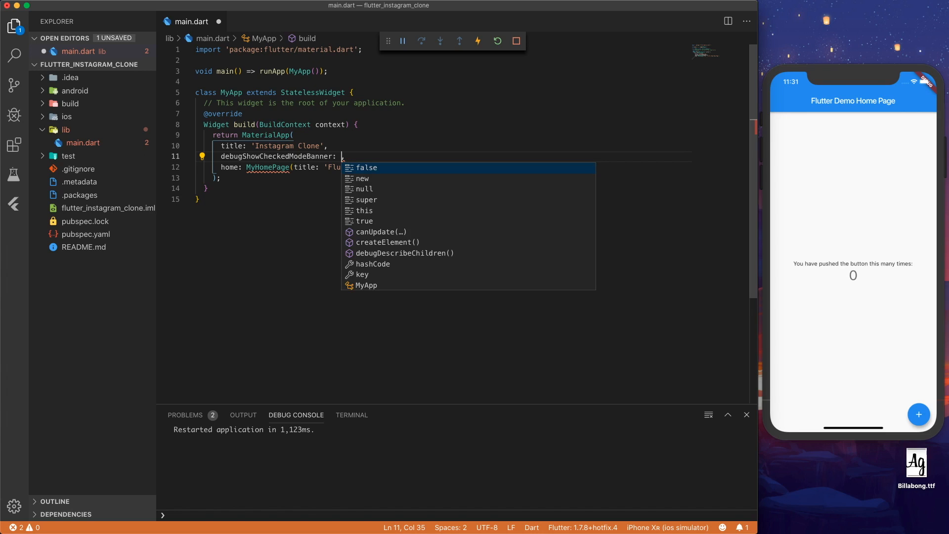
# Step: Set debugShowCheckedModeBanner: false and make LoginScreen() the home widget
pyautogui.click(366, 167)
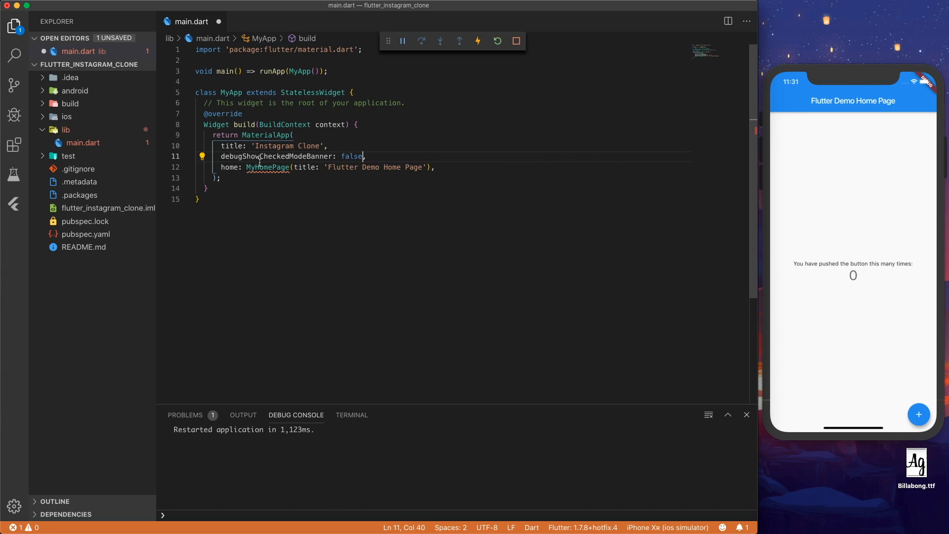
pyautogui.moveTo(247, 167); pyautogui.dragTo(431, 167)
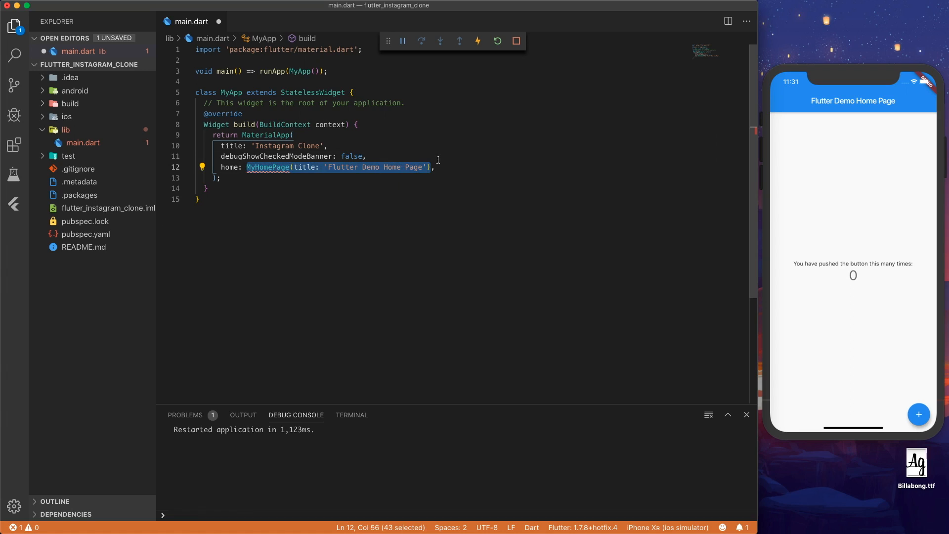
pyautogui.write('LoginScreen(),')
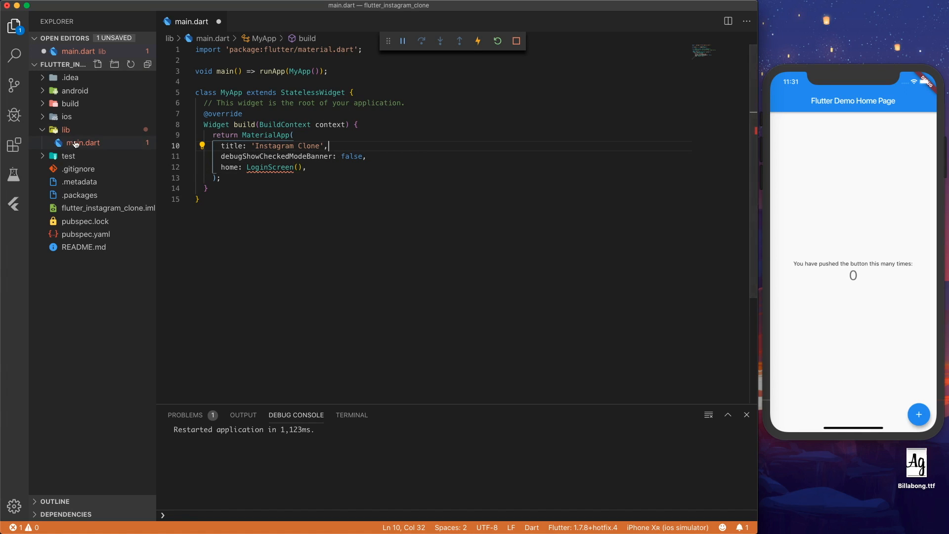
# Step: Create a screens folder under lib holding login_screen.dart and signup_screen.dart
pyautogui.write('s')
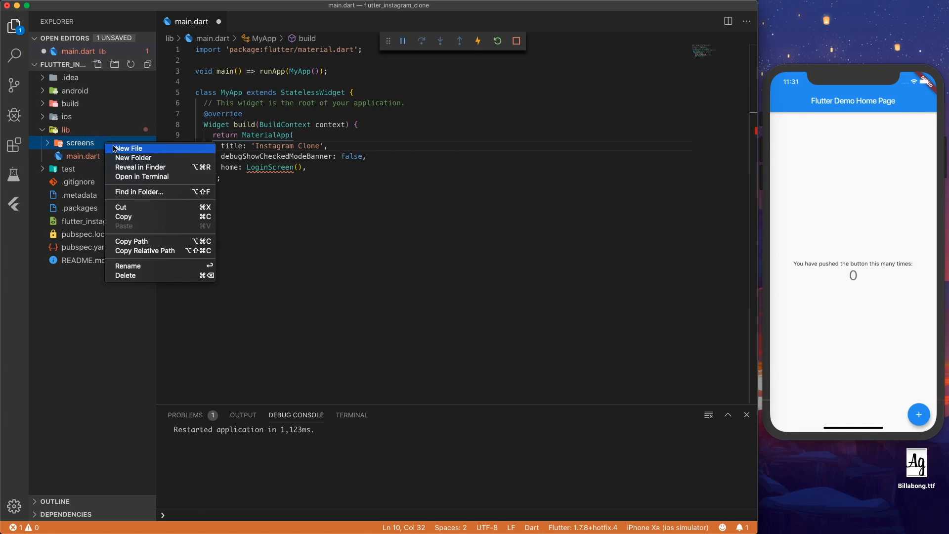
pyautogui.click(128, 149)
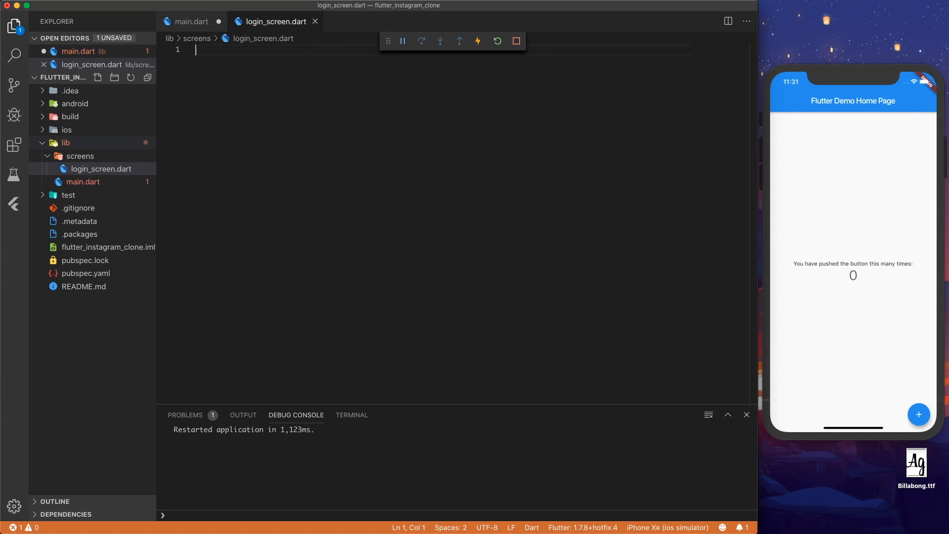
pyautogui.rightClick(81, 156)
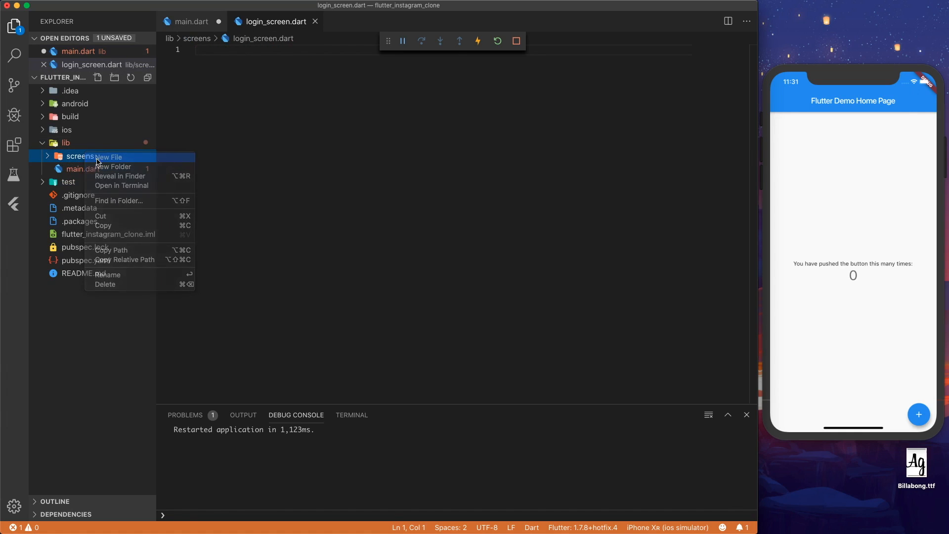
pyautogui.click(111, 158)
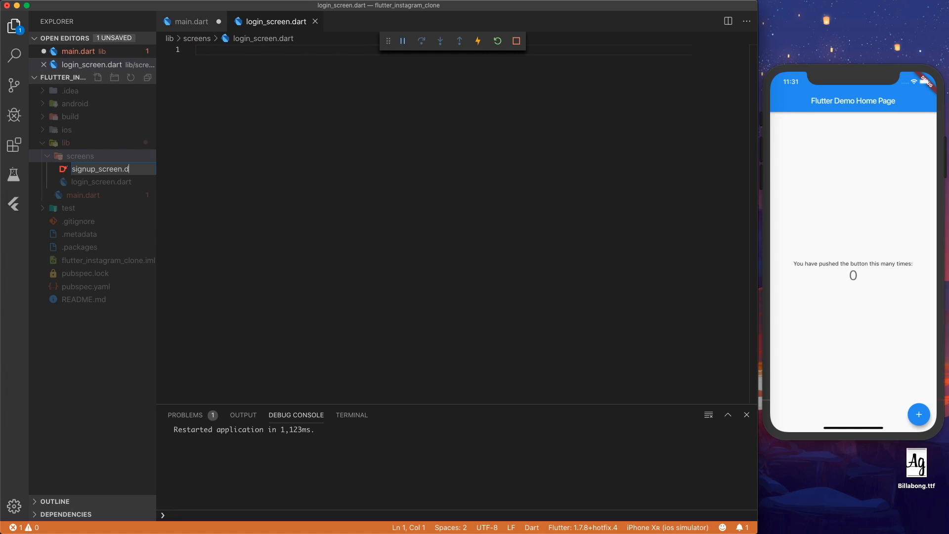
pyautogui.press('Enter')
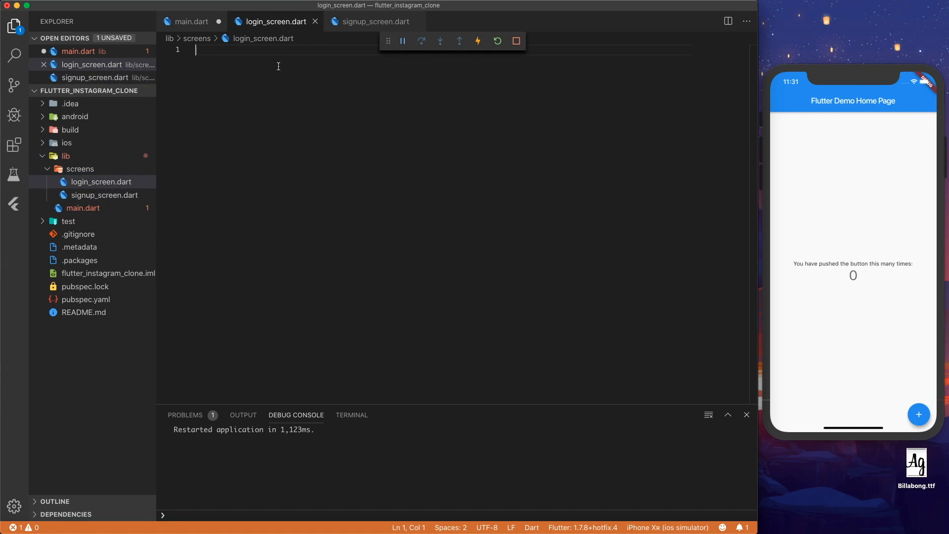
# Step: Generate a LoginScreen StatefulWidget via the stf snippet and import material.dart
pyautogui.write('stf')
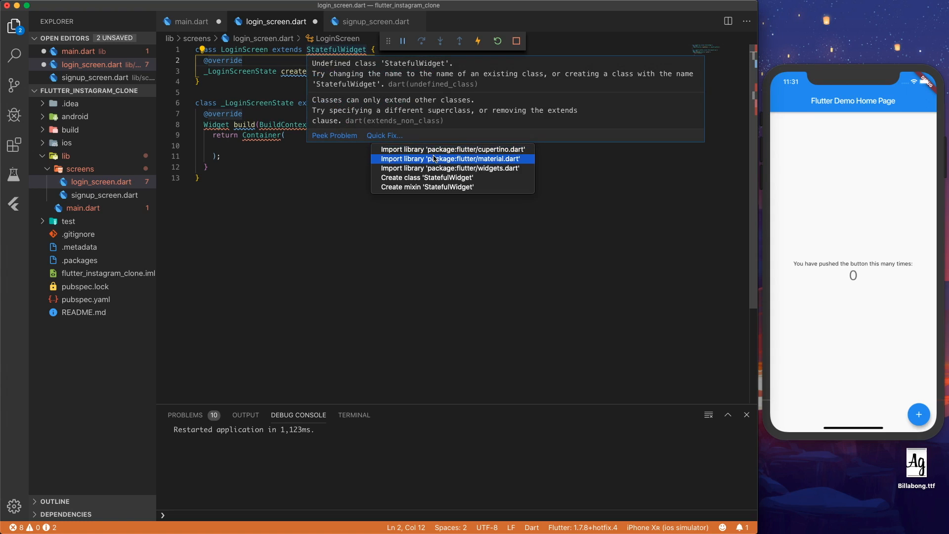
pyautogui.click(451, 158)
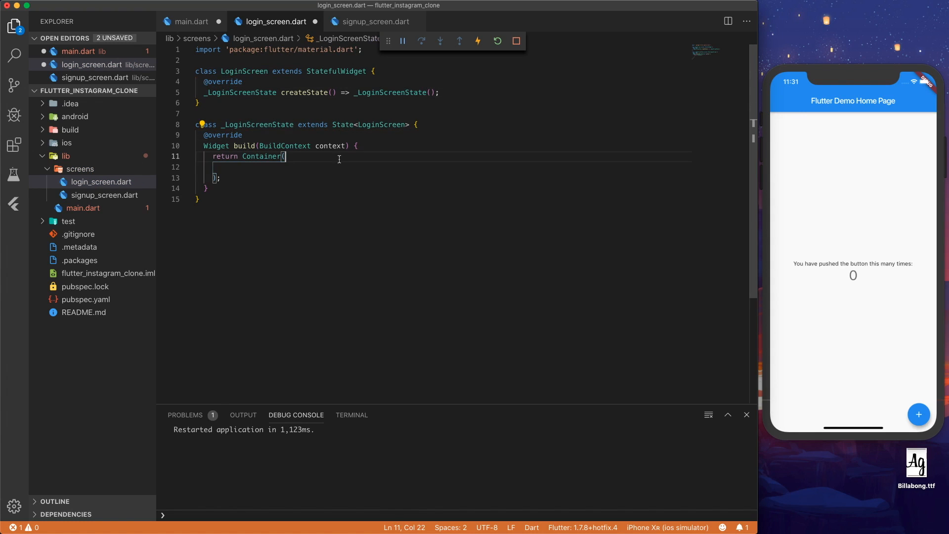
# Step: Import login_screen.dart in main.dart and return Scaffold(body: Text('Instagram')) from LoginScreen
pyautogui.click(191, 21)
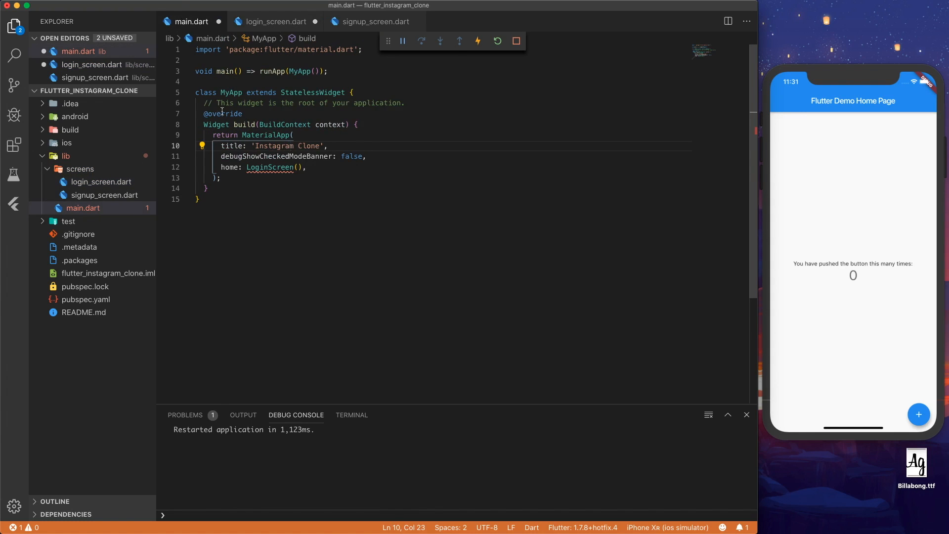
pyautogui.moveTo(270, 167)
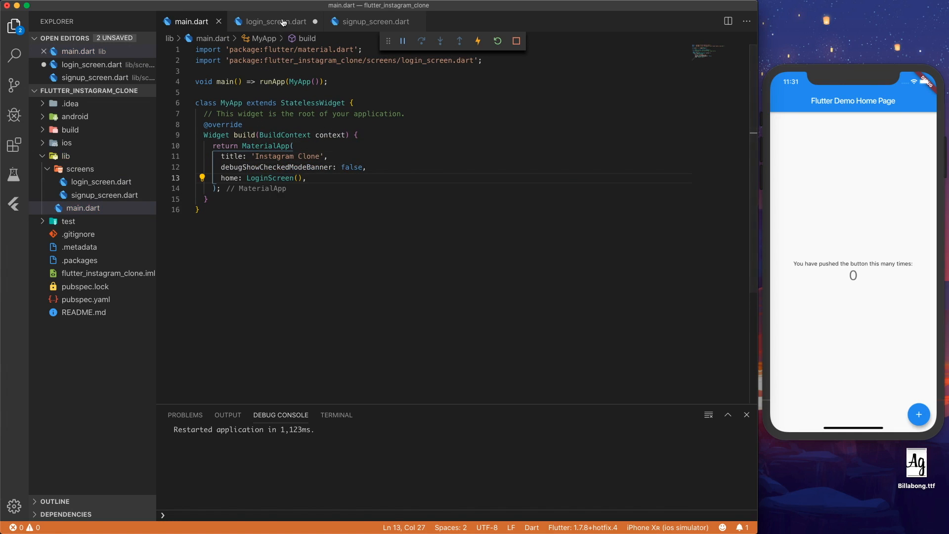
pyautogui.click(273, 21)
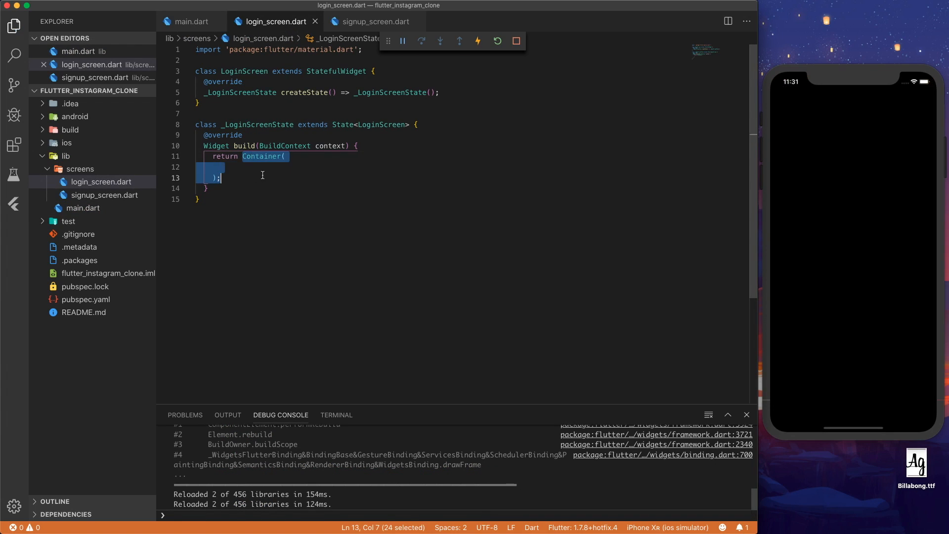
pyautogui.write('Scaffold')
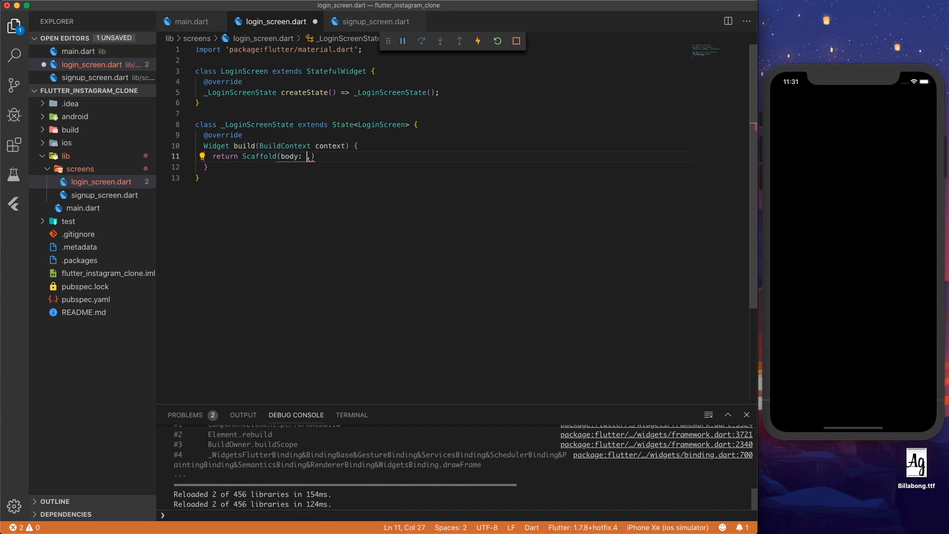
pyautogui.write("Text('Instag')")
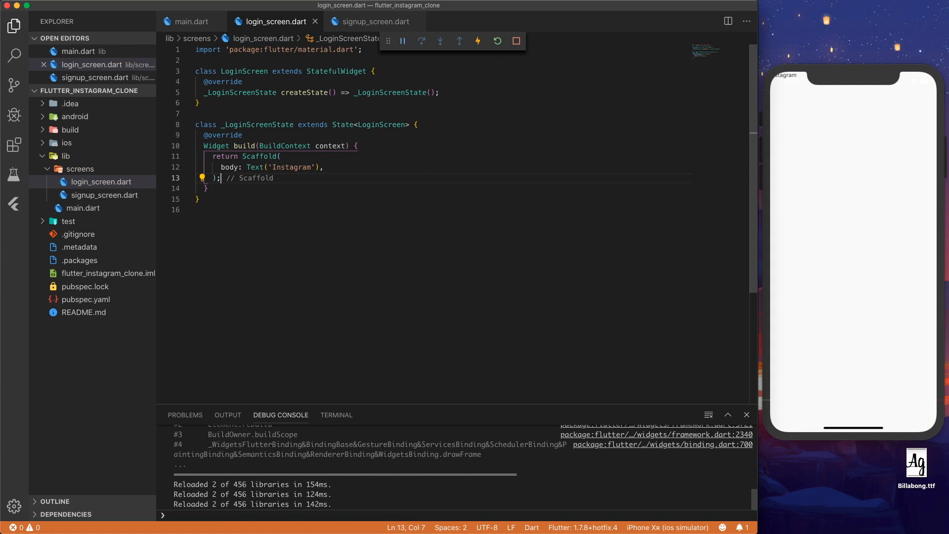
pyautogui.click(276, 167)
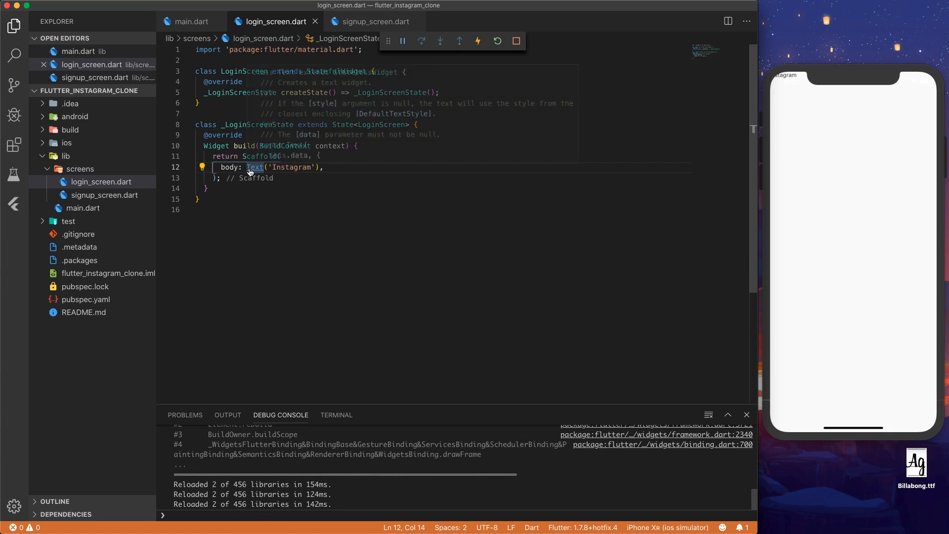
# Step: Wrap the Instagram text in a centered Column inside a Center with main and cross axis alignment center
pyautogui.click(202, 167)
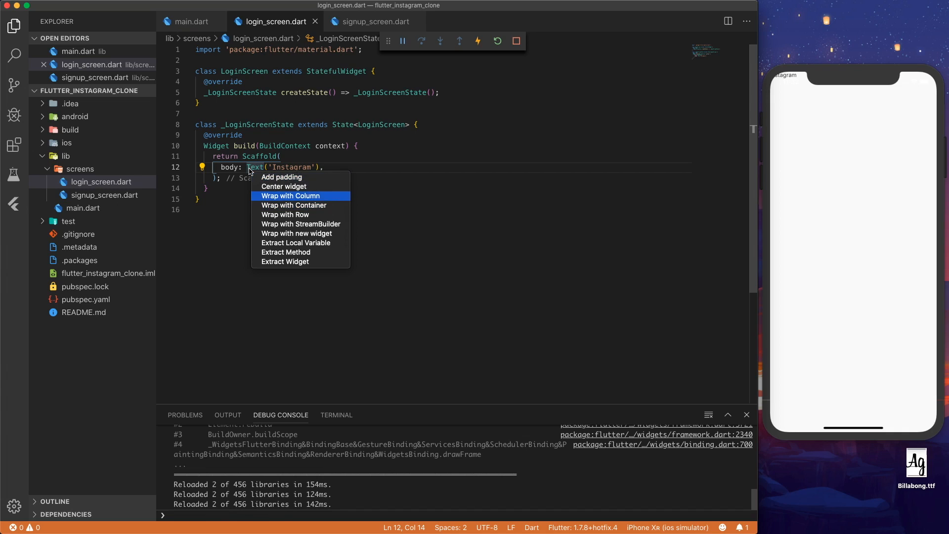
pyautogui.click(289, 196)
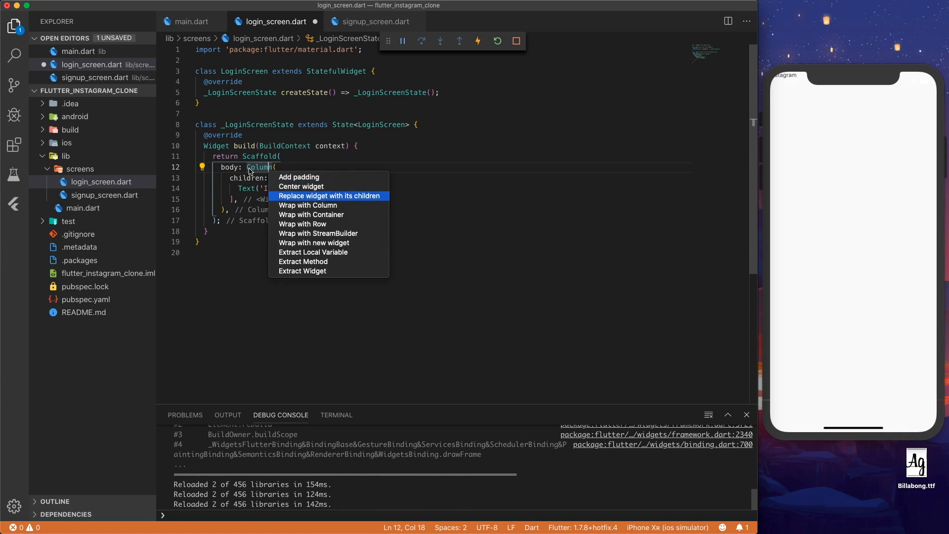
pyautogui.click(302, 186)
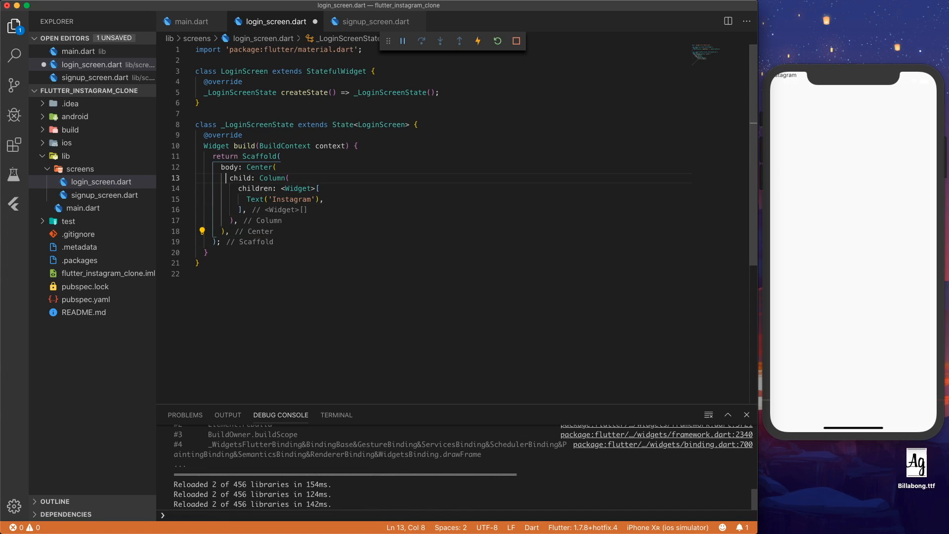
pyautogui.write('m')
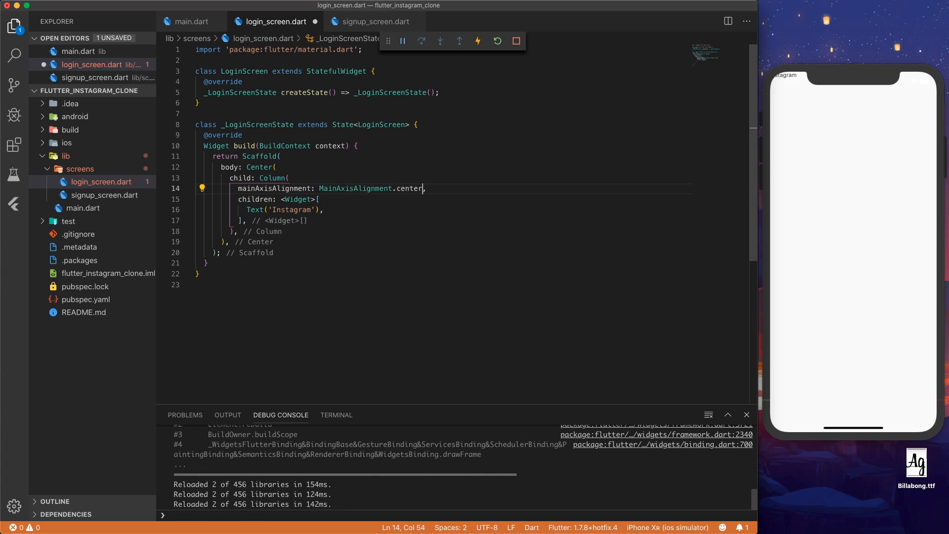
pyautogui.write('crossAxisAlignment:')
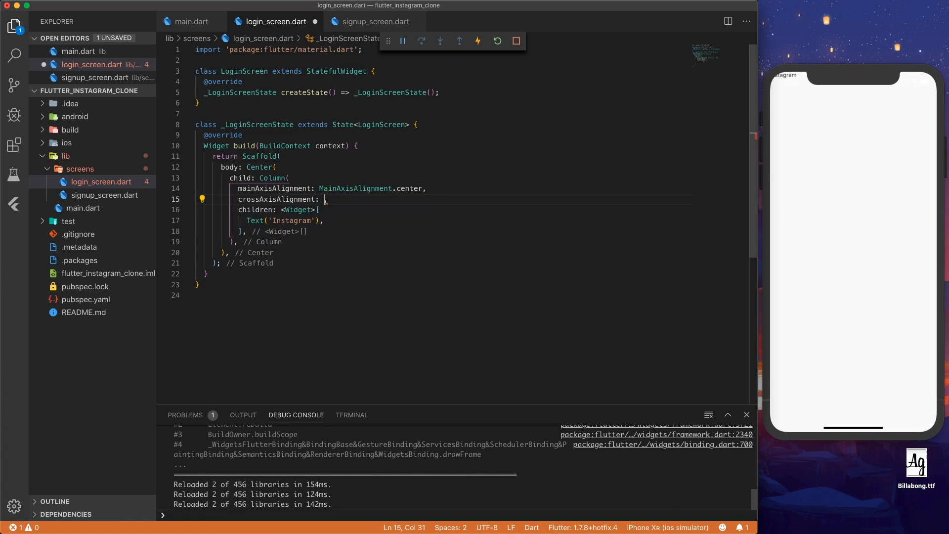
pyautogui.write('CrossAxisAlignment.center')
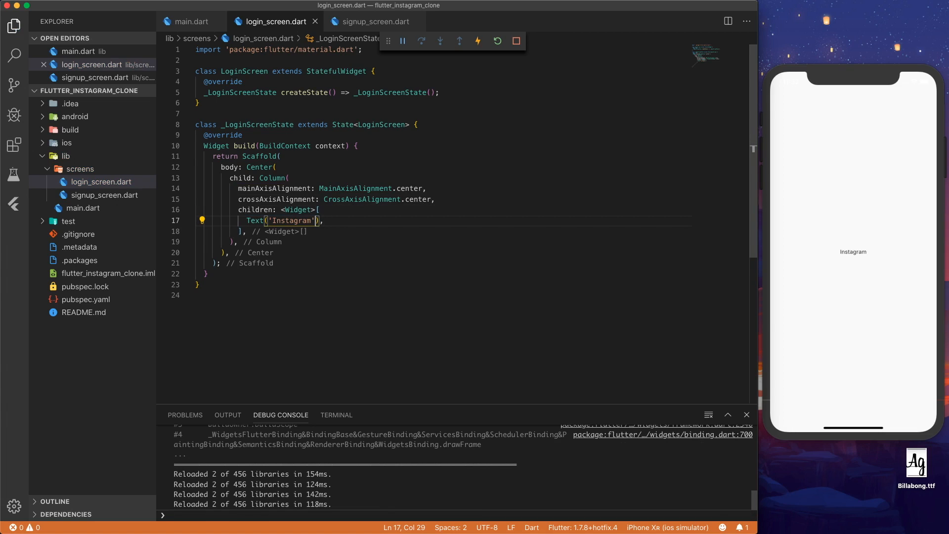
# Step: Give the Instagram text a TextStyle with fontSize 50.0
pyautogui.write(', style:')
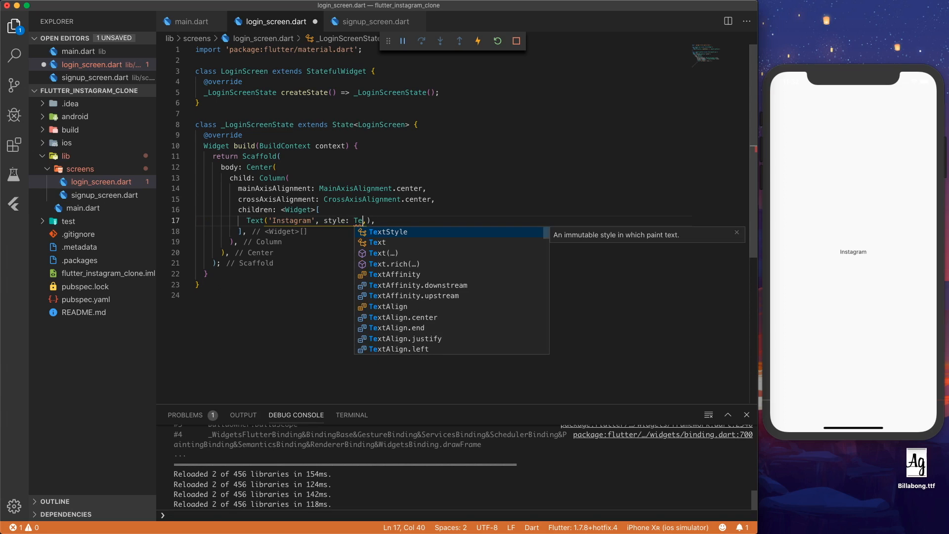
pyautogui.write('TextStyle(fontSize: 50.0),')
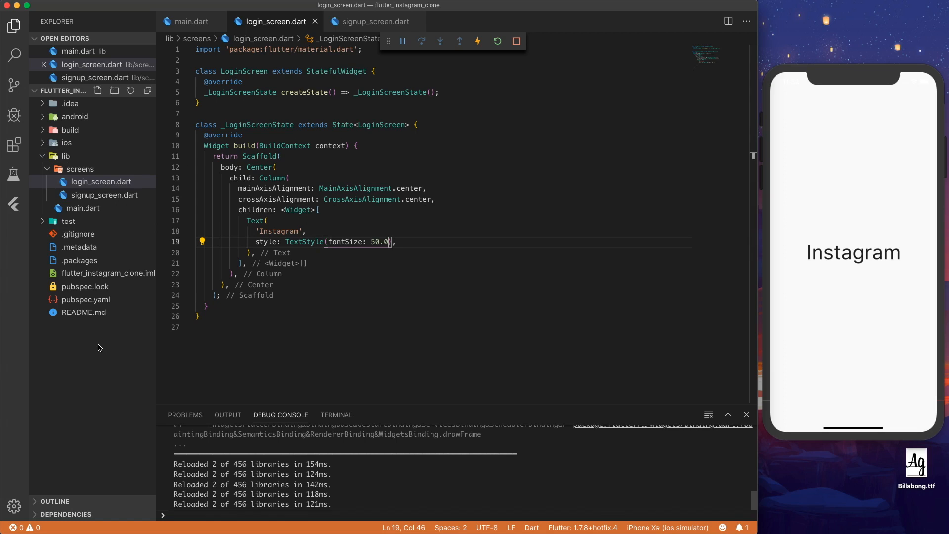
# Step: Create an assets/fonts folder, place Billabong.ttf in it, and bring up pubspec.yaml
pyautogui.click(113, 90)
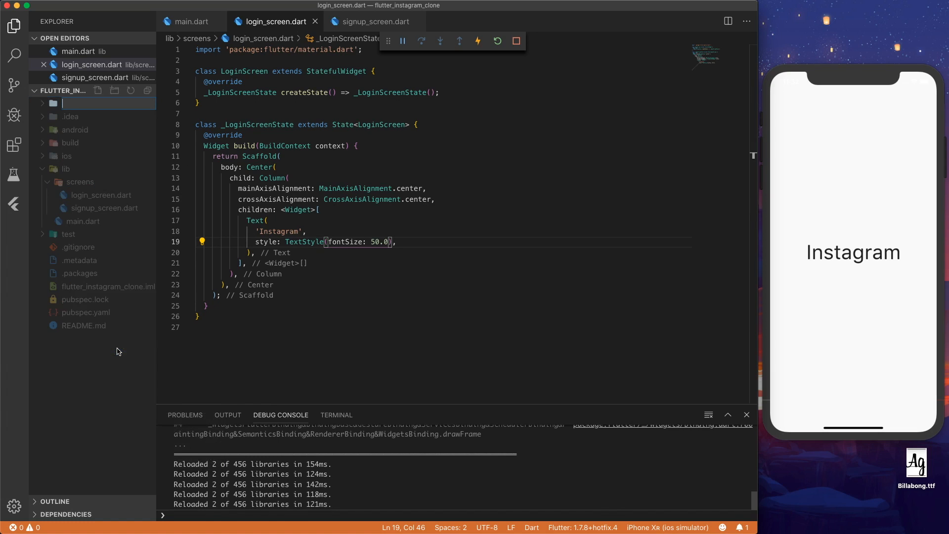
pyautogui.write('assets/')
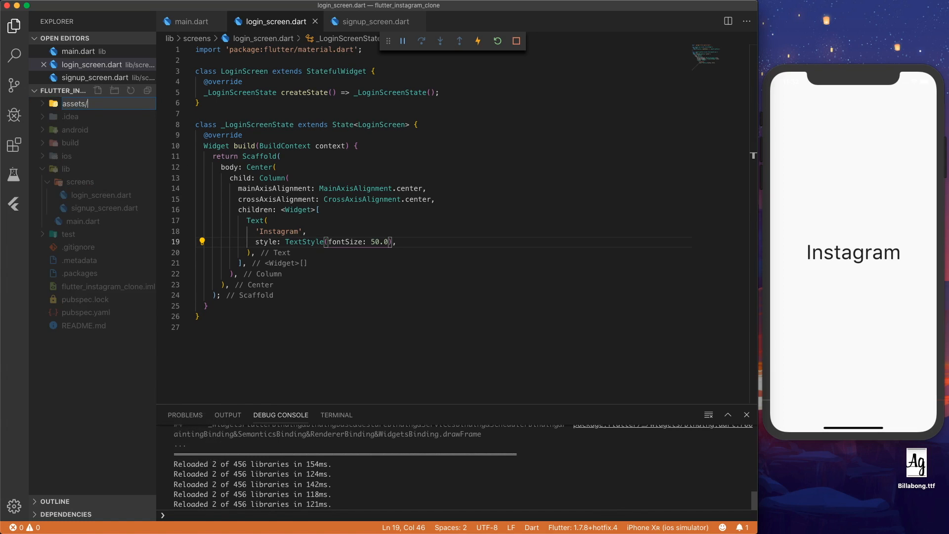
pyautogui.rightClick(71, 130)
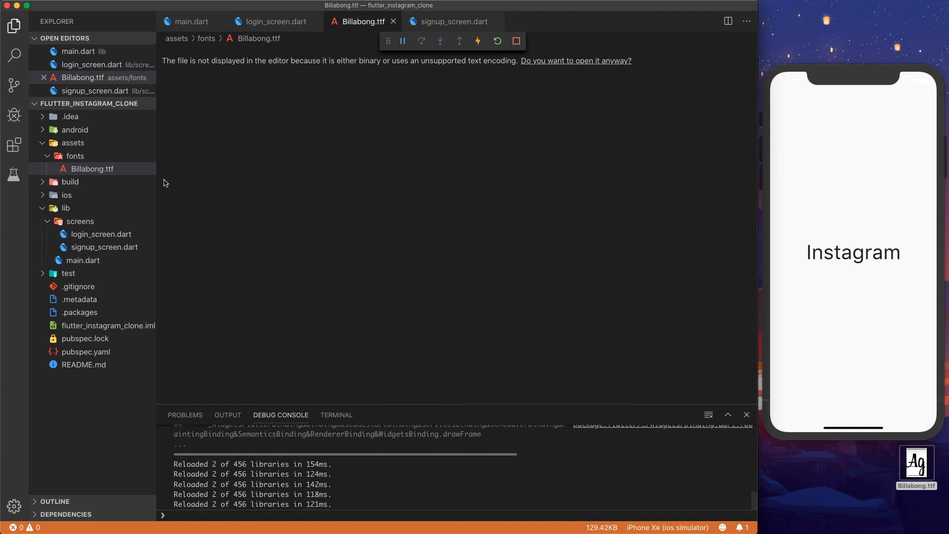
pyautogui.click(271, 22)
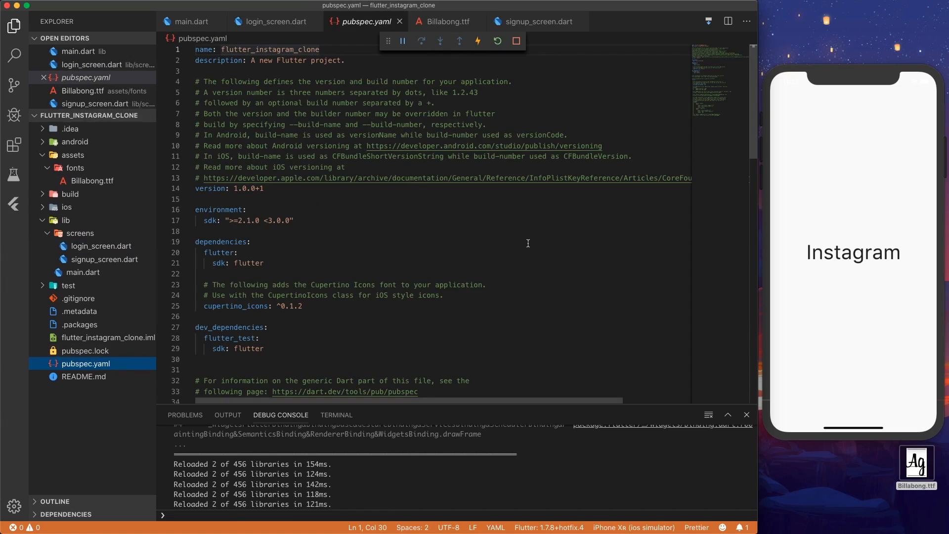
# Step: Declare font family Billabong with asset assets/fonts/Billabong.ttf in the fonts section
pyautogui.scroll(-3)
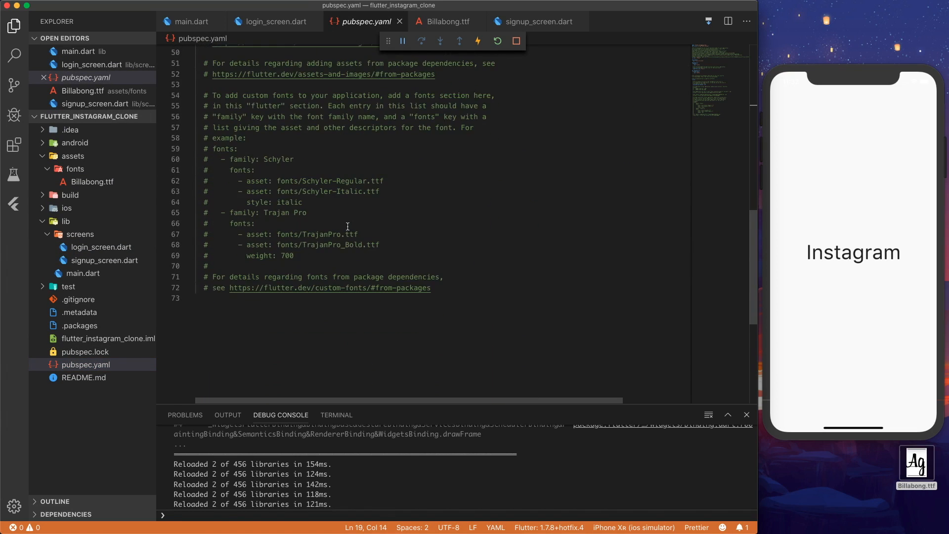
pyautogui.doubleClick(226, 149)
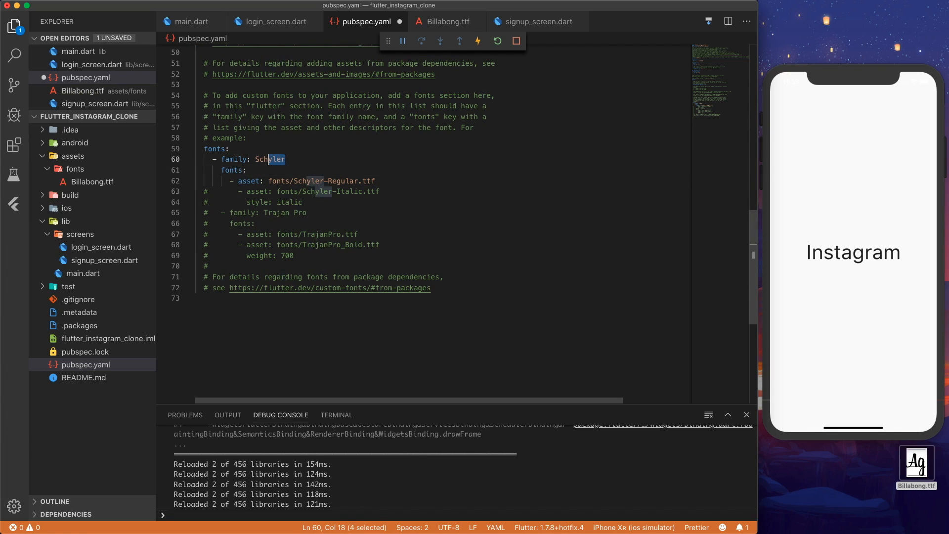
pyautogui.write('Billabon')
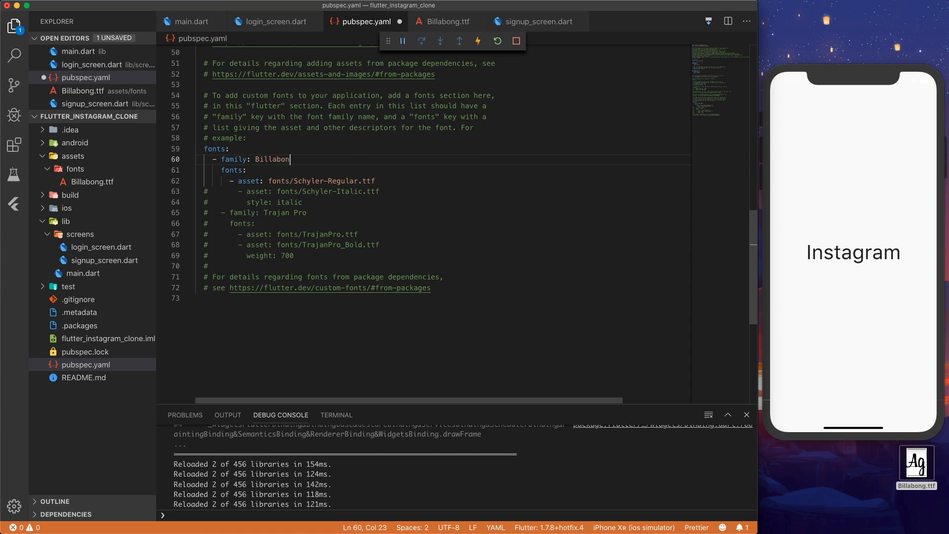
pyautogui.doubleClick(273, 159)
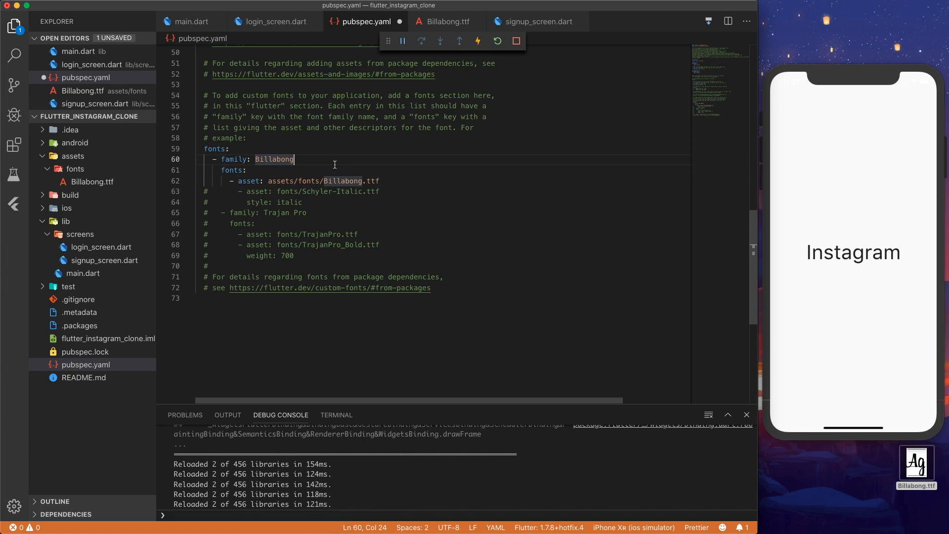
pyautogui.click(275, 22)
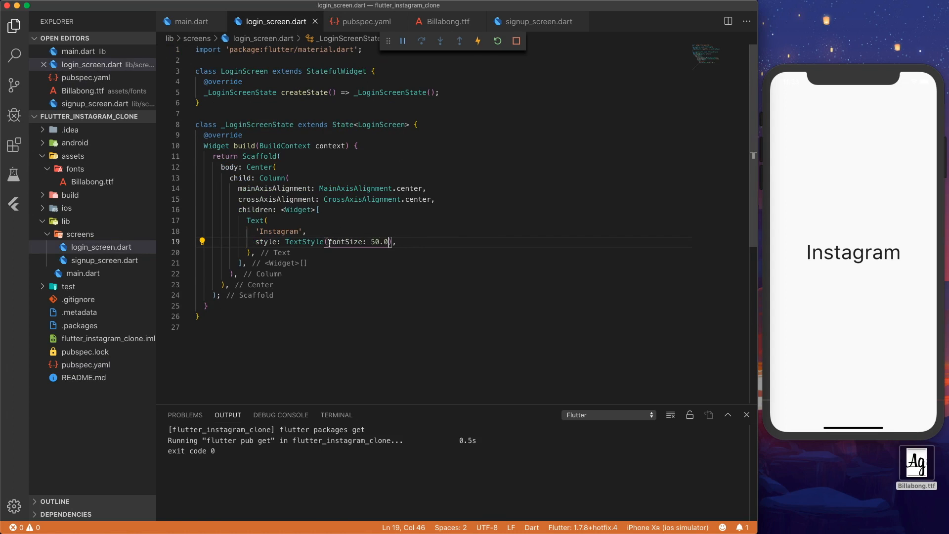
# Step: Add fontFamily: 'Billabong' to the title TextStyle and relaunch the app to load it
pyautogui.write("fontFamily: 'Billabong',")
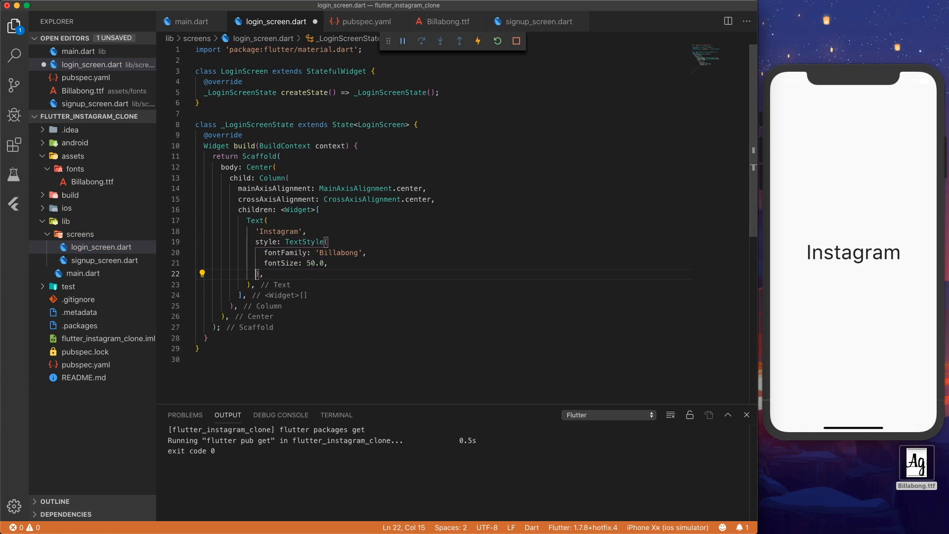
pyautogui.click(498, 42)
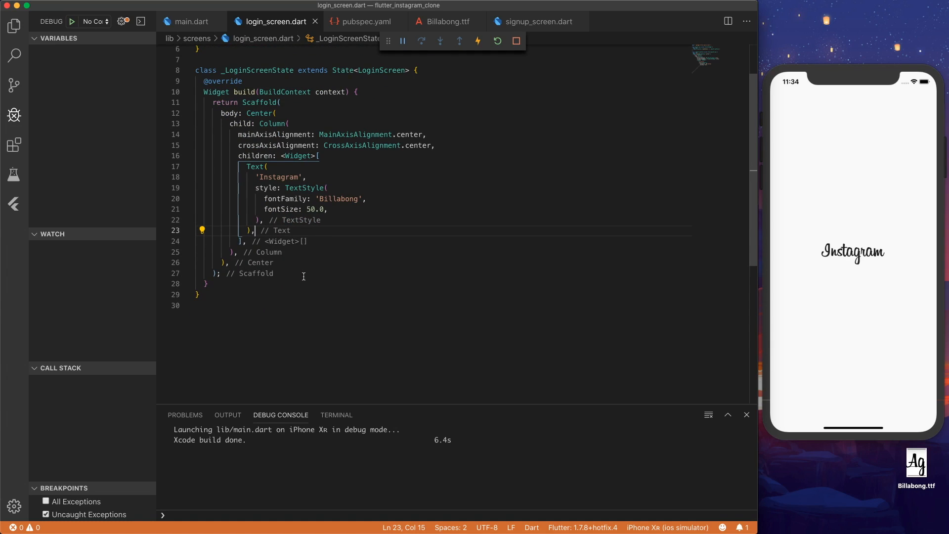
# Step: Declare final _formKey = GlobalKey<FormState>() in _LoginScreenState
pyautogui.press('Enter')
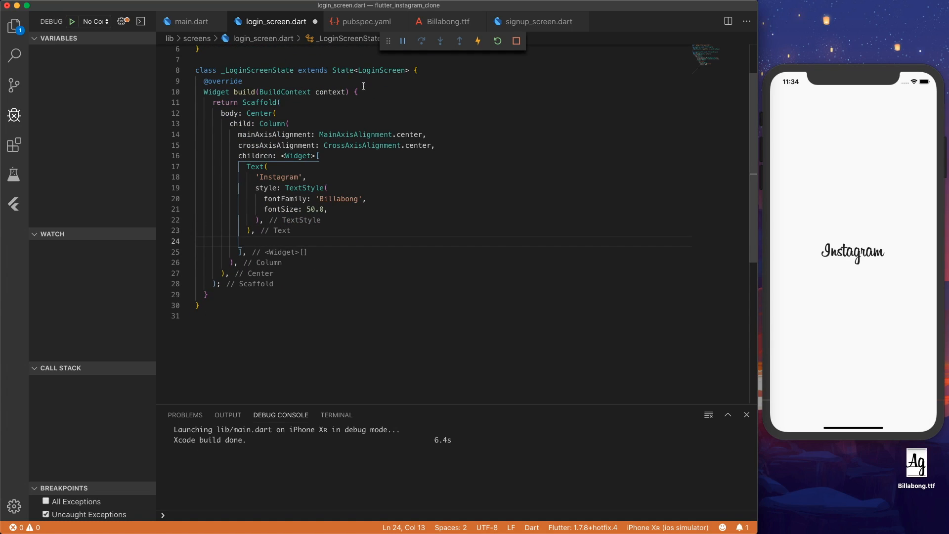
pyautogui.write('\\\\\\')
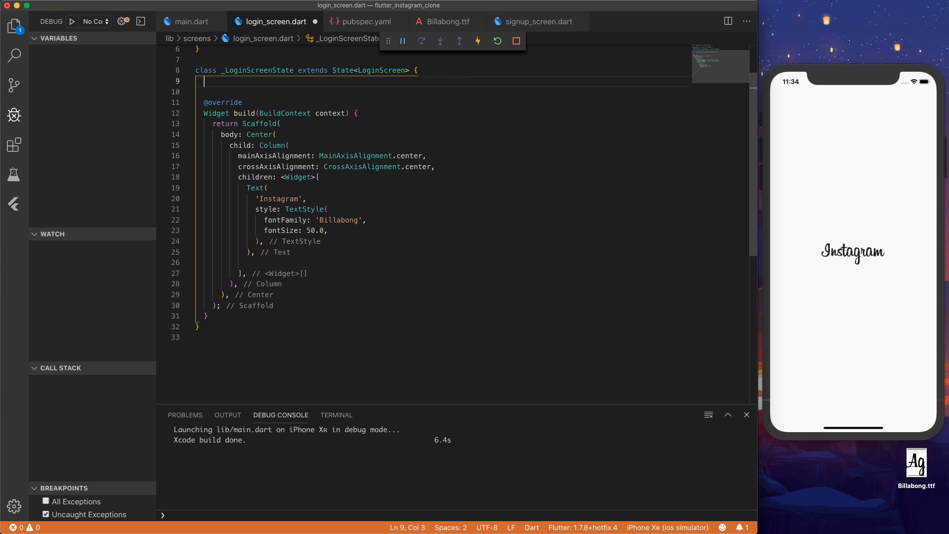
pyautogui.write('final _form')
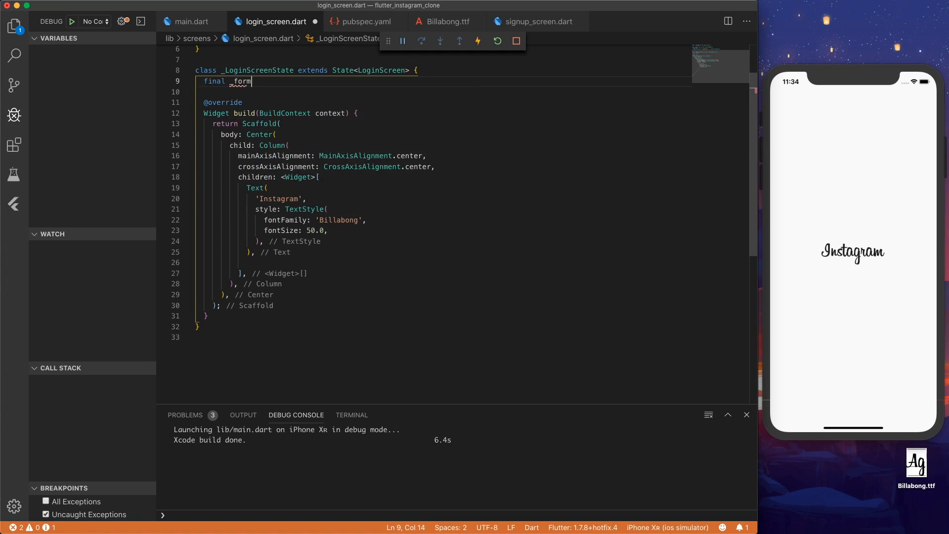
pyautogui.write('Key = GlobalKey<FormState')
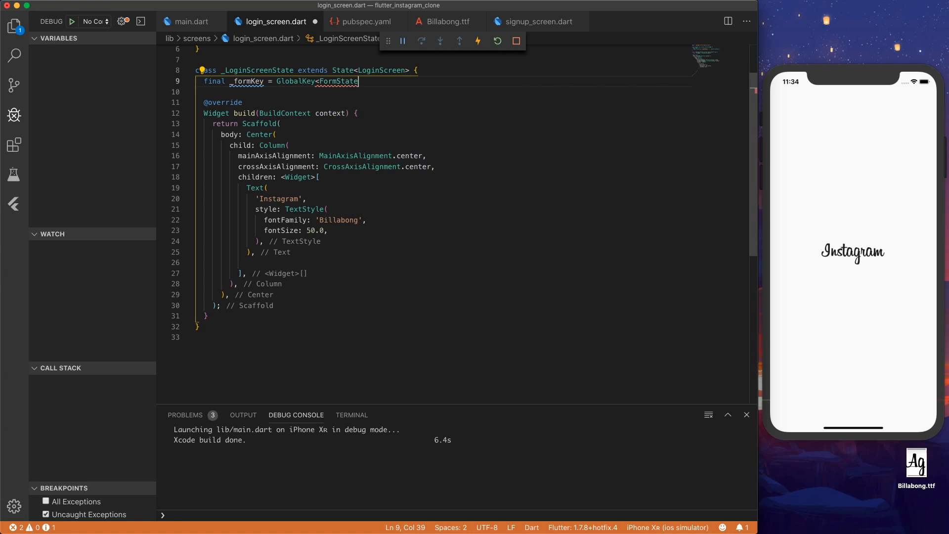
pyautogui.write('();')
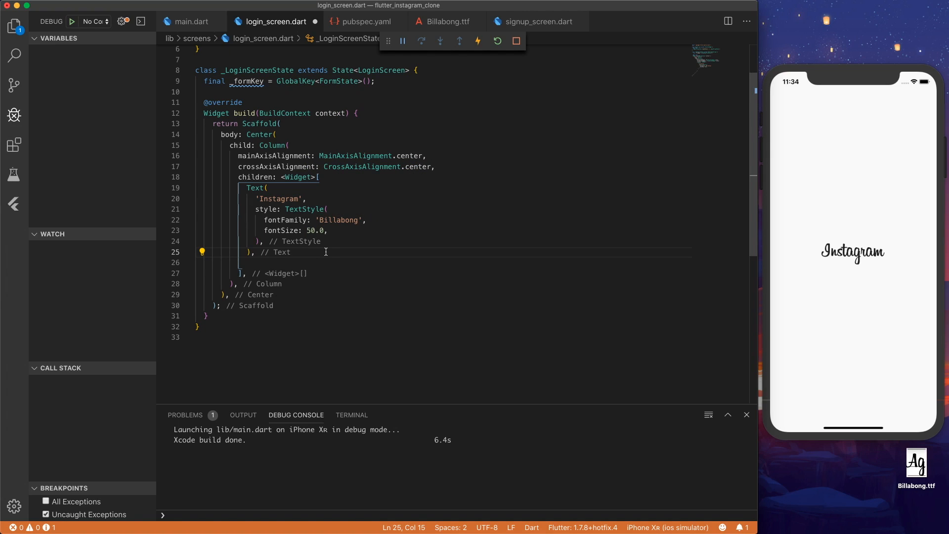
# Step: Add Form(key: _formKey) under the title with a Column child of mainAxisSize MainAxisSize.min
pyautogui.click(201, 263)
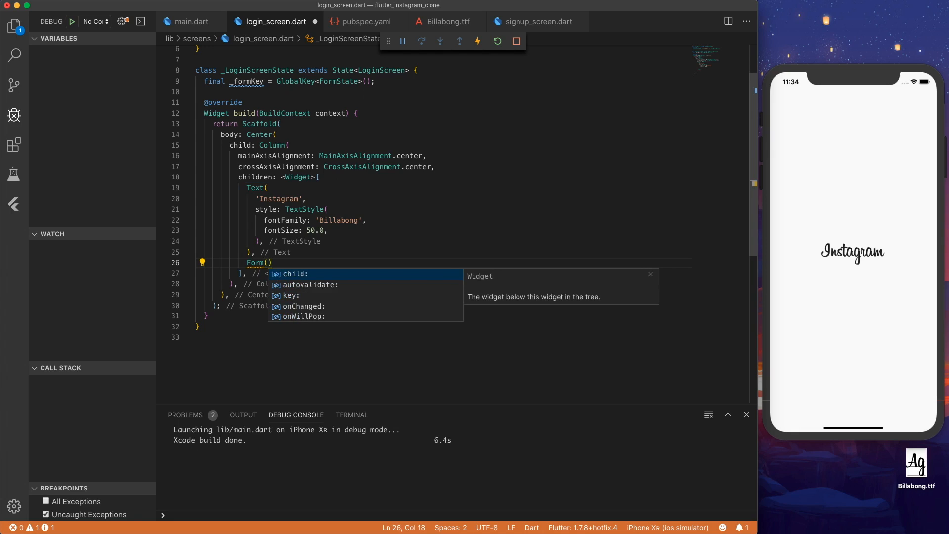
pyautogui.write('key: _formKey,')
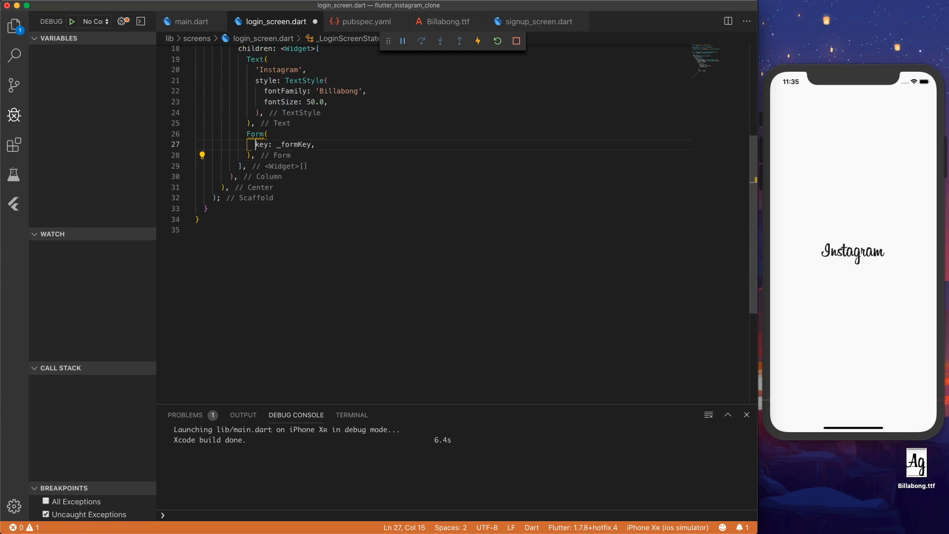
pyautogui.press('Enter')
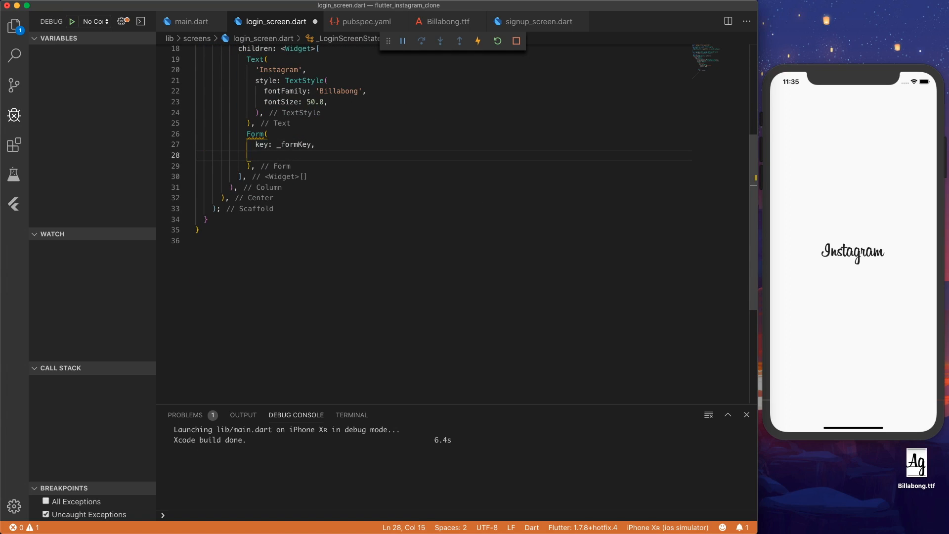
pyautogui.write('child: Column(),')
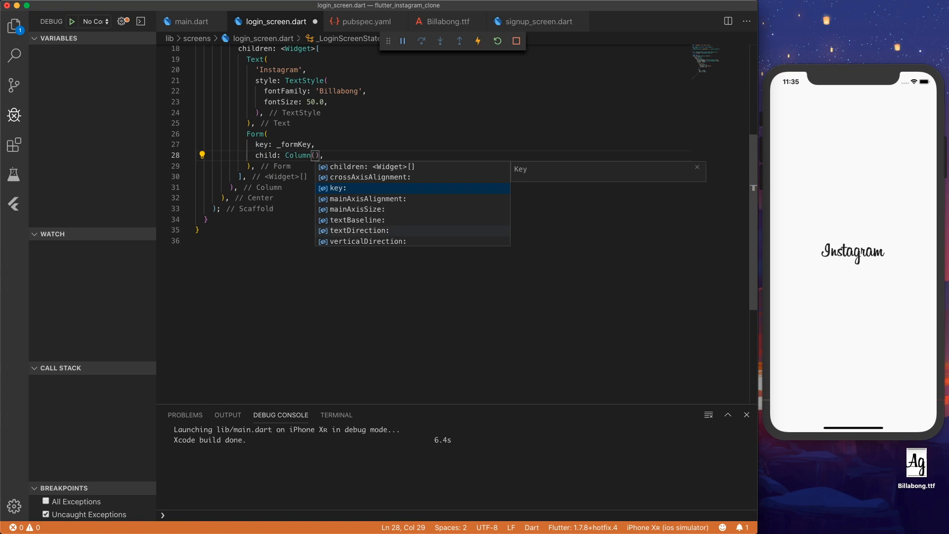
pyautogui.write('ma')
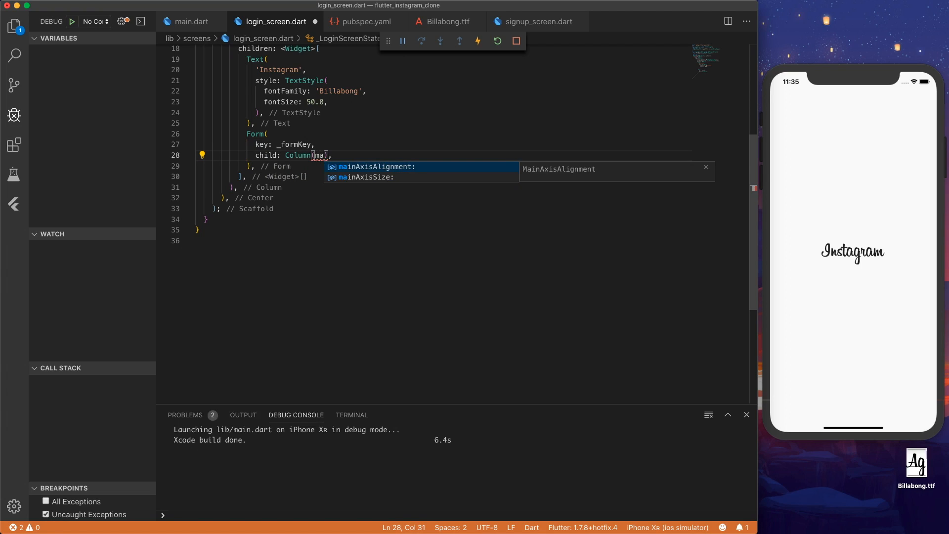
pyautogui.write('mainAxisSize: MainAxisS,')
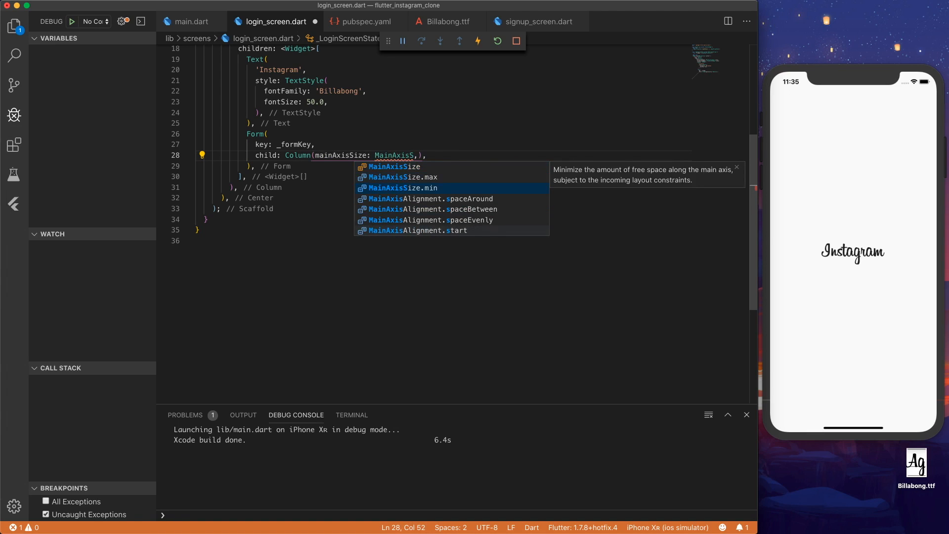
pyautogui.write('children: <Widget>[')
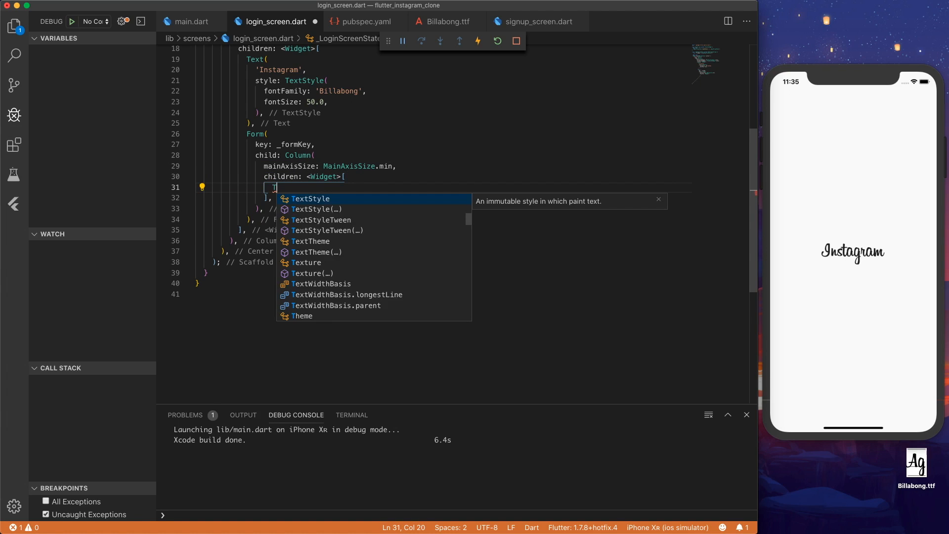
# Step: Place a TextFormField with labelText 'Email' in the form's column children
pyautogui.write('TextFormField(decoration: InputDecoration(labelStyle: ),')
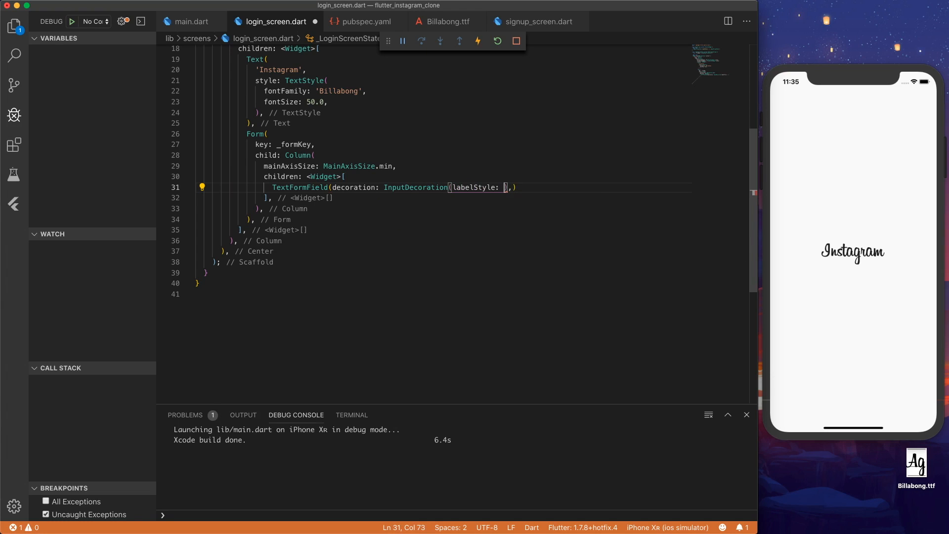
pyautogui.write('labelText:')
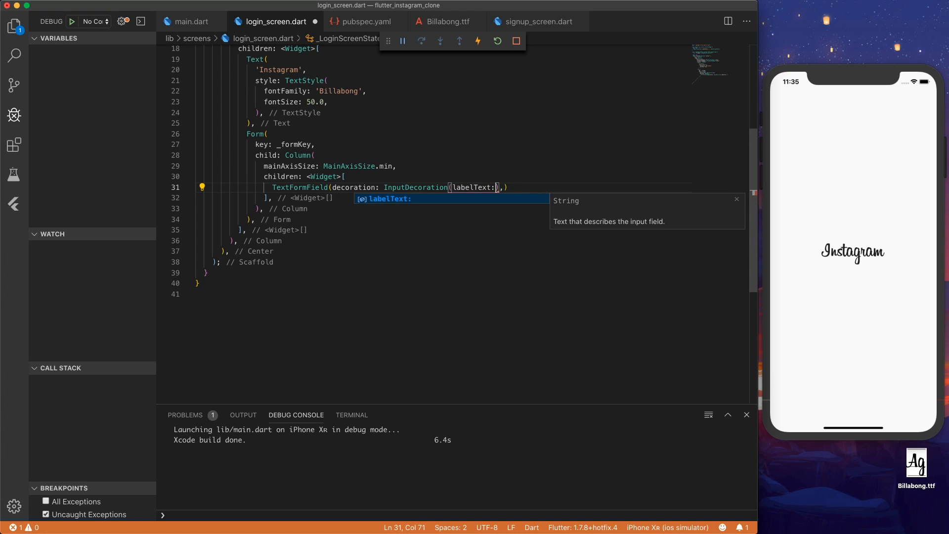
pyautogui.write("'Ema'")
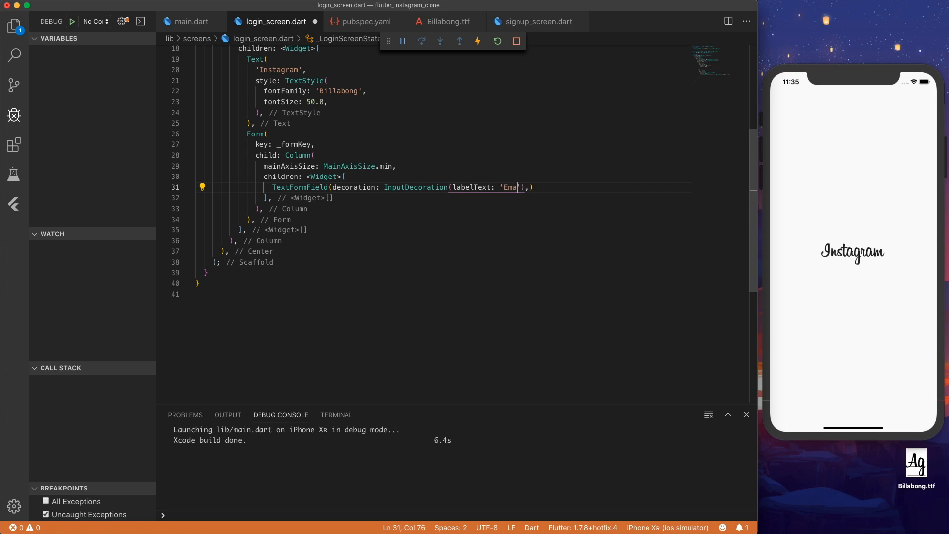
pyautogui.write('il')
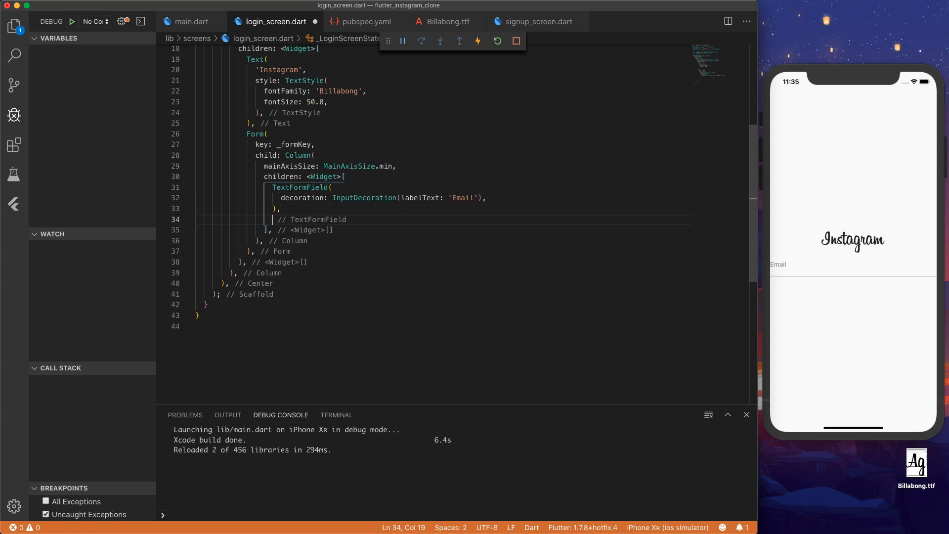
# Step: Validate the Email field with !input.contains('@') ? 'Please enter a valid email' : null
pyautogui.write('validator: ,')
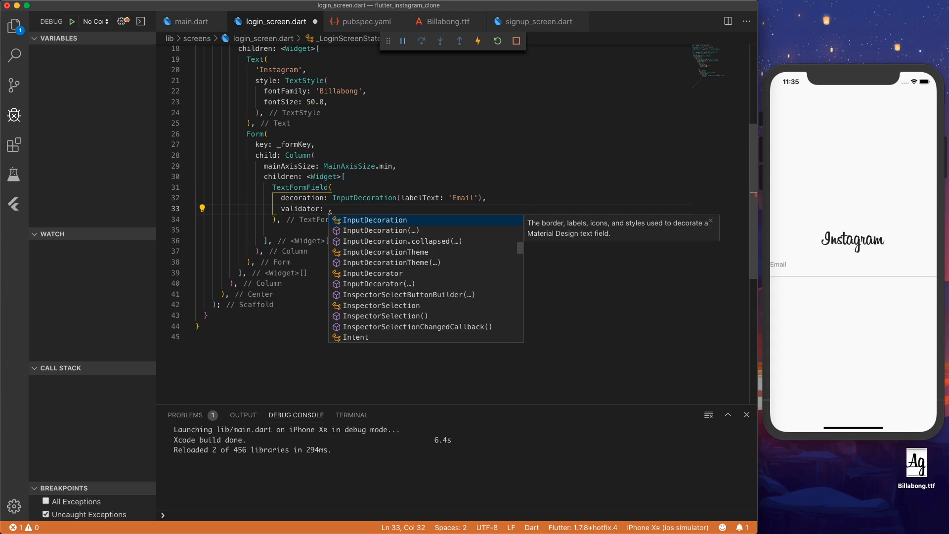
pyautogui.write('(input) =>')
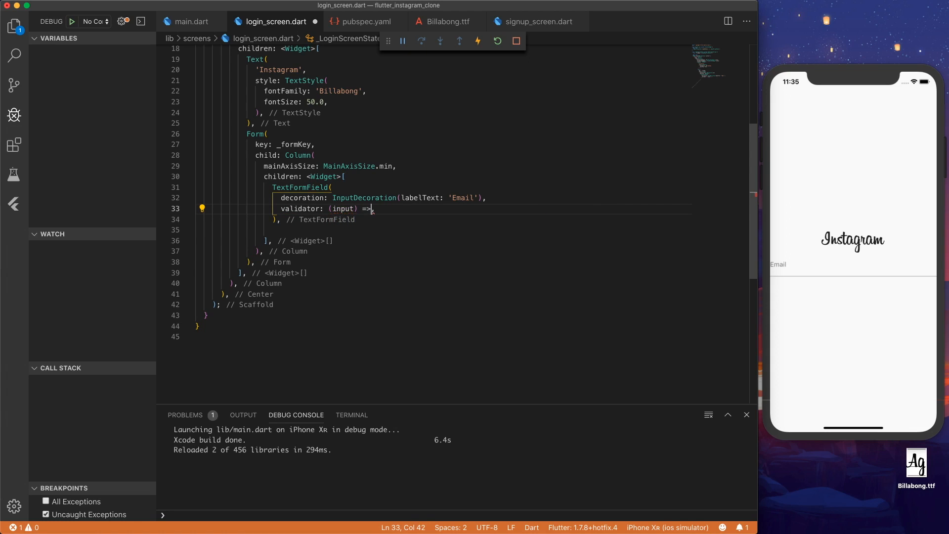
pyautogui.write('!')
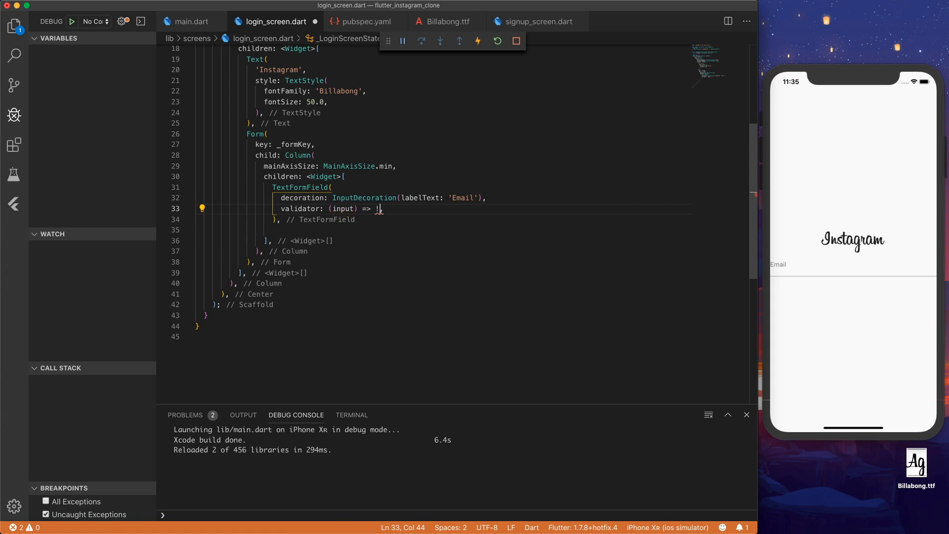
pyautogui.write("input.contains('@') ?")
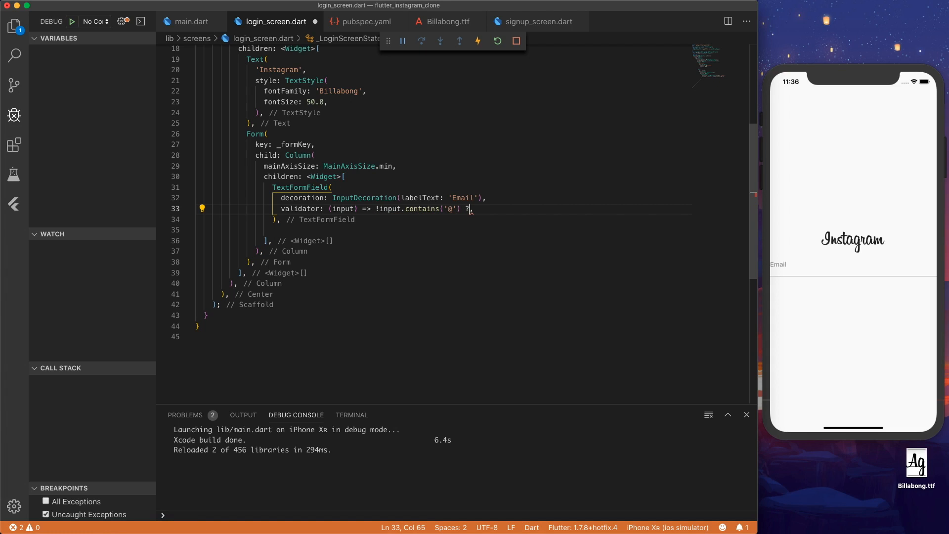
pyautogui.write("'Please e")
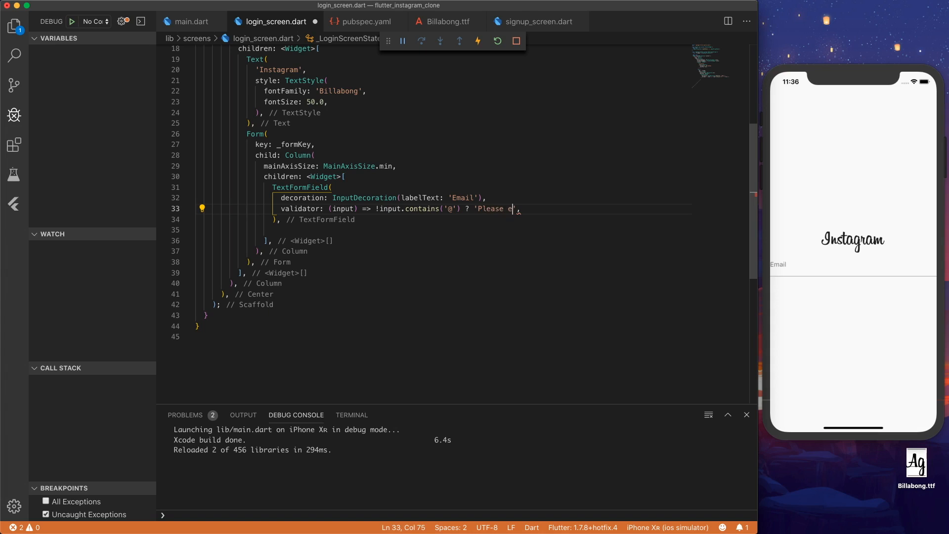
pyautogui.write('nter a vali')
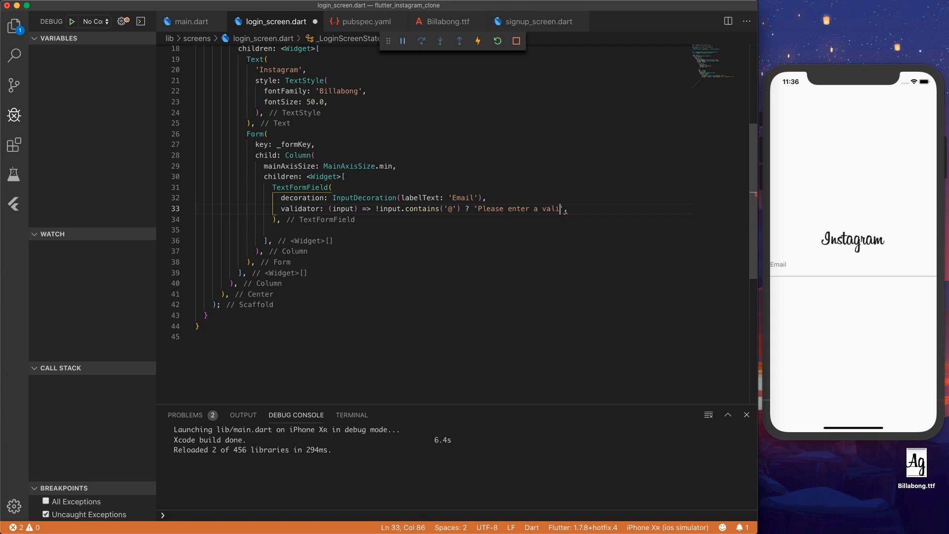
pyautogui.write("d email'")
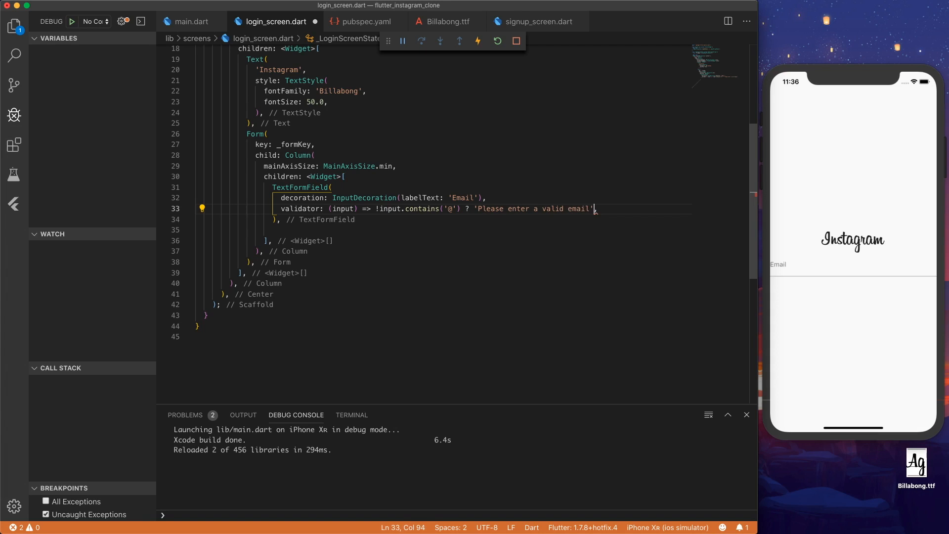
pyautogui.write(': n,')
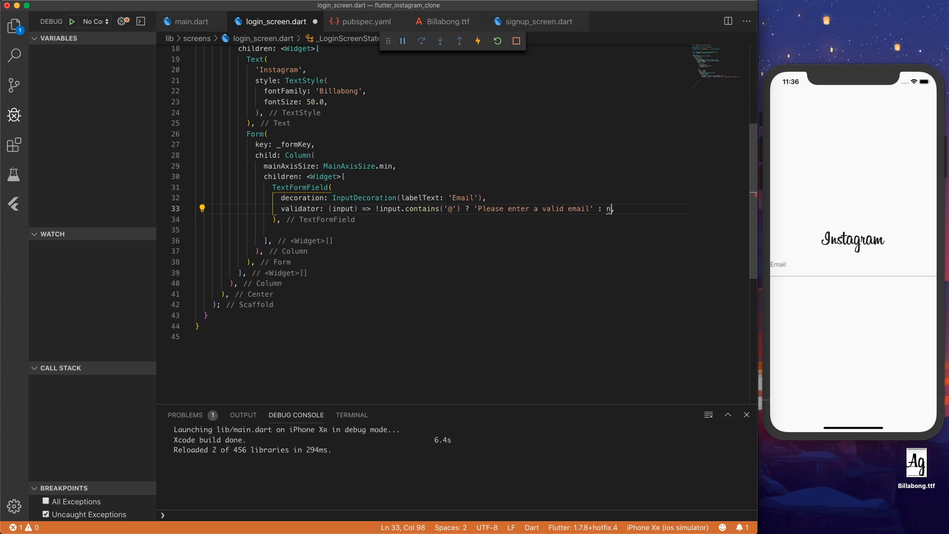
pyautogui.write('ull,')
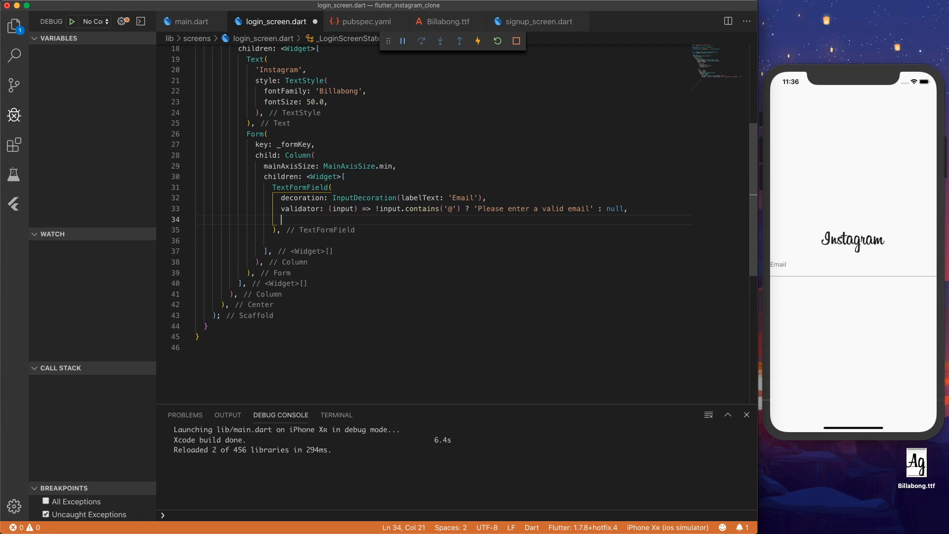
# Step: Store the accepted email via onSaved: (input) => _email = input
pyautogui.write('onSaved: (i),')
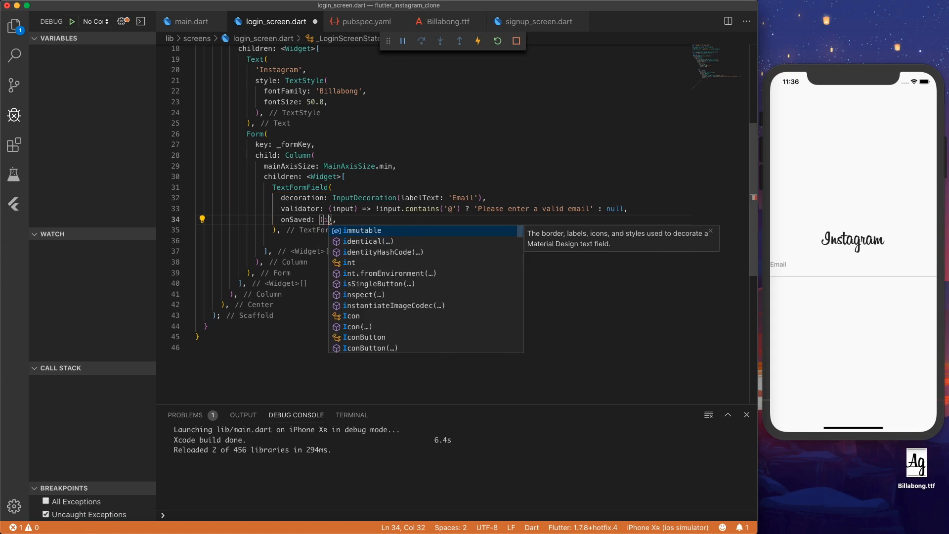
pyautogui.write('(input) =>')
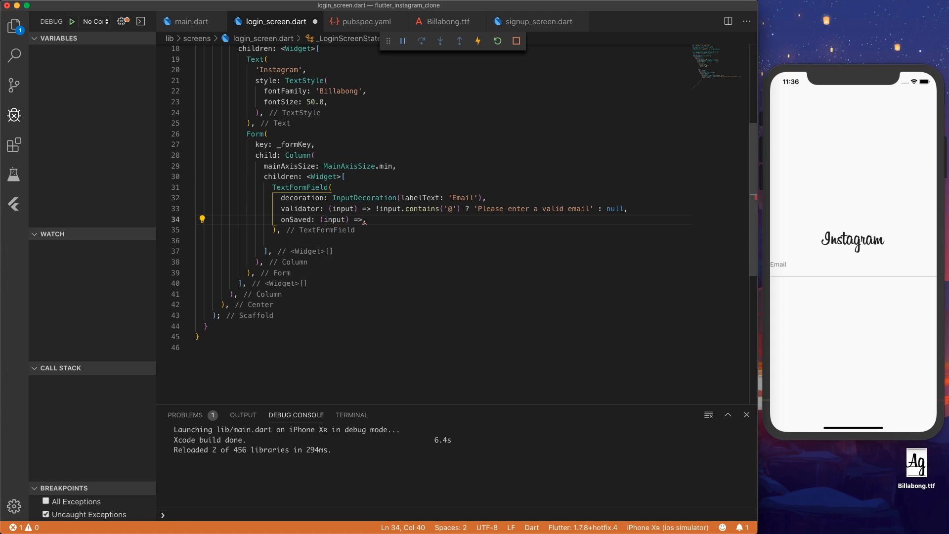
pyautogui.write('_email,')
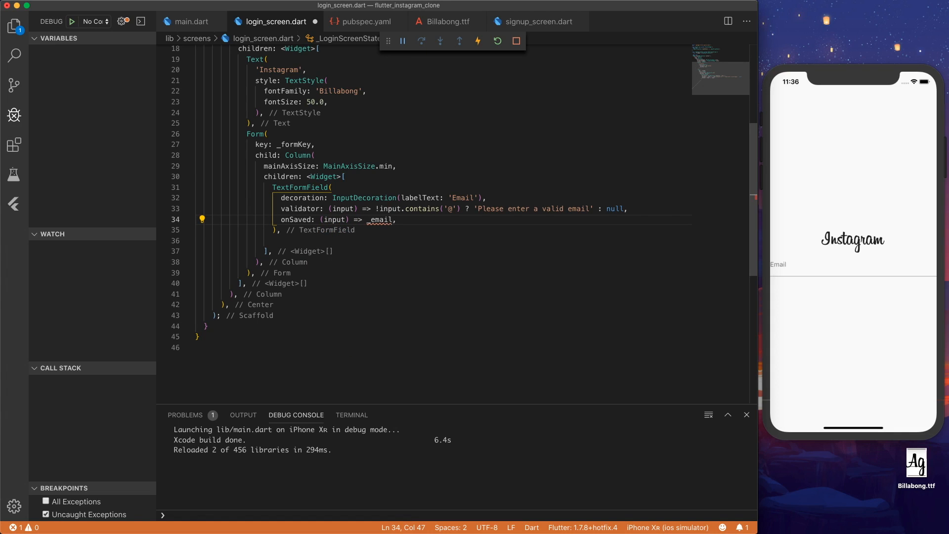
pyautogui.write('= input')
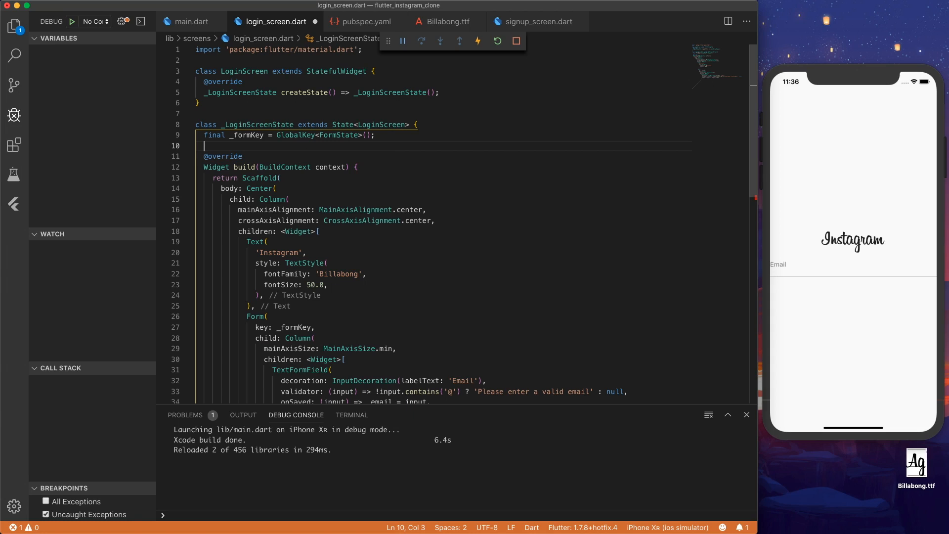
# Step: Declare String _email, _password; below _formKey in _LoginScreenState
pyautogui.write('String _')
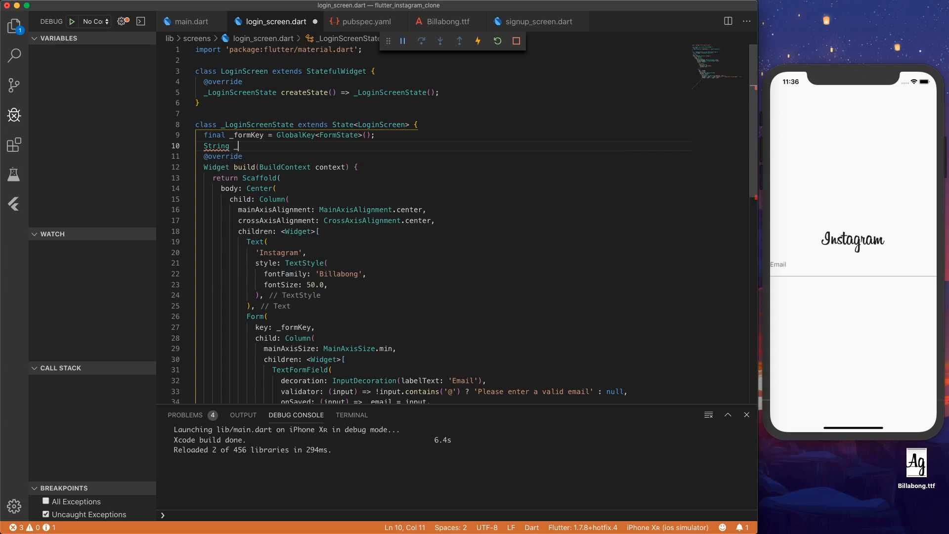
pyautogui.write('_email, S')
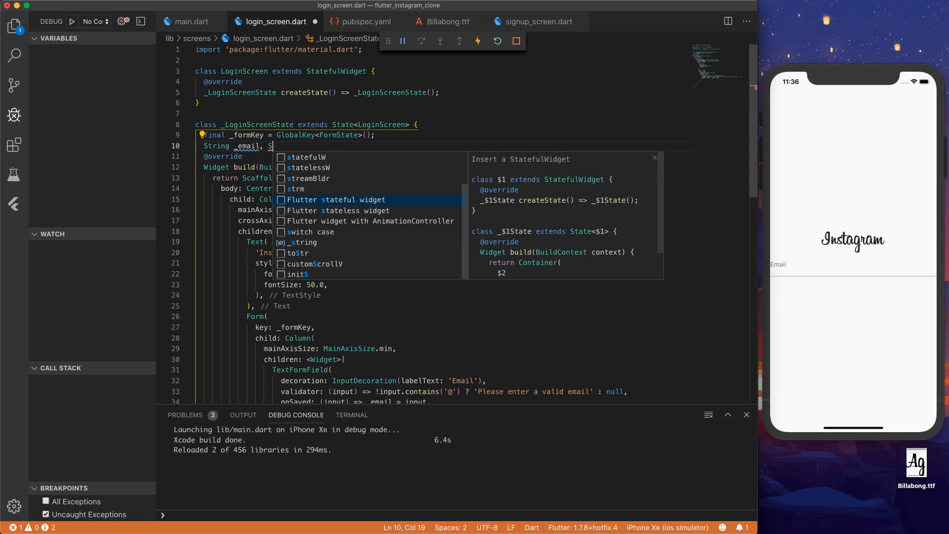
pyautogui.write('_password;')
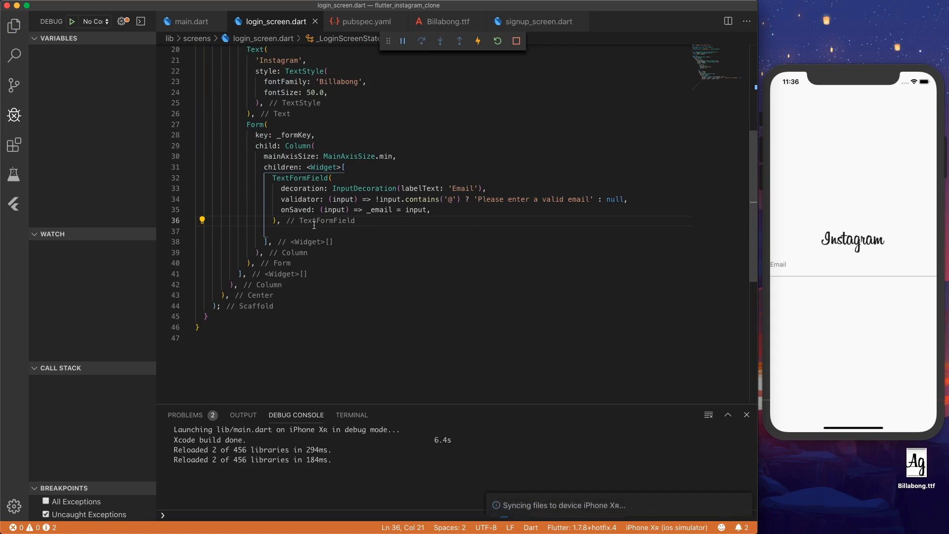
# Step: Wrap the Email TextFormField in Padding with EdgeInsets.symmetric(horizontal: 30.0, vertical: 10.0) and duplicate it
pyautogui.moveTo(282, 177); pyautogui.dragTo(282, 220)
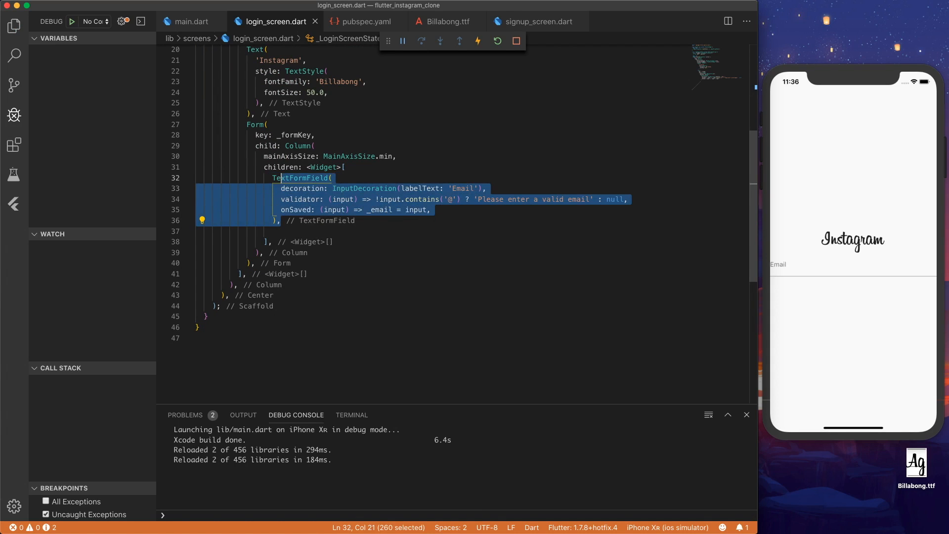
pyautogui.click(279, 178)
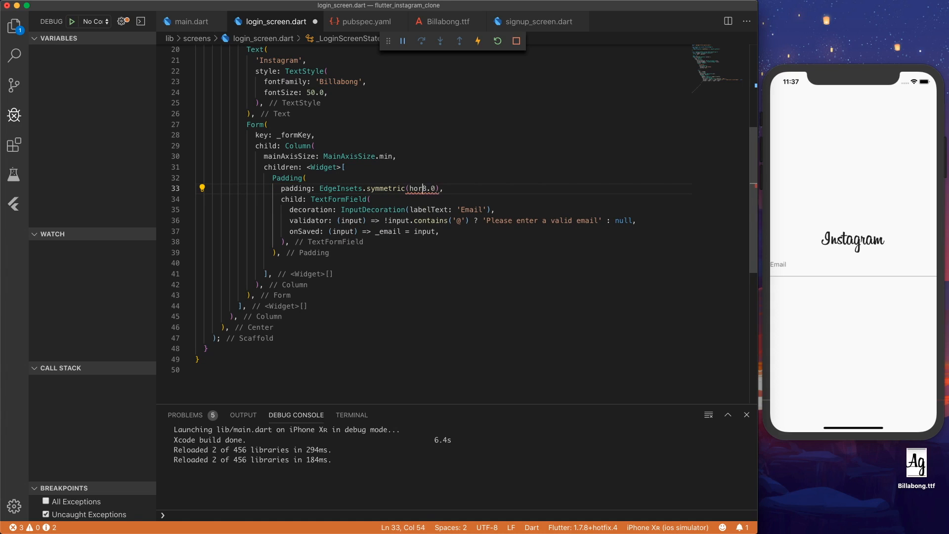
pyautogui.write('izontal: 30.0')
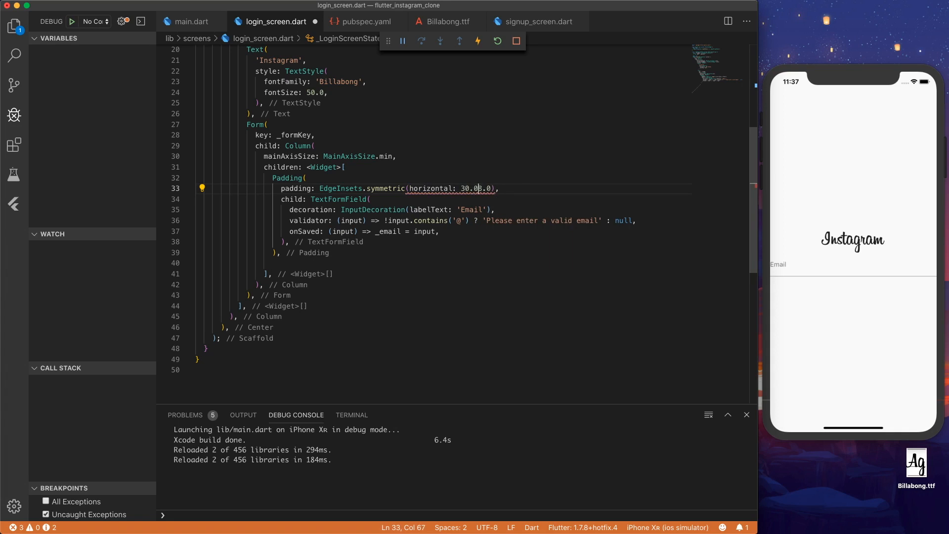
pyautogui.write(', vertical')
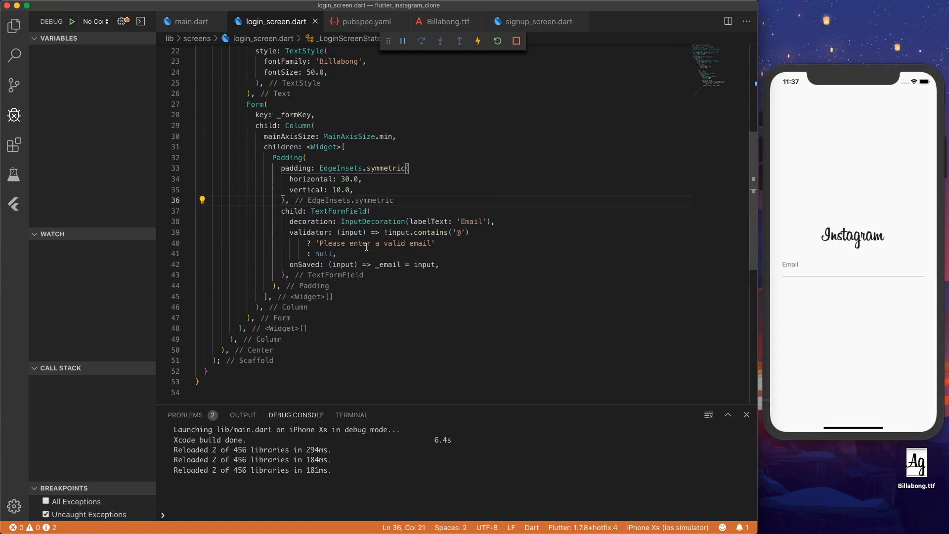
pyautogui.click(346, 189)
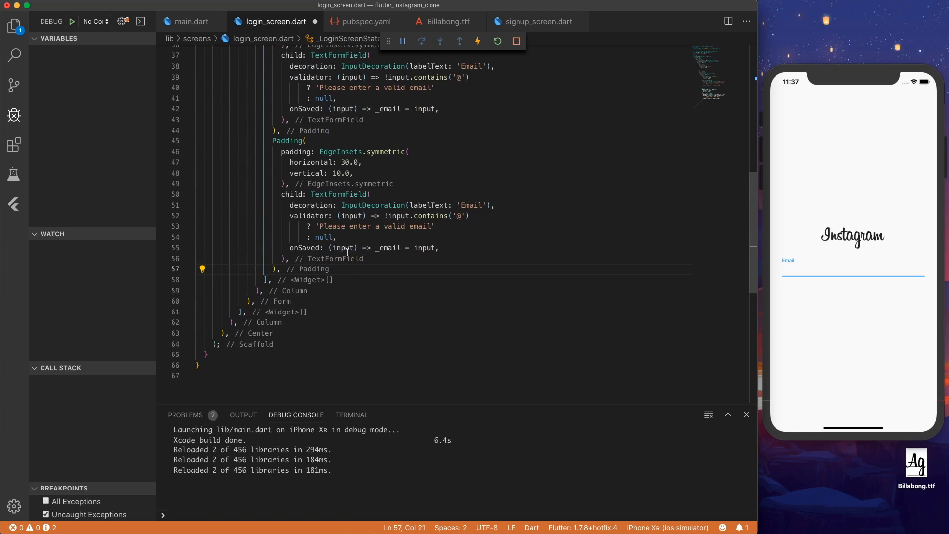
# Step: Turn the copied field into a Password field with obscureText: true
pyautogui.doubleClick(471, 206)
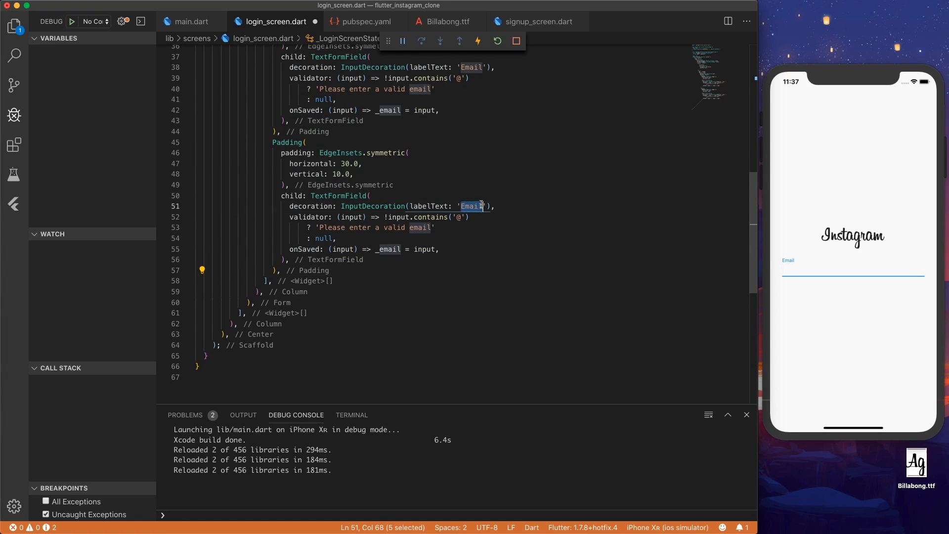
pyautogui.write('Password')
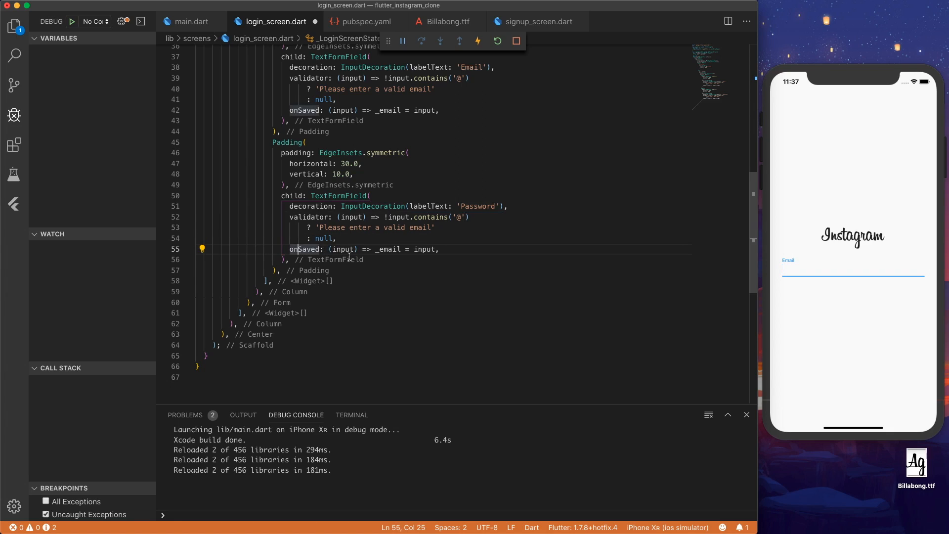
pyautogui.press('Enter')
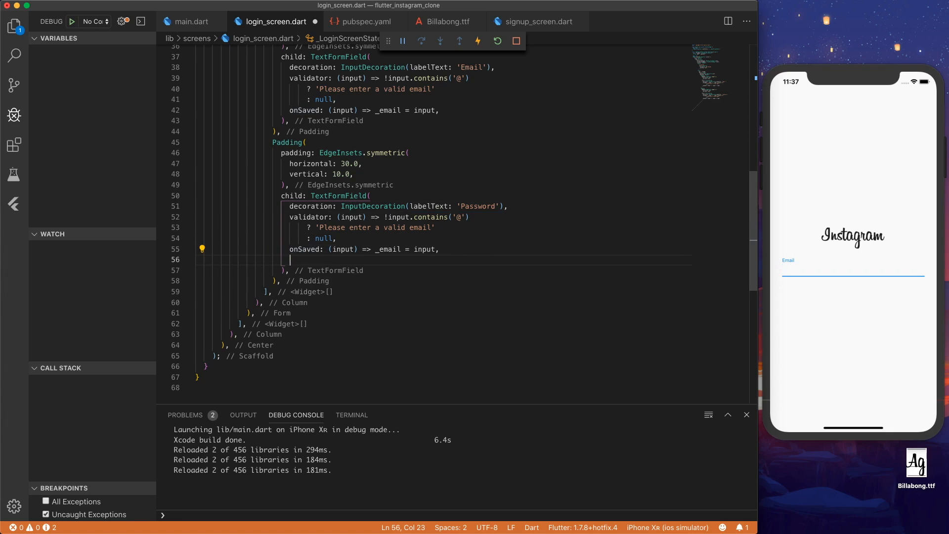
pyautogui.write('obscureText: ,')
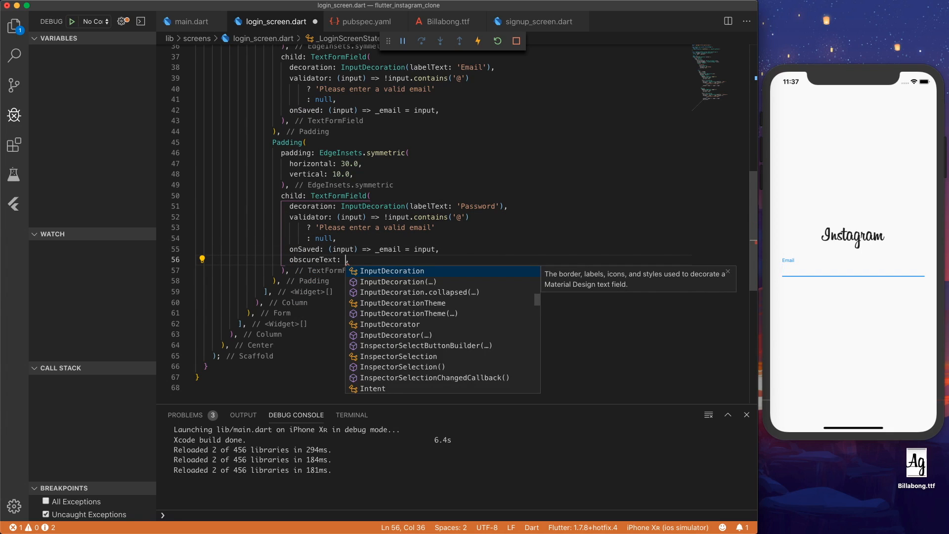
pyautogui.write('true,')
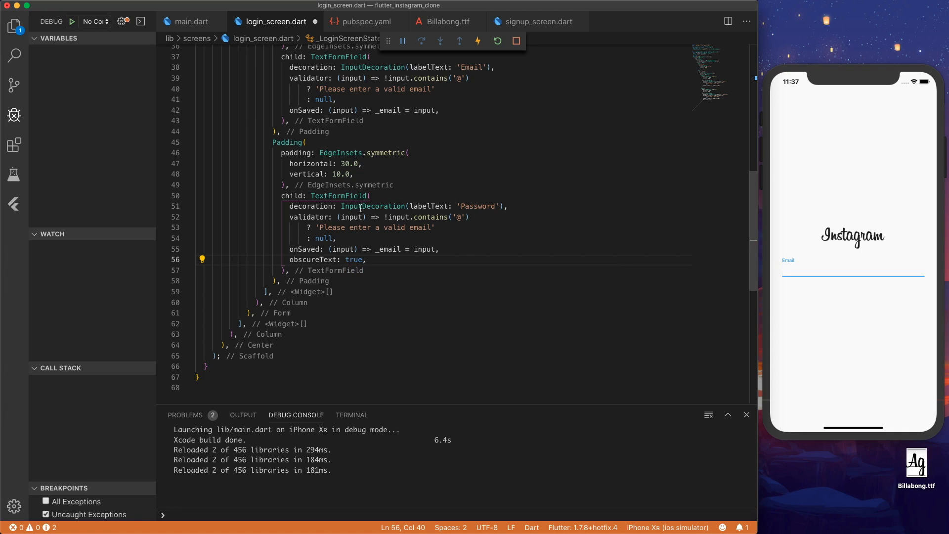
pyautogui.click(475, 259)
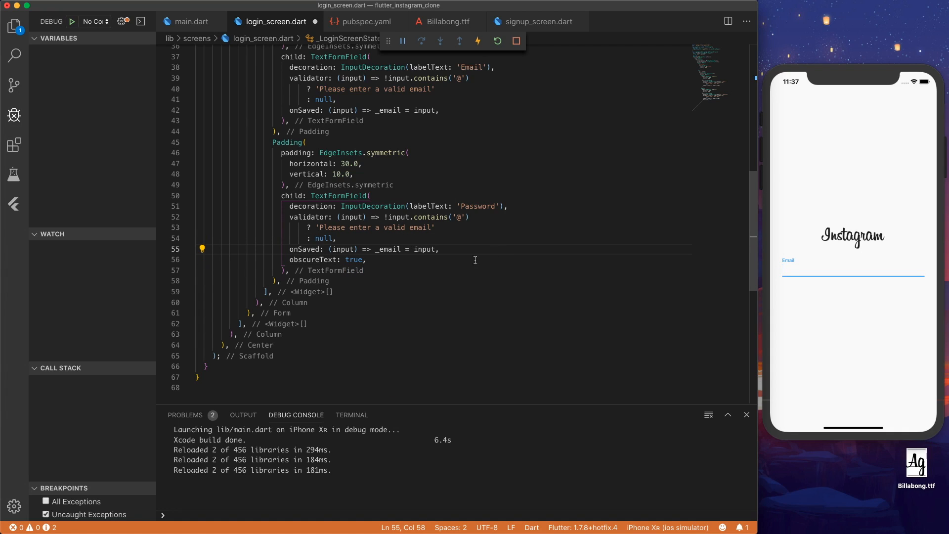
pyautogui.click(433, 249)
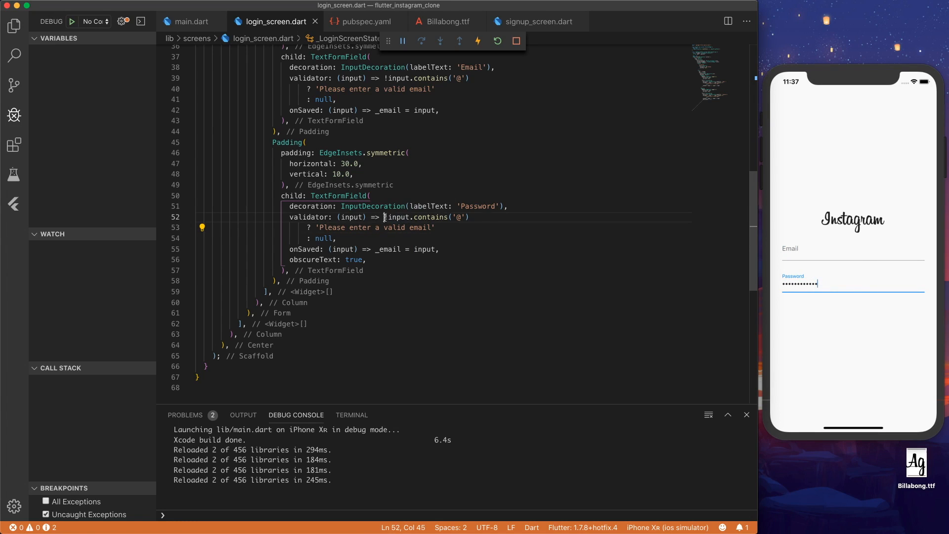
# Step: Set its validator to return 'Must be at least 6 characters' when input.length < 6
pyautogui.moveTo(385, 217); pyautogui.dragTo(470, 217)
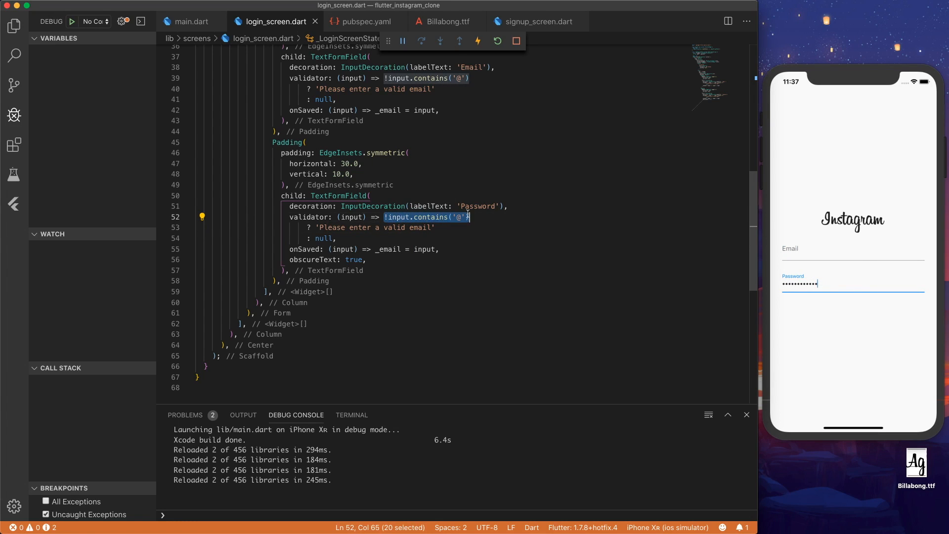
pyautogui.moveTo(556, 197)
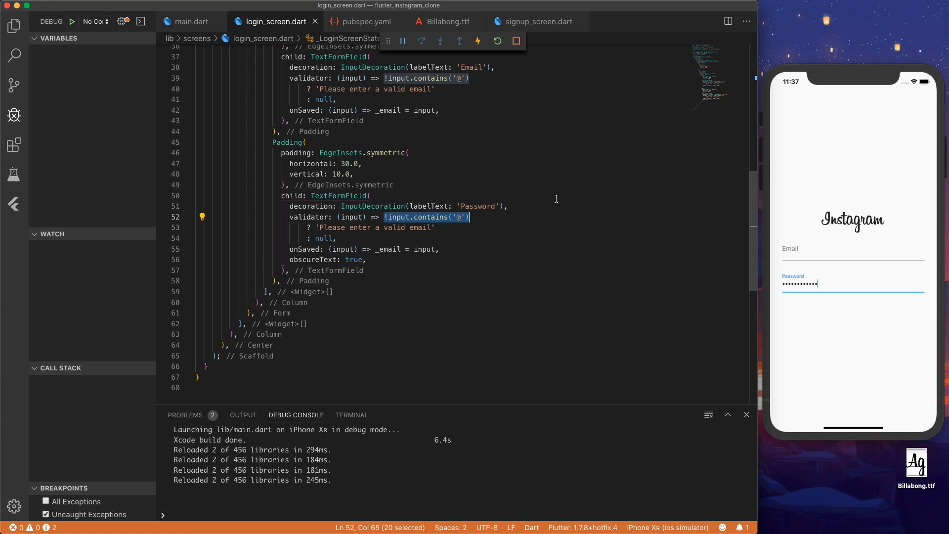
pyautogui.write('input.length')
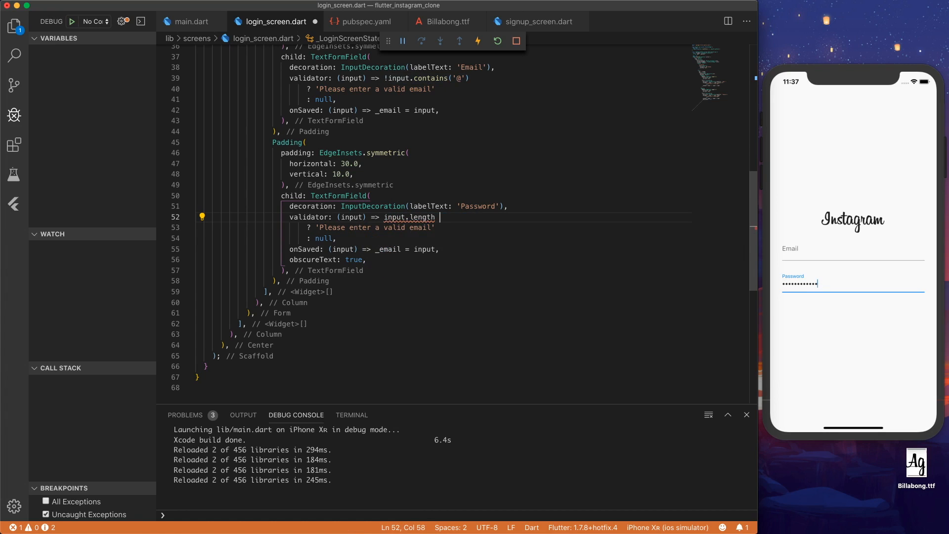
pyautogui.write('< 6')
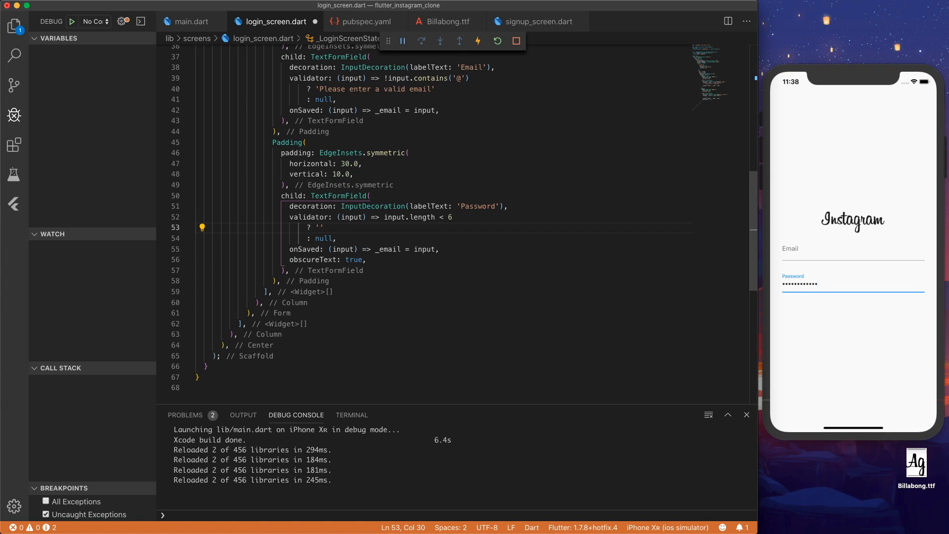
pyautogui.write('Must be at')
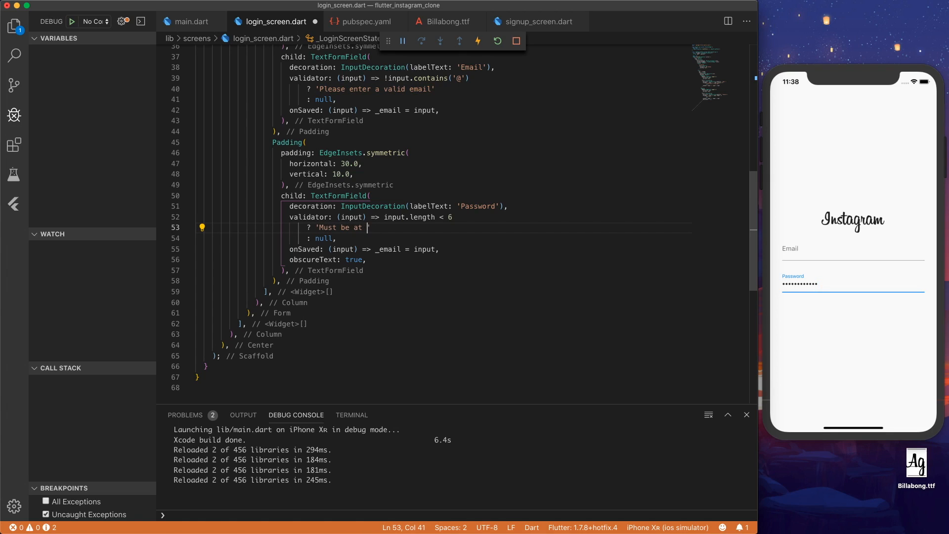
pyautogui.write('least 6 charac')
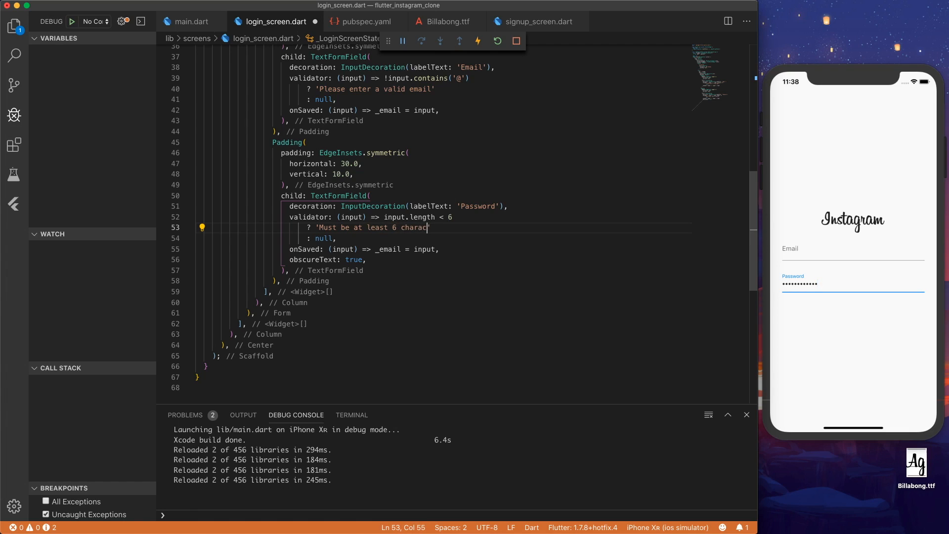
pyautogui.write('ters')
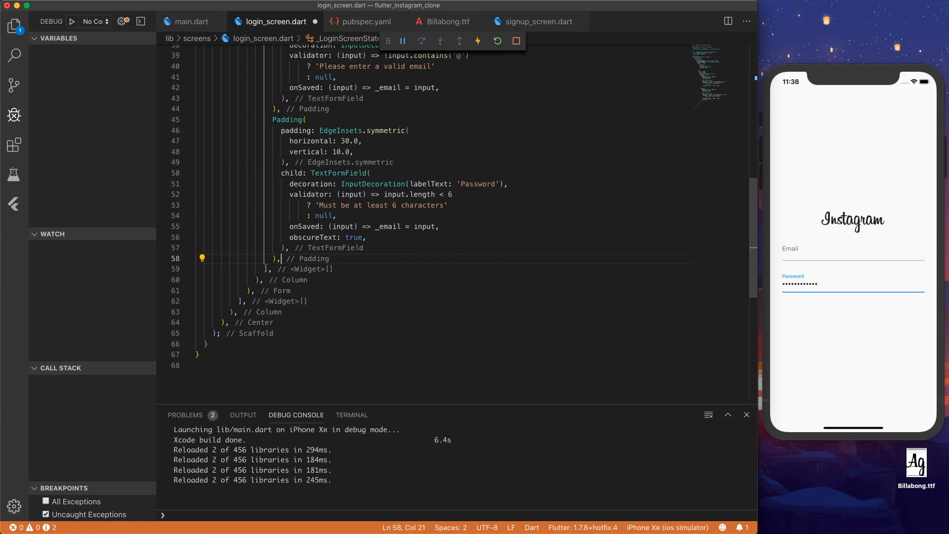
# Step: Add SizedBox(height: 20.0) and a blue FlatButton with onPressed: _submit and child Text('Login')
pyautogui.write('S')
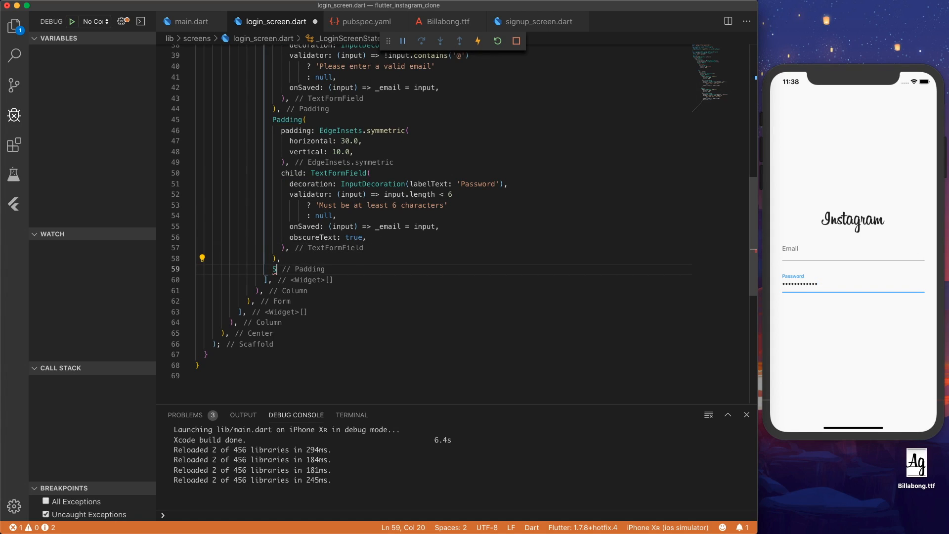
pyautogui.write('SizedBox(height: 20.0),')
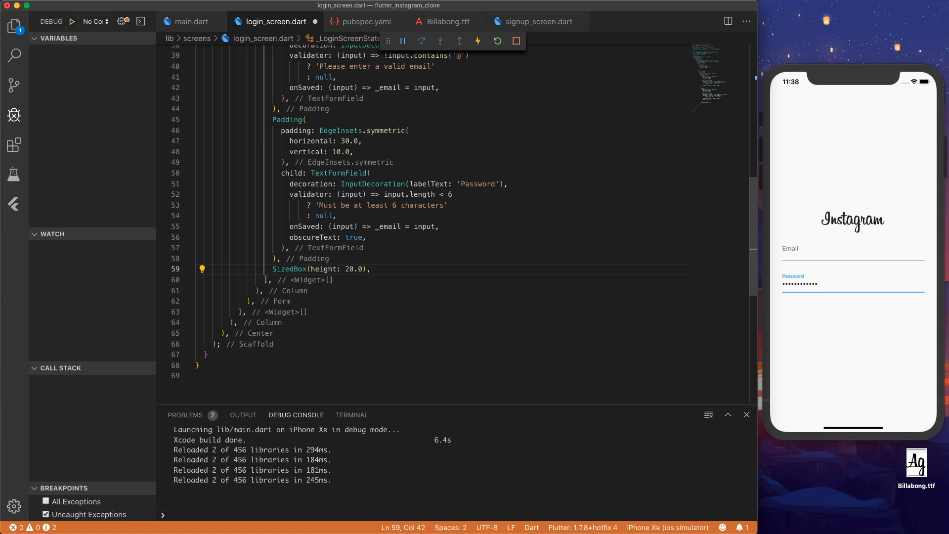
pyautogui.write('Fl')
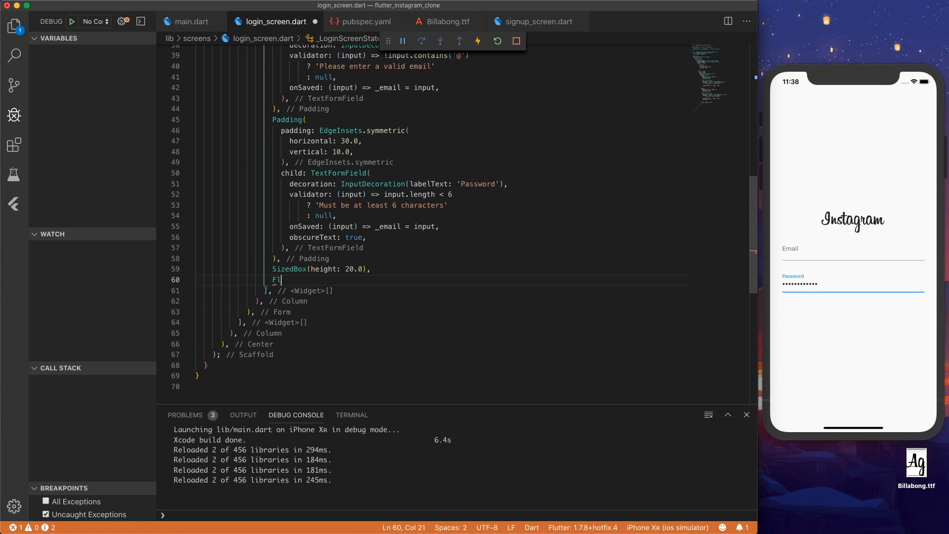
pyautogui.write('atButton(o')
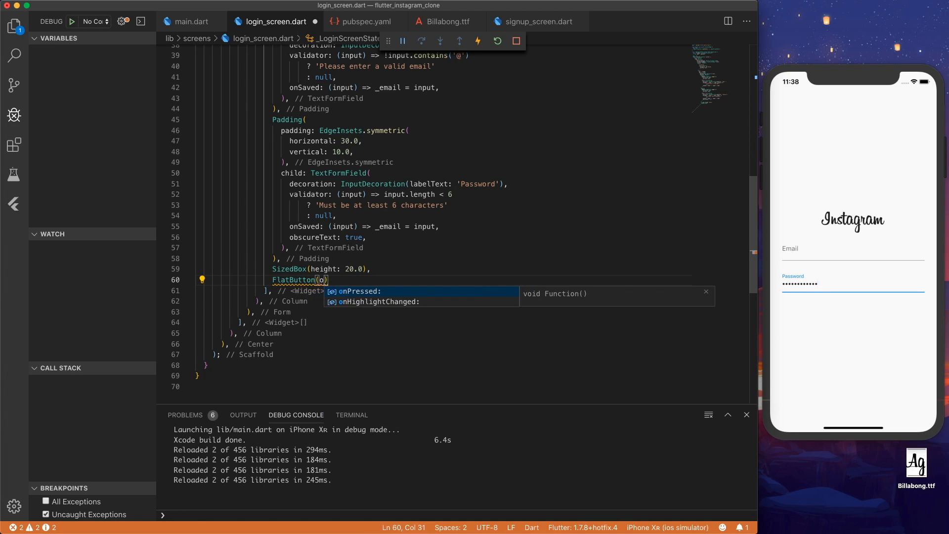
pyautogui.write('onPressed: _submit')
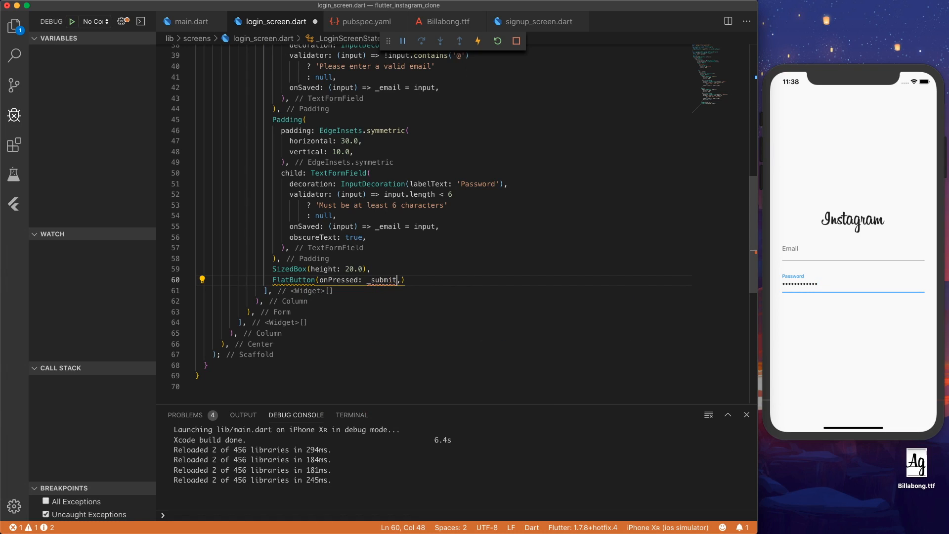
pyautogui.write(', col')
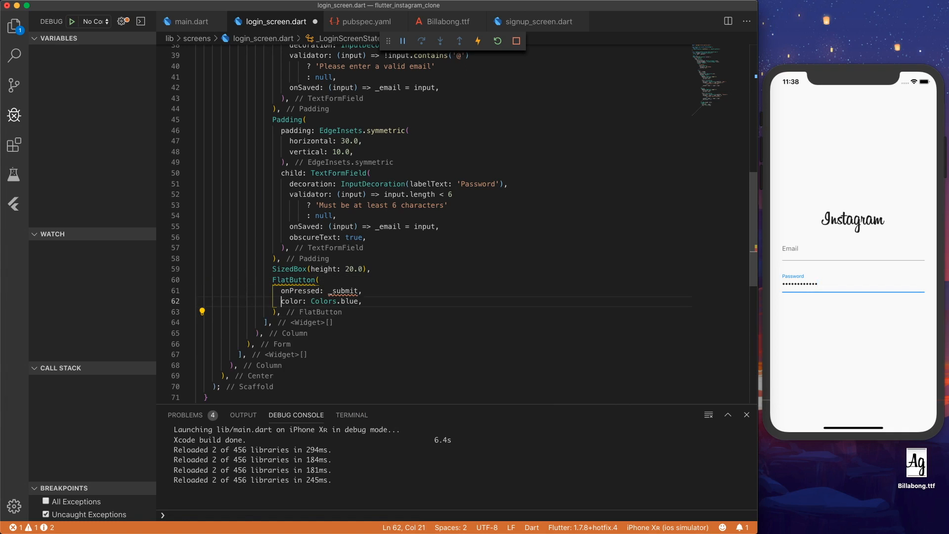
pyautogui.write("child: Text(''),")
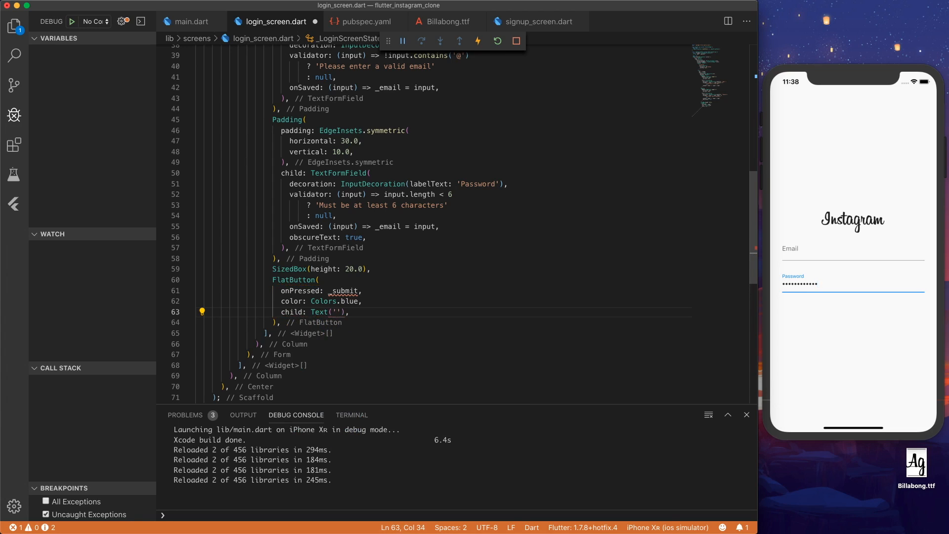
pyautogui.write('Login')
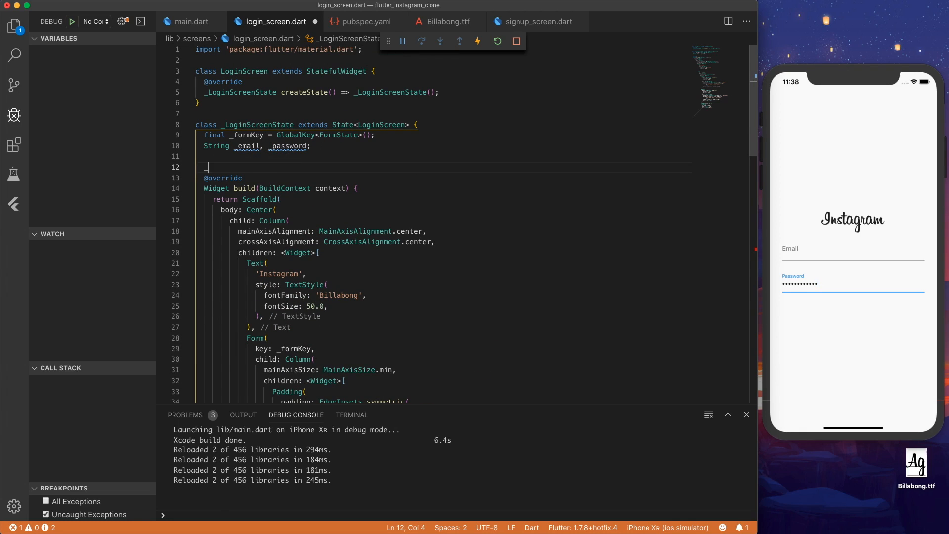
# Step: Style the Login text white with fontSize 18.0
pyautogui.write('_submit,')
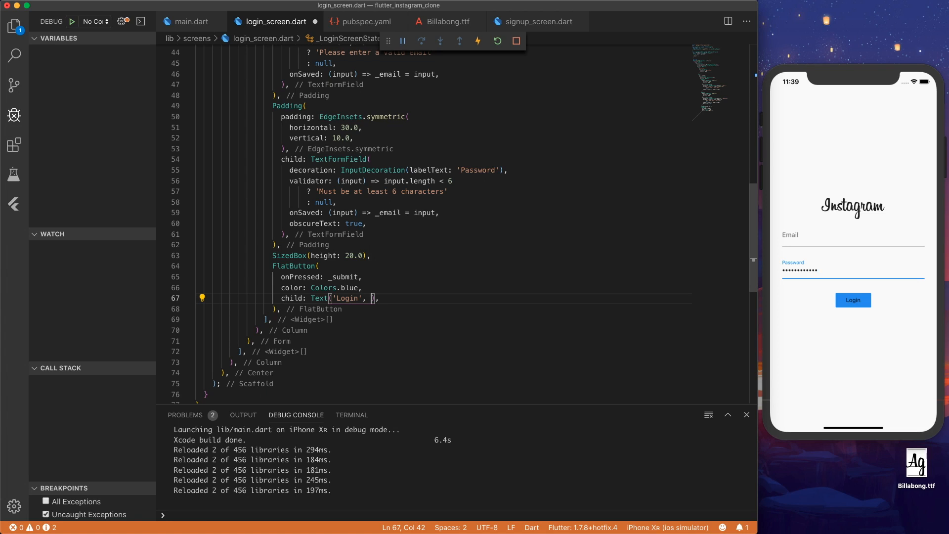
pyautogui.write('style: TextStyle(color: Colors')
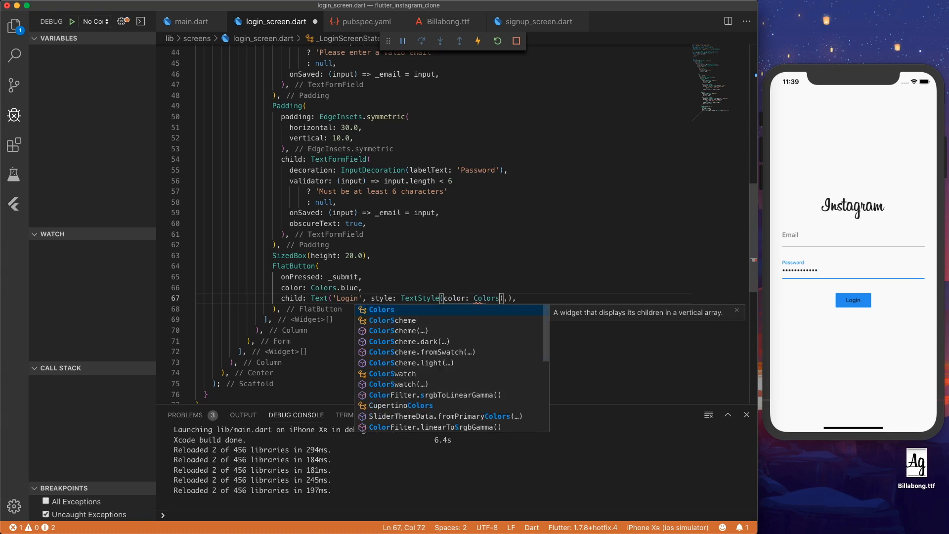
pyautogui.write('.white')
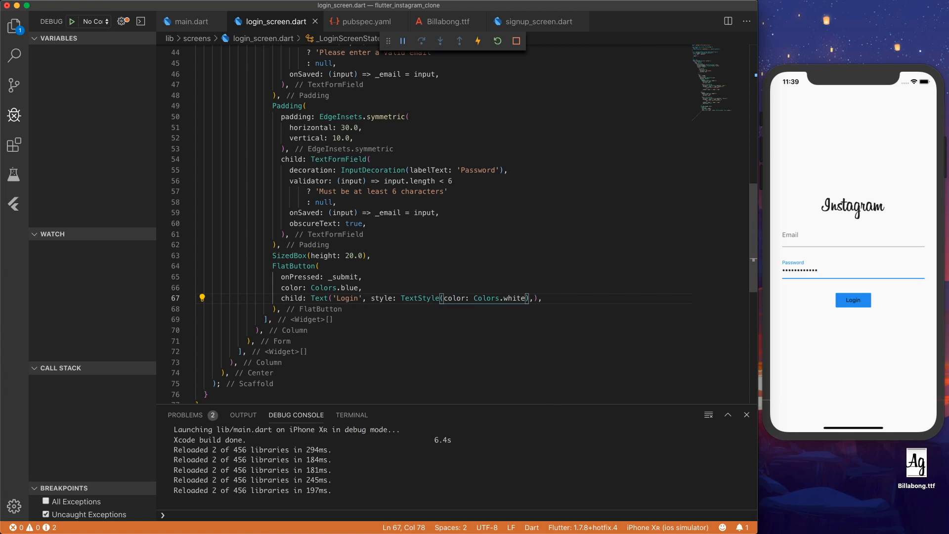
pyautogui.write(',')
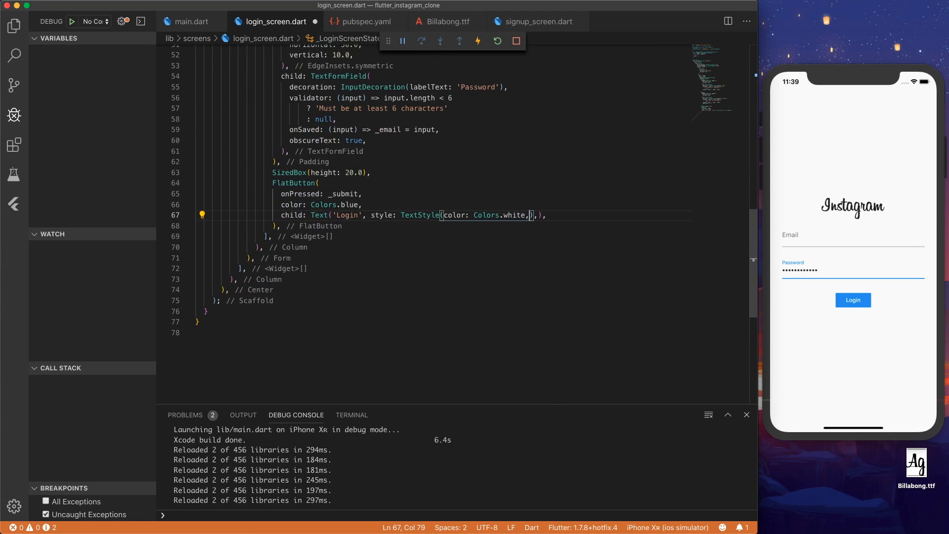
pyautogui.write('fontSize:')
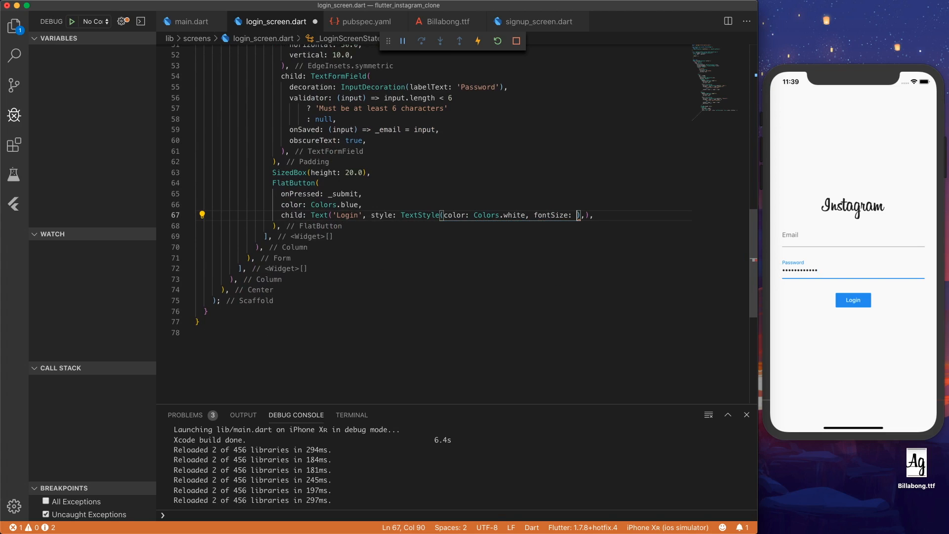
pyautogui.write('1')
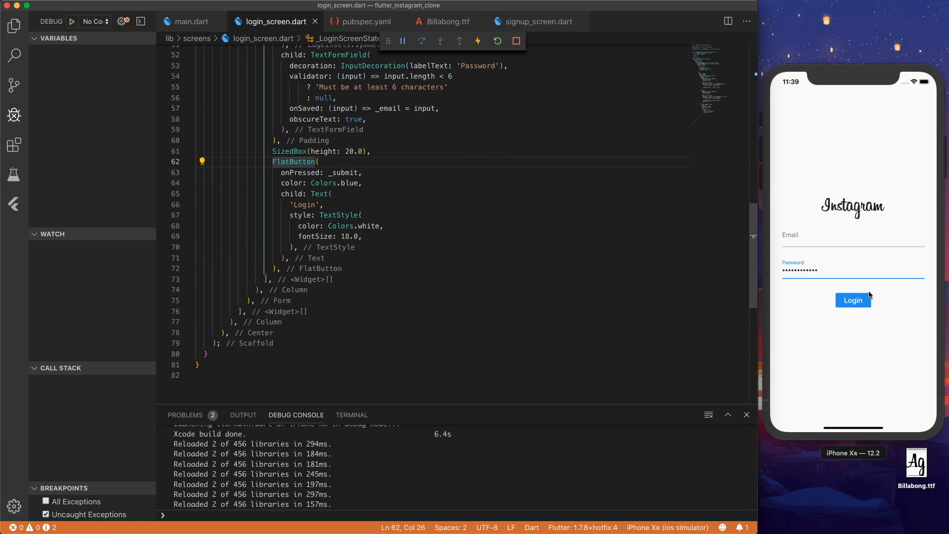
pyautogui.moveTo(319, 166)
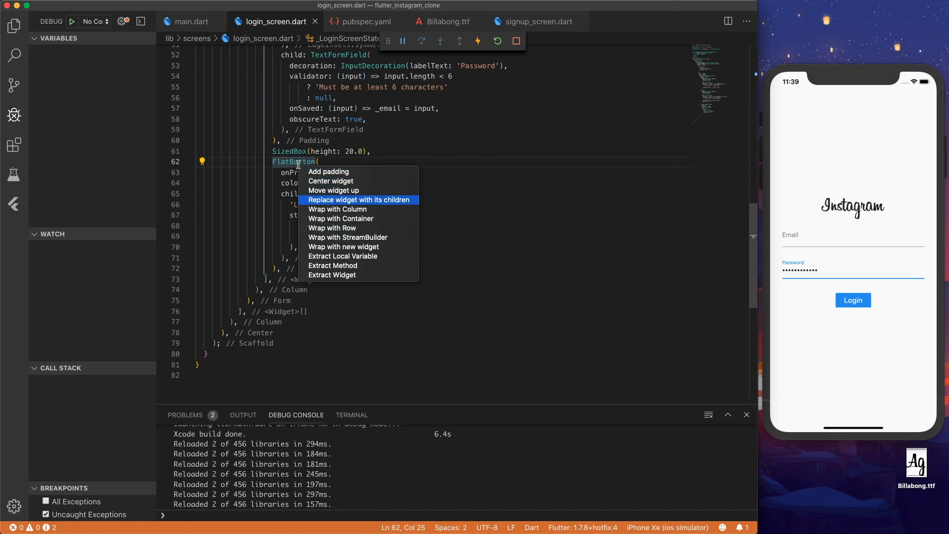
# Step: Wrap the FlatButton in a Container of width 250.0 and give the button padding EdgeInsets.all(10.0)
pyautogui.click(340, 219)
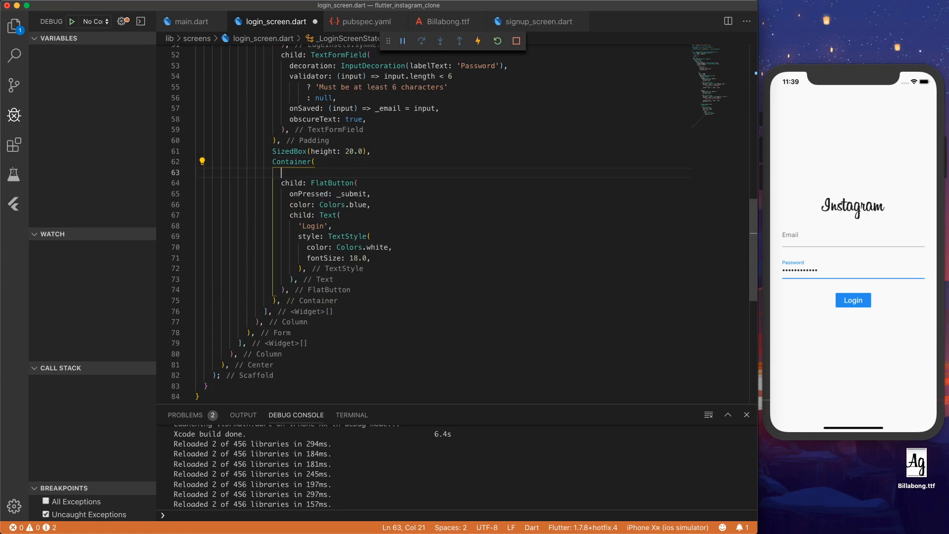
pyautogui.write('width: 250.0,')
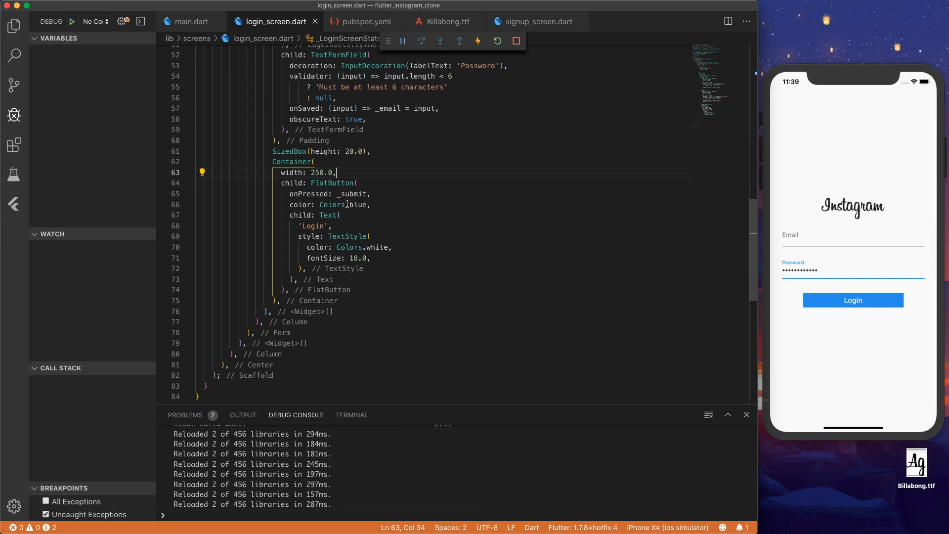
pyautogui.write('padding: EdgeInse,')
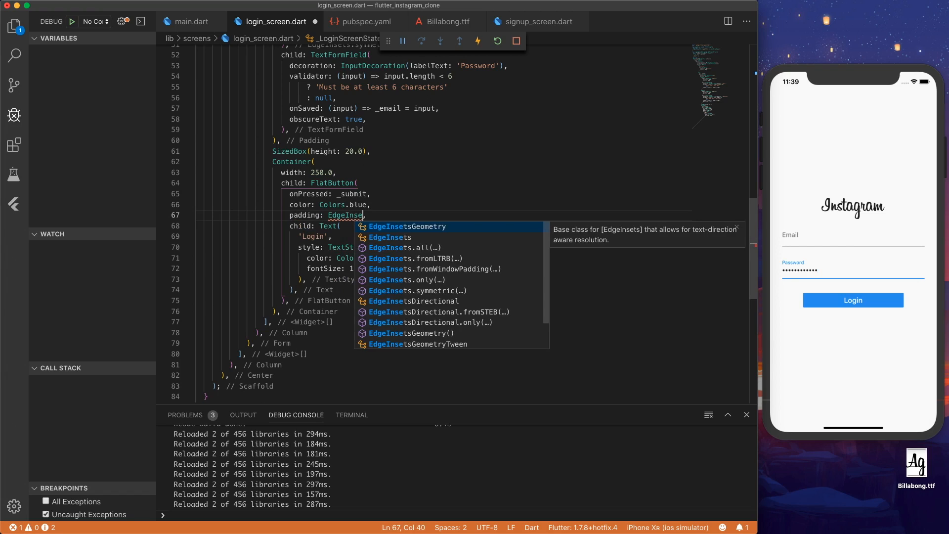
pyautogui.write('.all(10.0)')
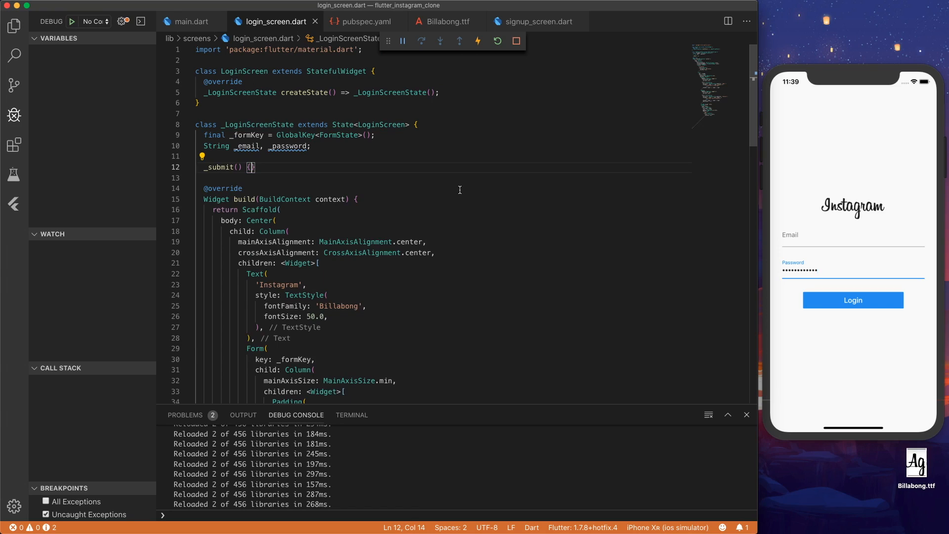
# Step: Write _submit() to validate and save _formKey's state, then print _email and _password
pyautogui.doubleClick(219, 168)
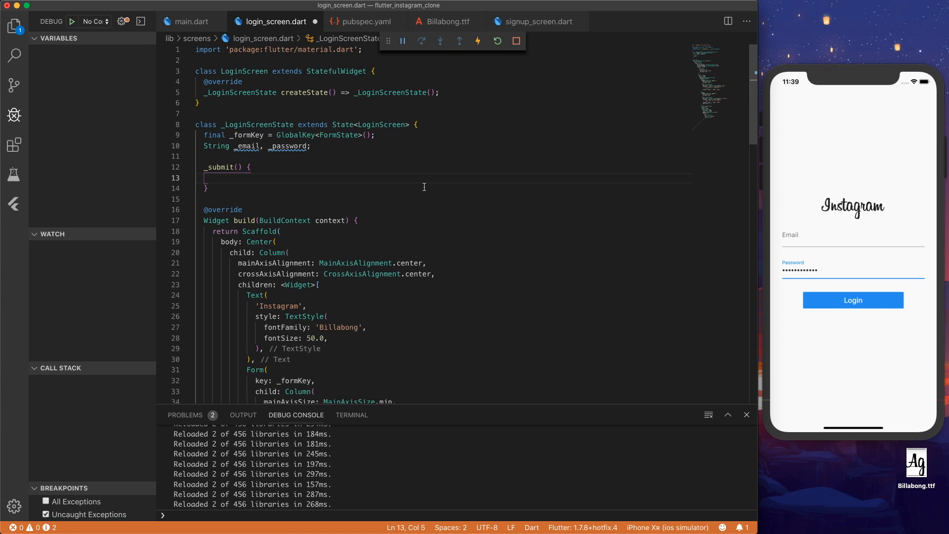
pyautogui.write('if ()')
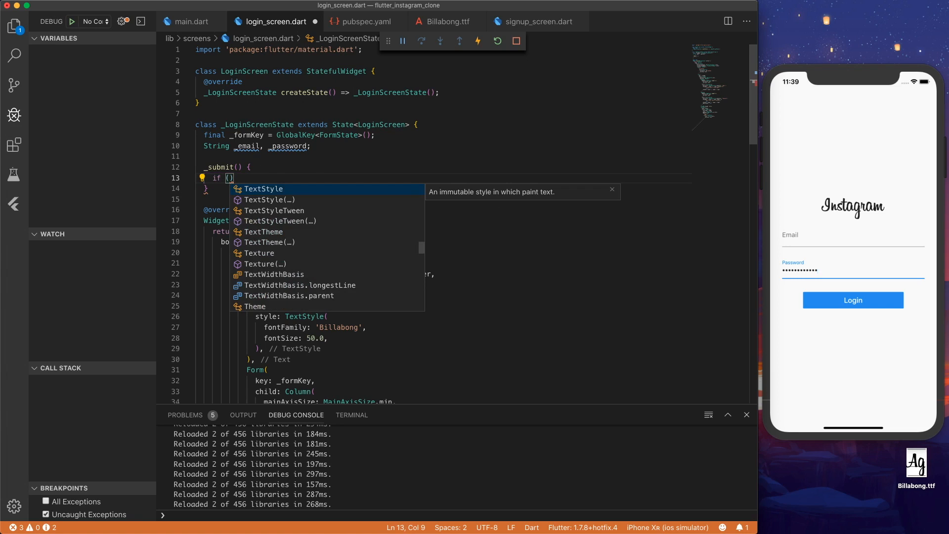
pyautogui.write('_formKey.currentState.validate(')
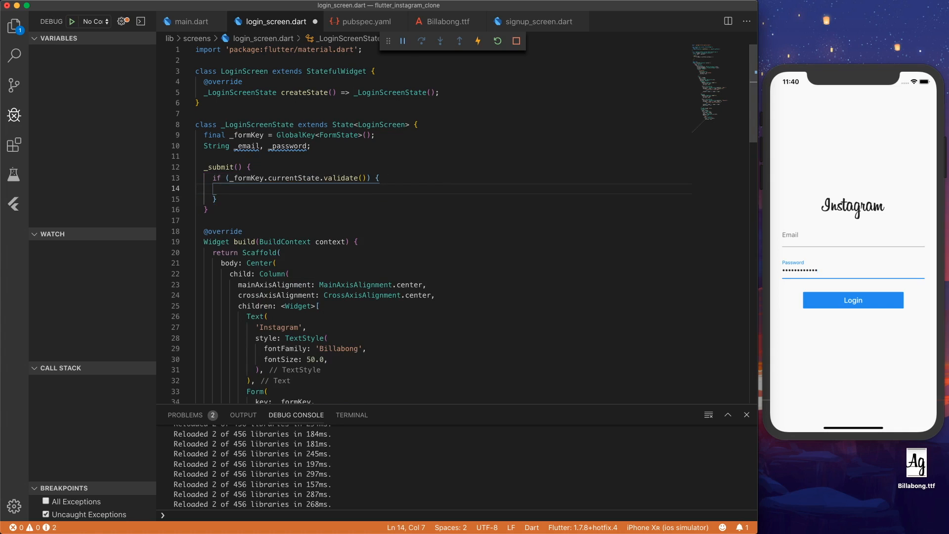
pyautogui.write('_formKey.currentState.save();')
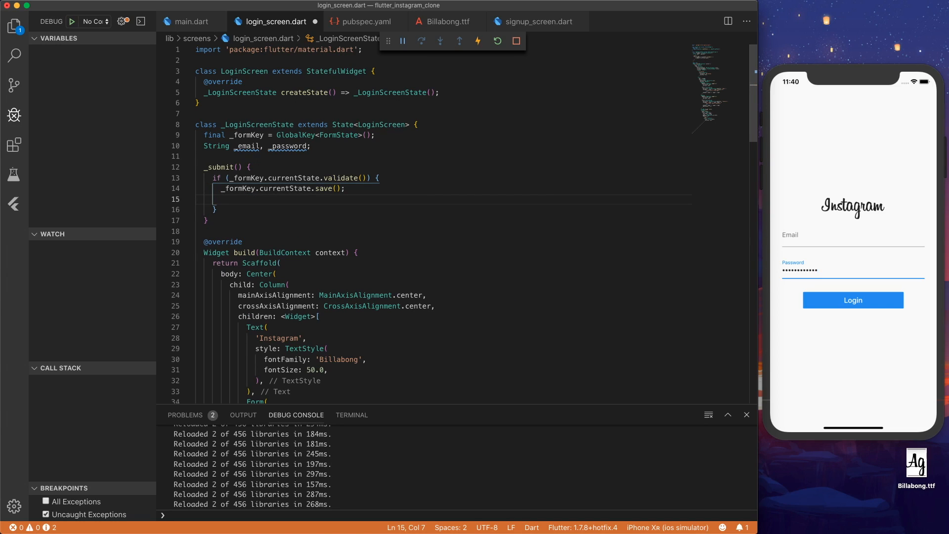
pyautogui.write('print(_email)')
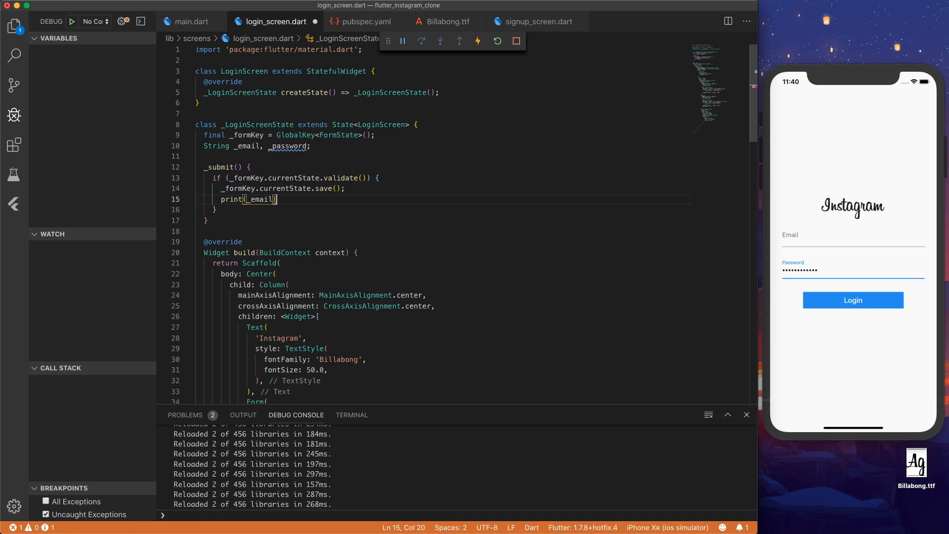
pyautogui.write('print(_')
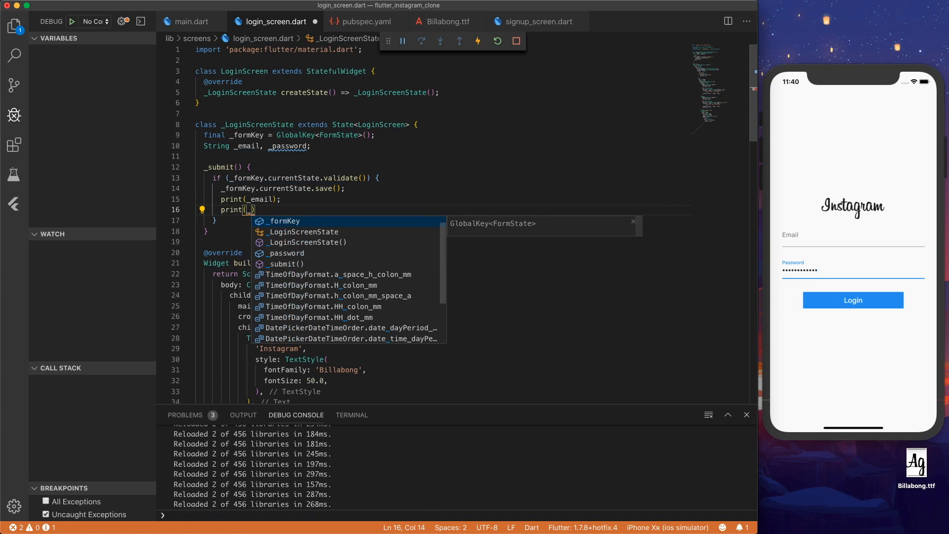
pyautogui.write('_password')
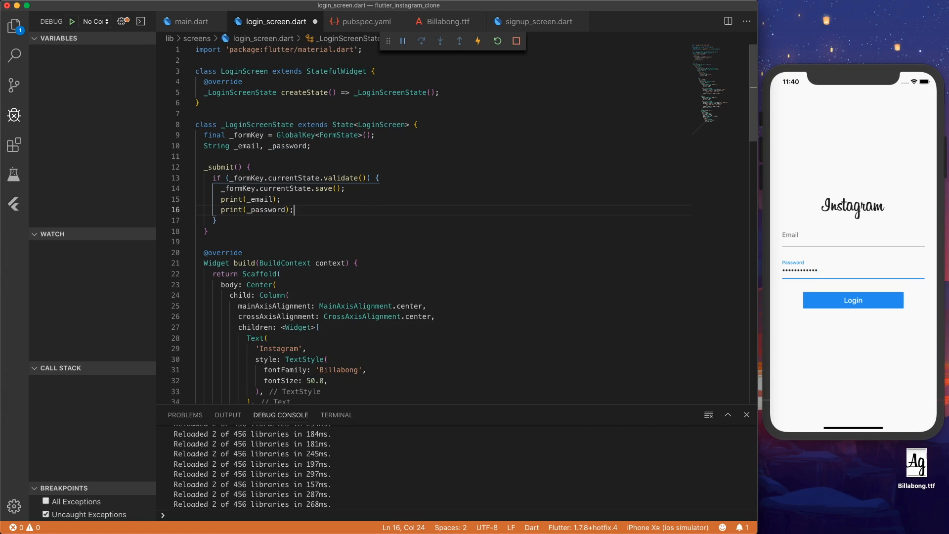
# Step: Add the comment // Logging in the user w/ Firebase and start typing test input in the simulator
pyautogui.write('// Logging in the user')
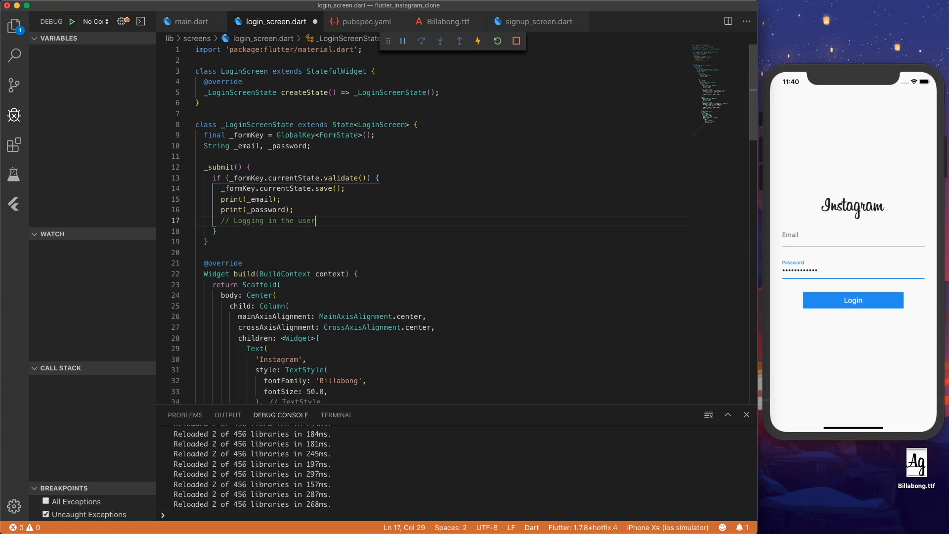
pyautogui.click(283, 200)
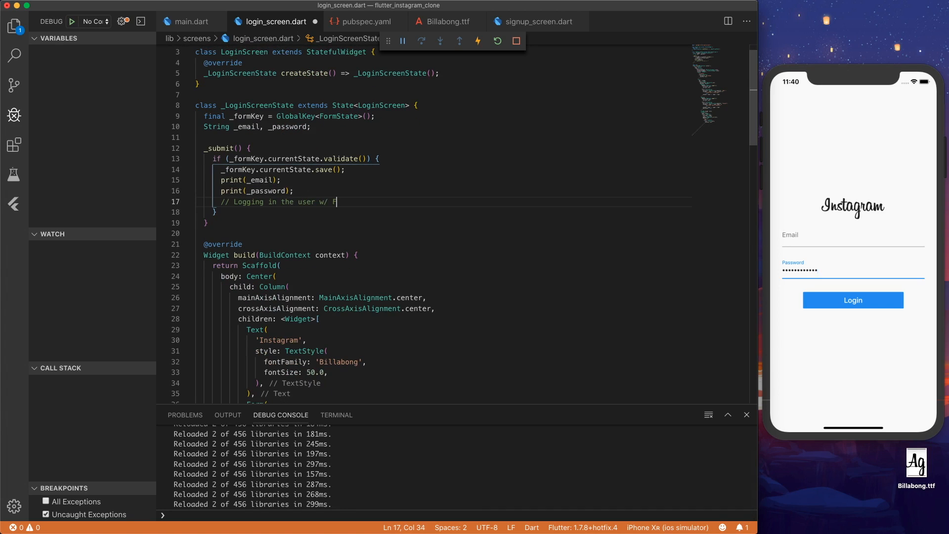
pyautogui.write('irebase')
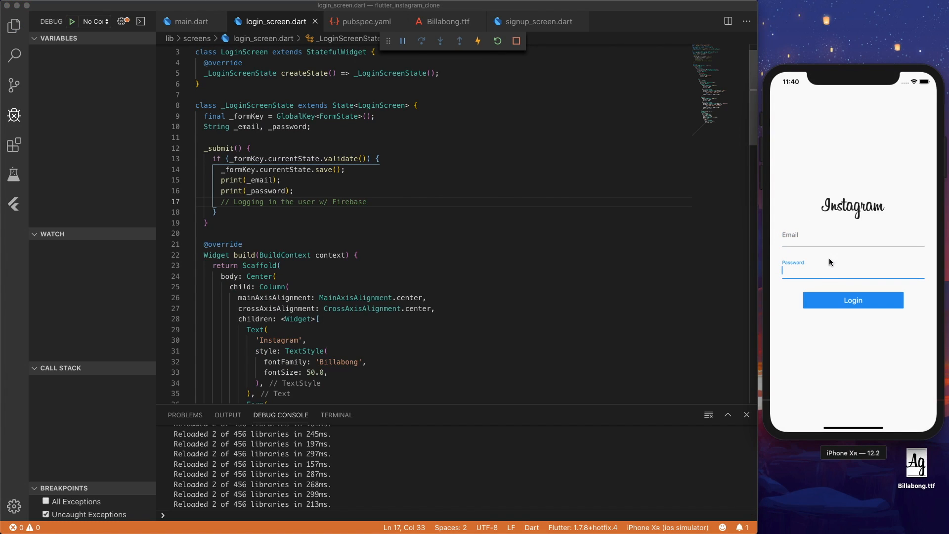
pyautogui.write('asdasdasd')
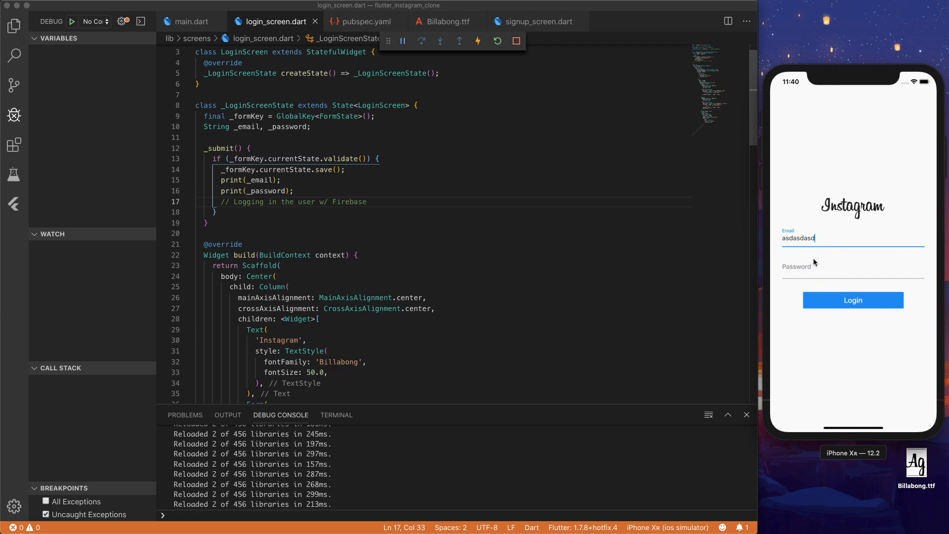
pyautogui.moveTo(842, 306)
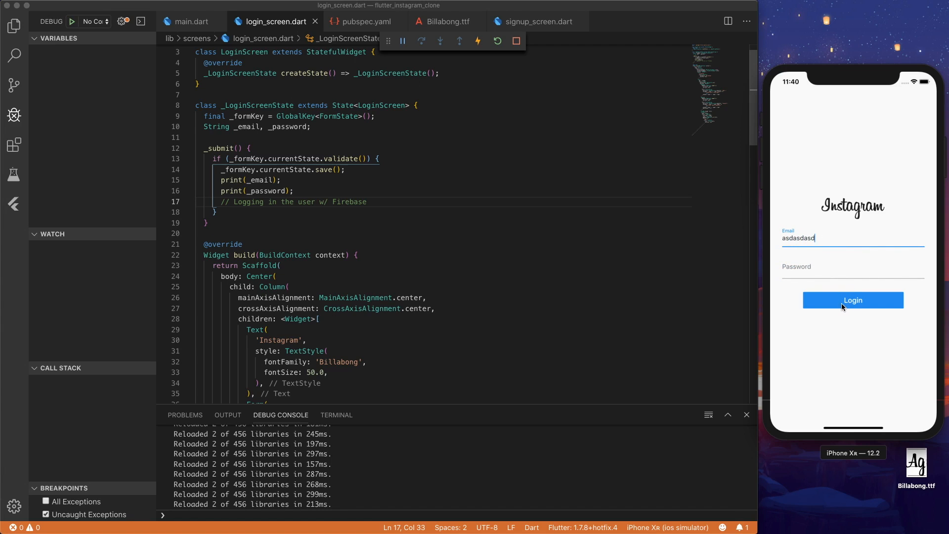
pyautogui.click(854, 300)
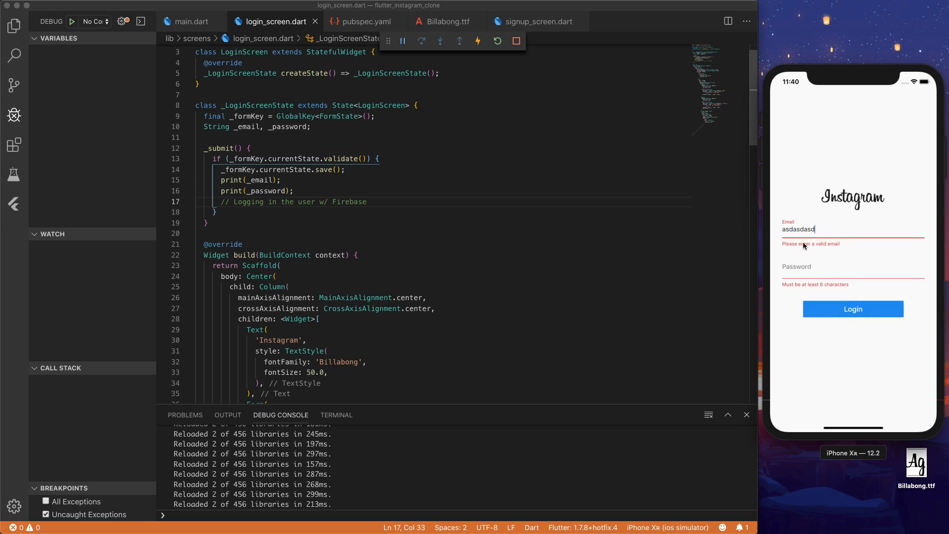
pyautogui.click(823, 269)
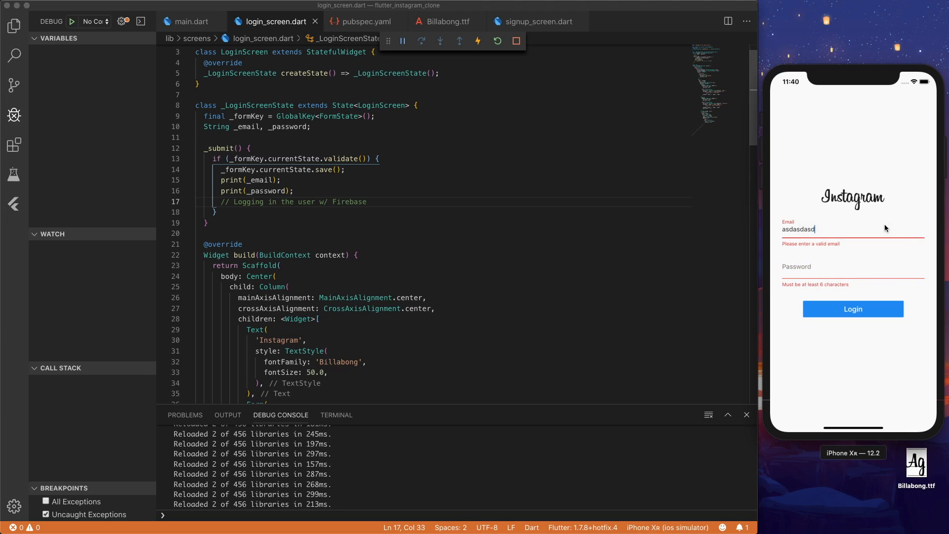
pyautogui.write('@com')
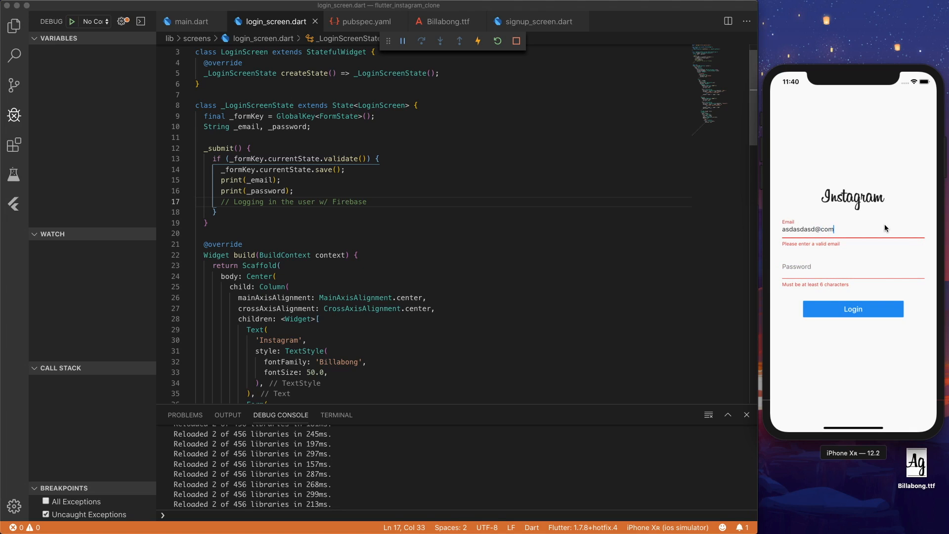
pyautogui.write('a.com')
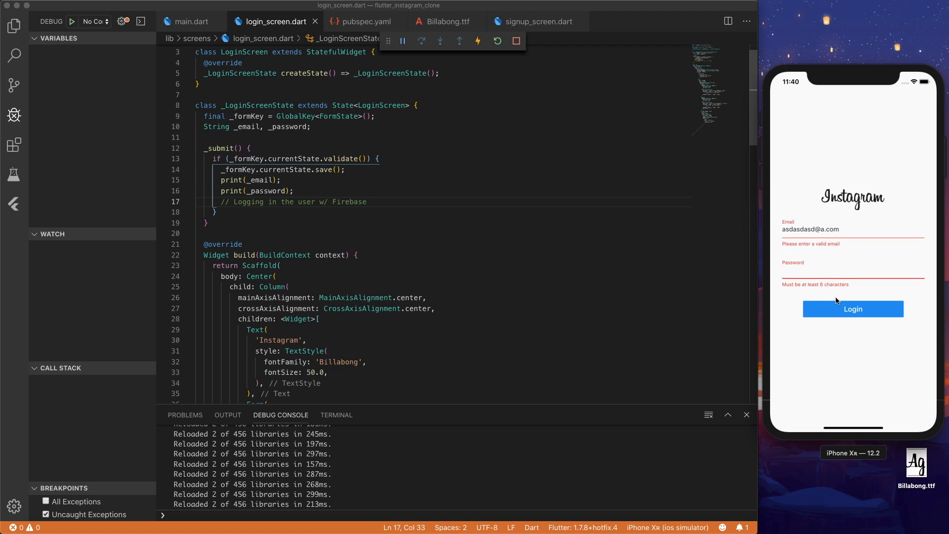
pyautogui.click(824, 233)
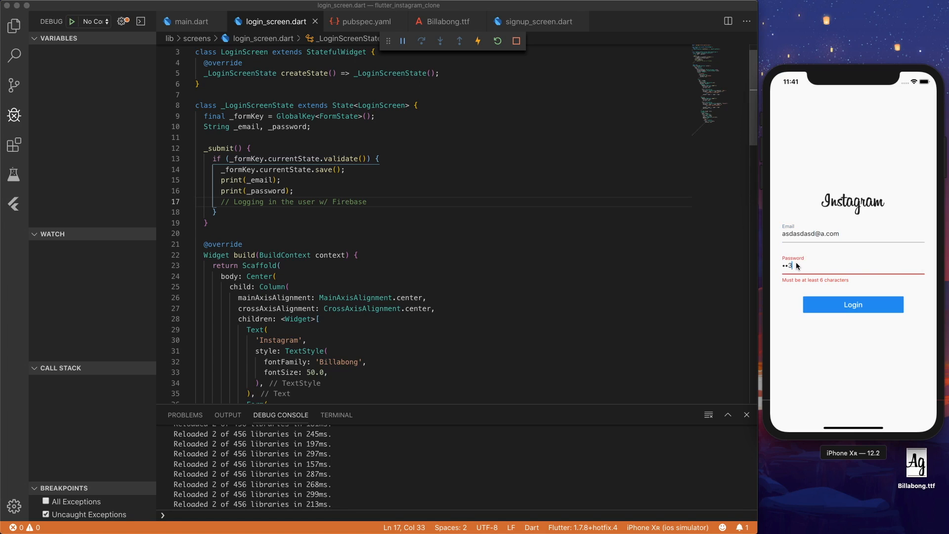
pyautogui.write('5')
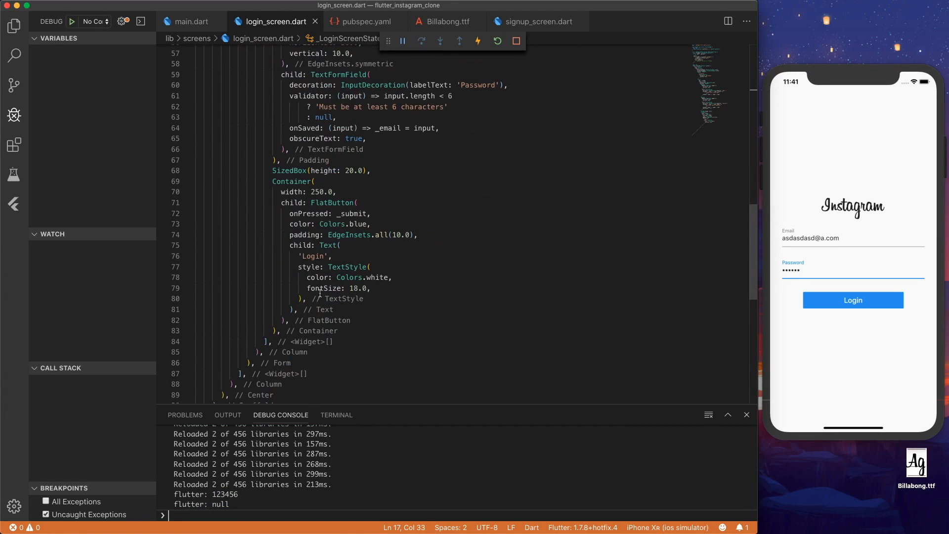
# Step: Replace _email with _password in the Password field's onSaved
pyautogui.doubleClick(387, 128)
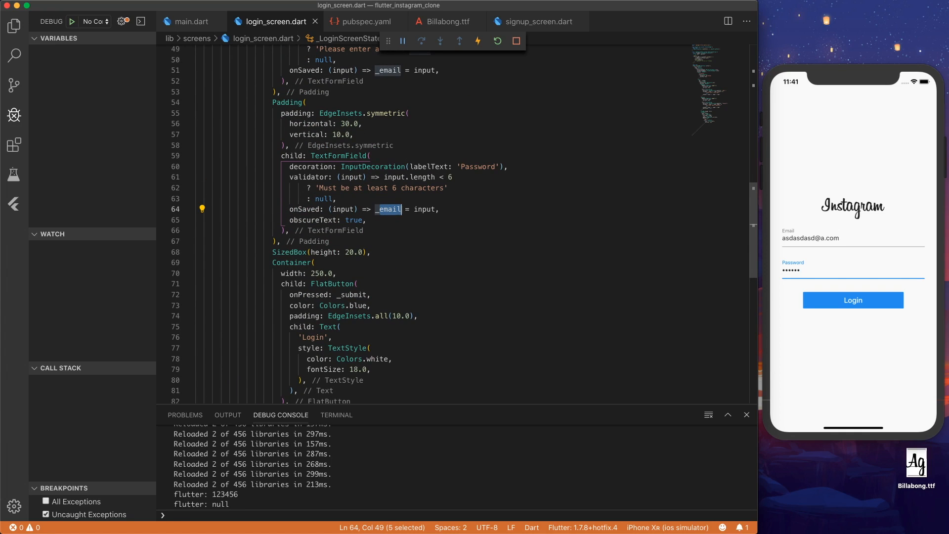
pyautogui.write('_password')
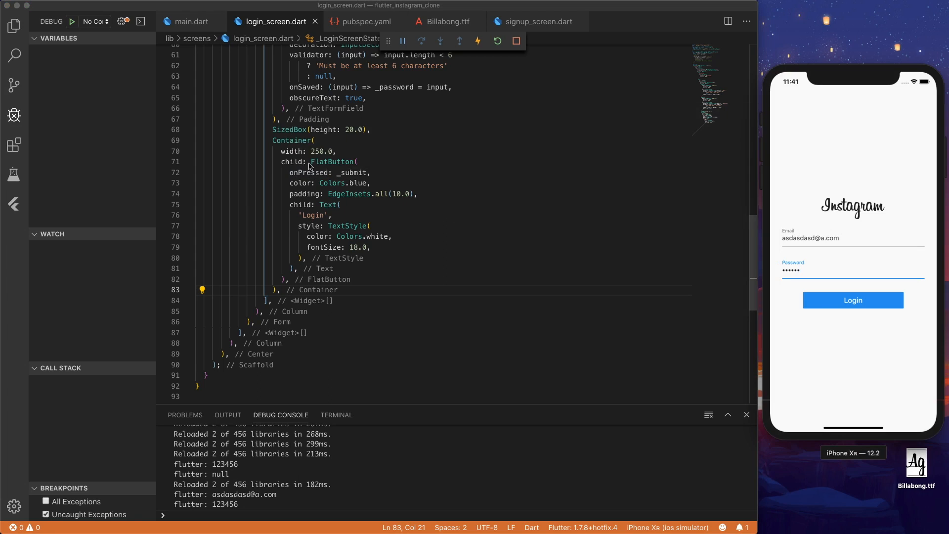
# Step: Duplicate the Login Container below a SizedBox(height: 20.0) as 'Go to Signup' with onPressed () => Navigator.pushNamed
pyautogui.doubleClick(291, 151)
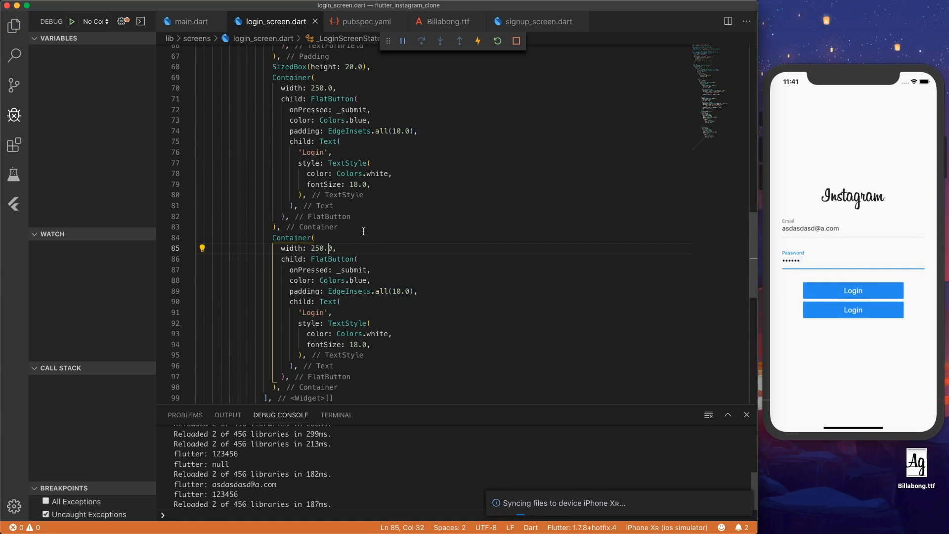
pyautogui.write('SizedBo')
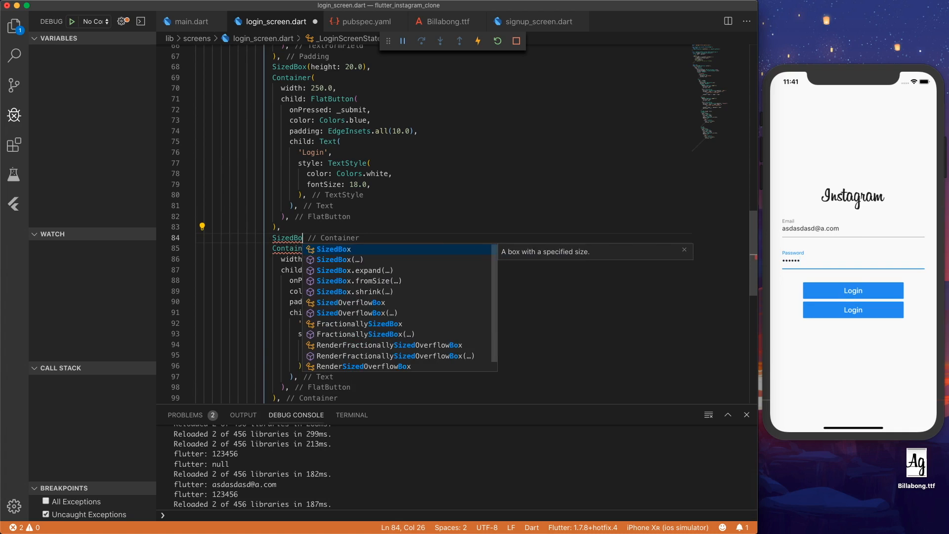
pyautogui.write('(height: 20.0,)')
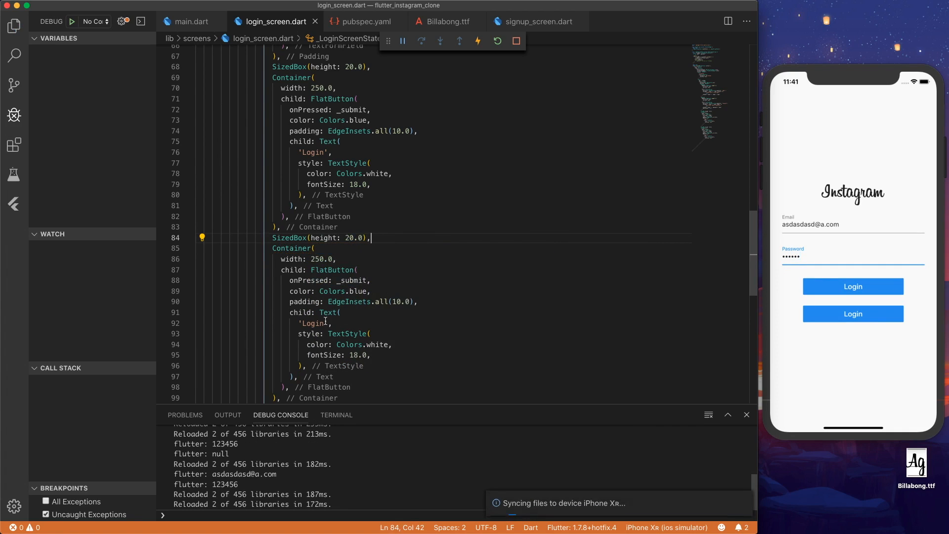
pyautogui.write('Go to Signup')
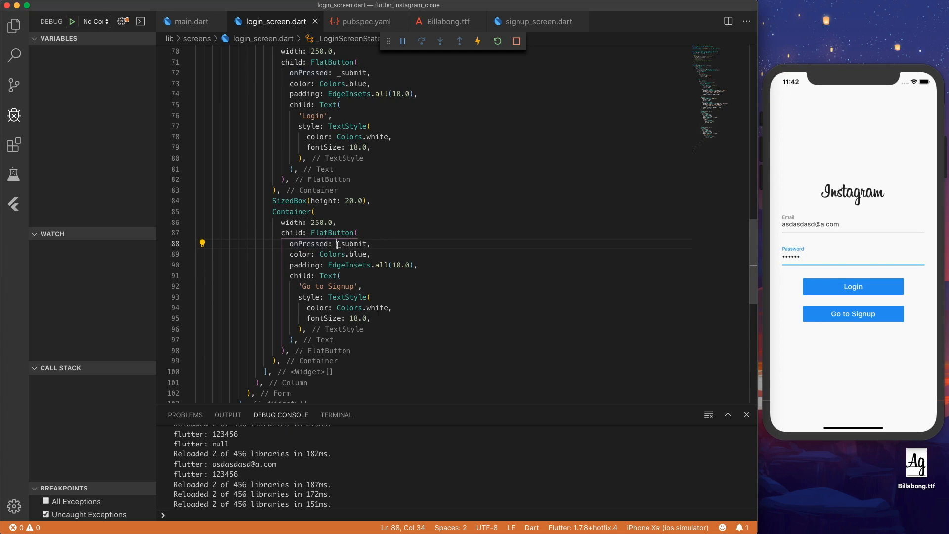
pyautogui.write('() =>')
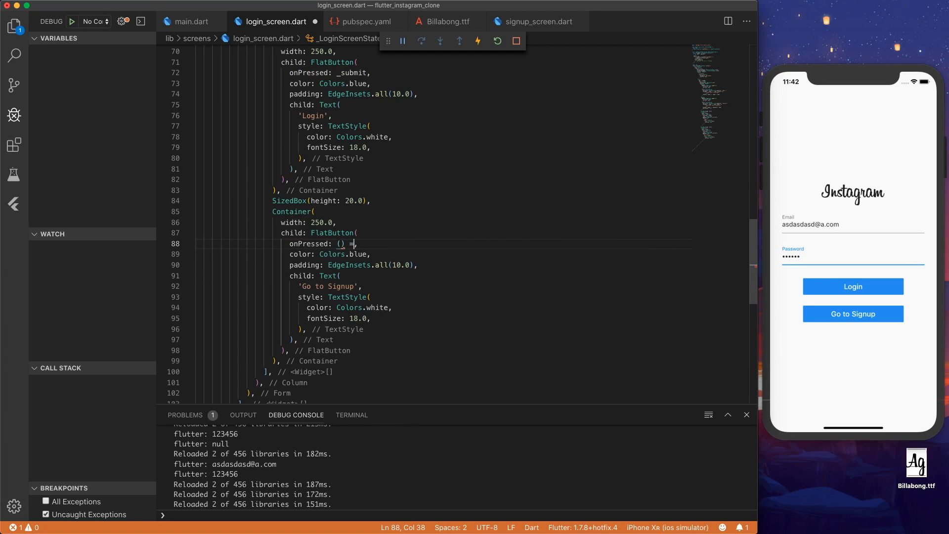
pyautogui.write('Navigator.p')
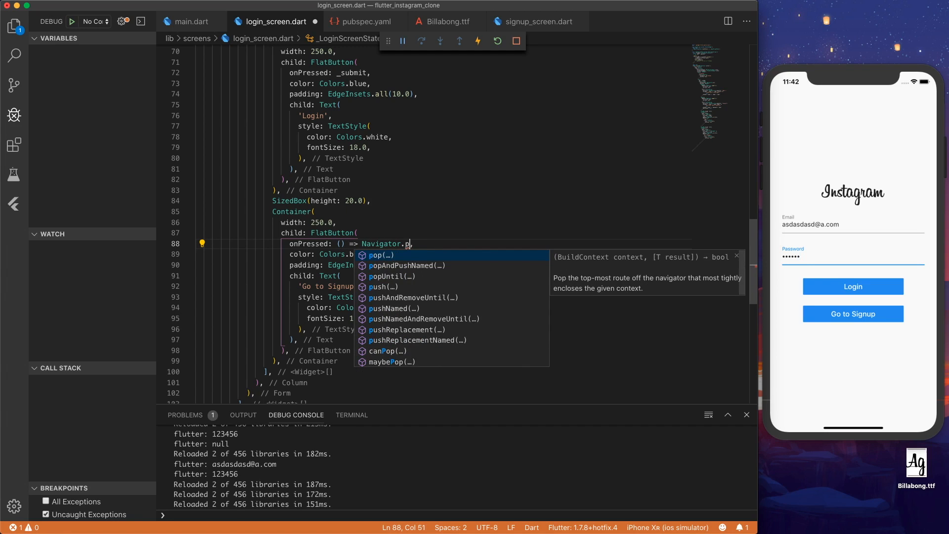
pyautogui.write('ushNa')
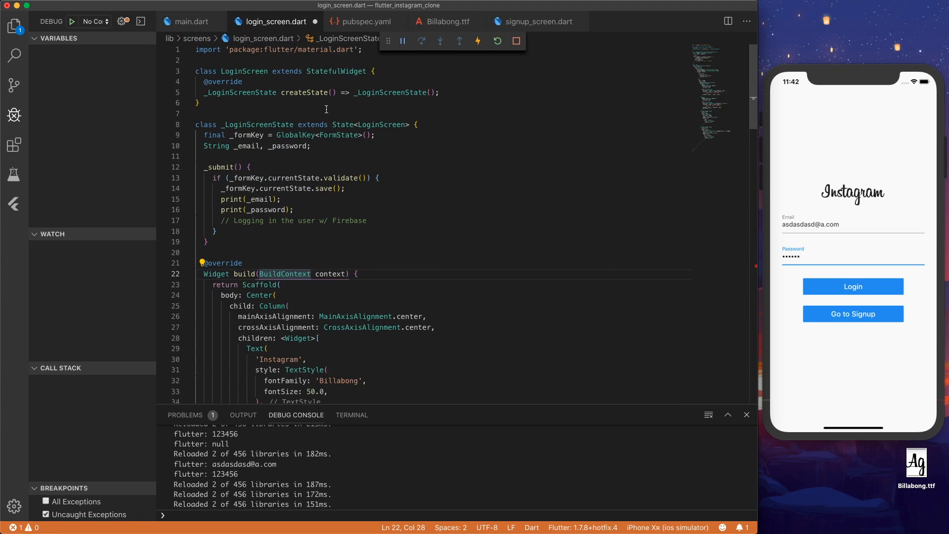
# Step: Add static final String id = 'login_screen'; inside LoginScreen and select the line to copy
pyautogui.click(373, 71)
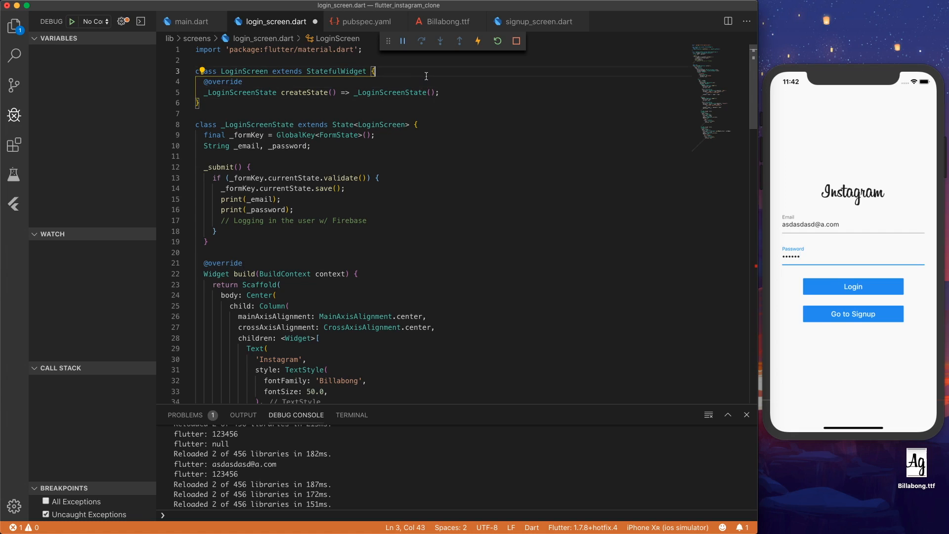
pyautogui.press('Enter')
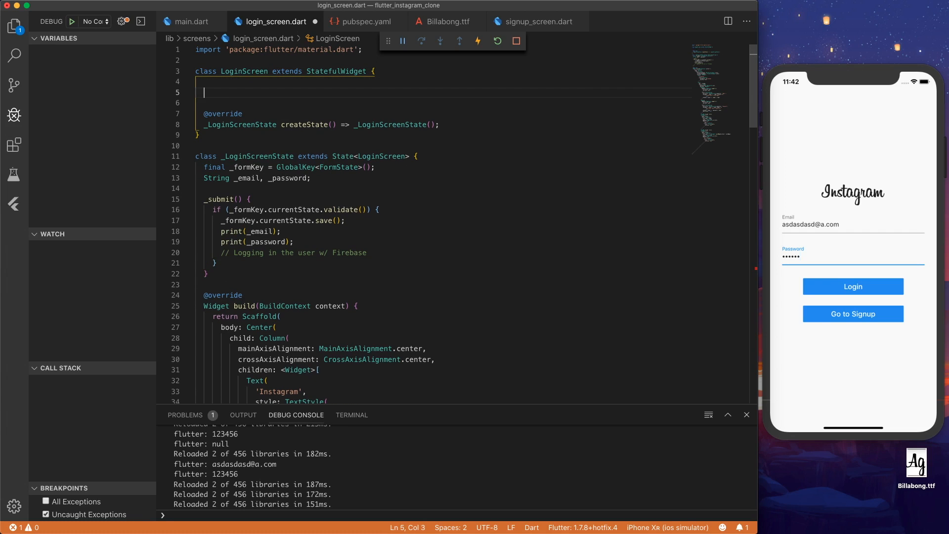
pyautogui.write('static final String id')
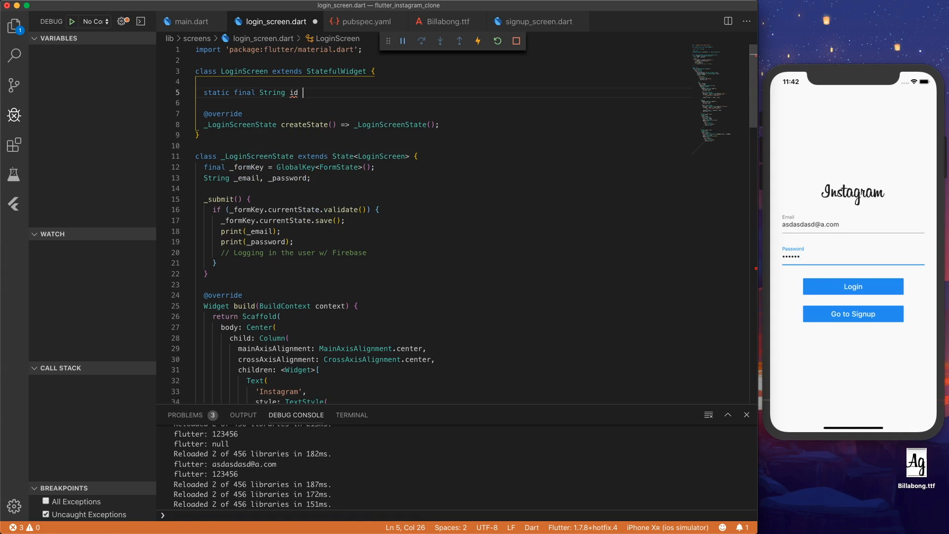
pyautogui.write("= 'login_sc")
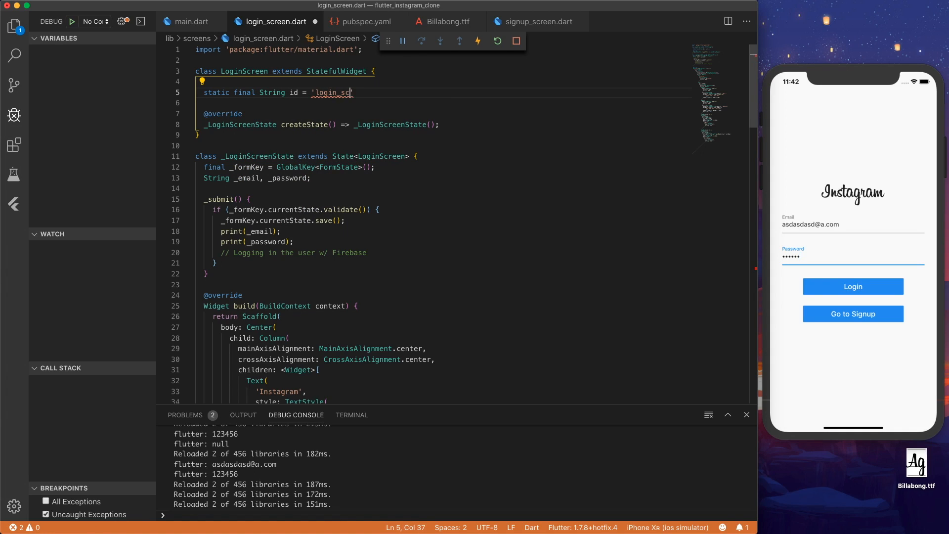
pyautogui.write("reen';")
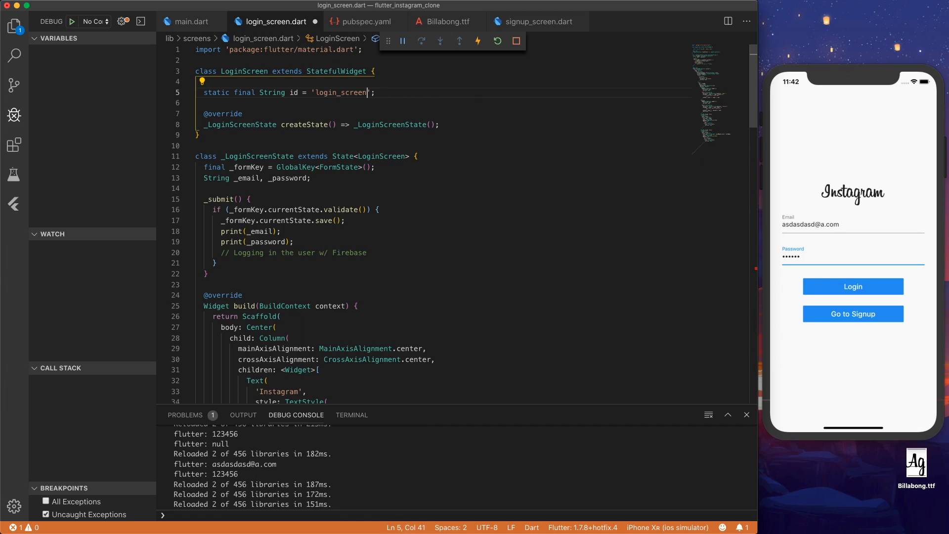
pyautogui.click(291, 93)
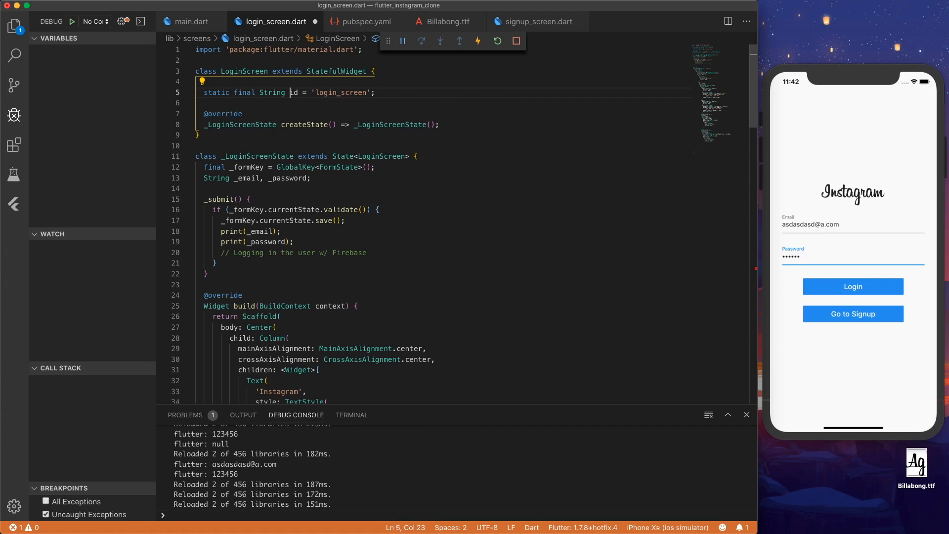
pyautogui.click(285, 71)
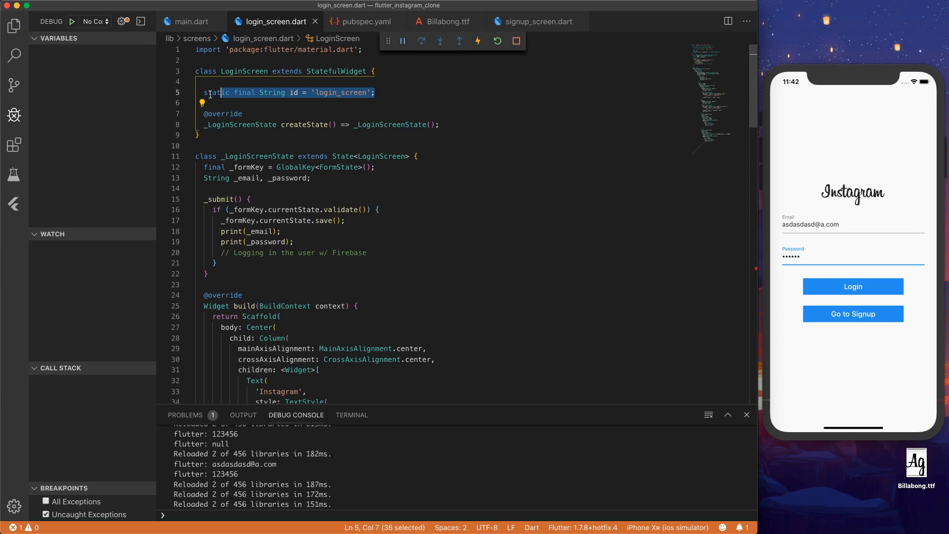
# Step: Define SignupScreen via the stf snippet with a static String id and a Scaffold as its build result
pyautogui.click(534, 22)
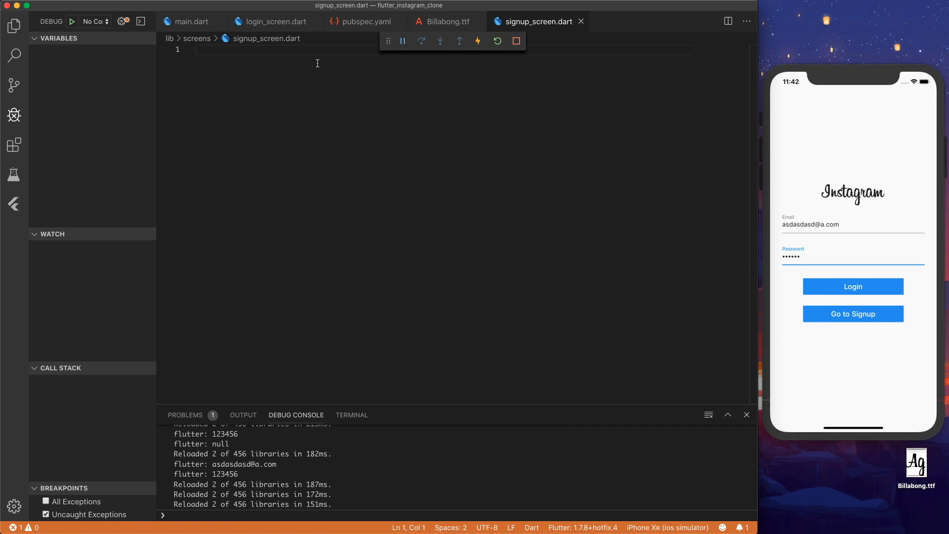
pyautogui.write('stf')
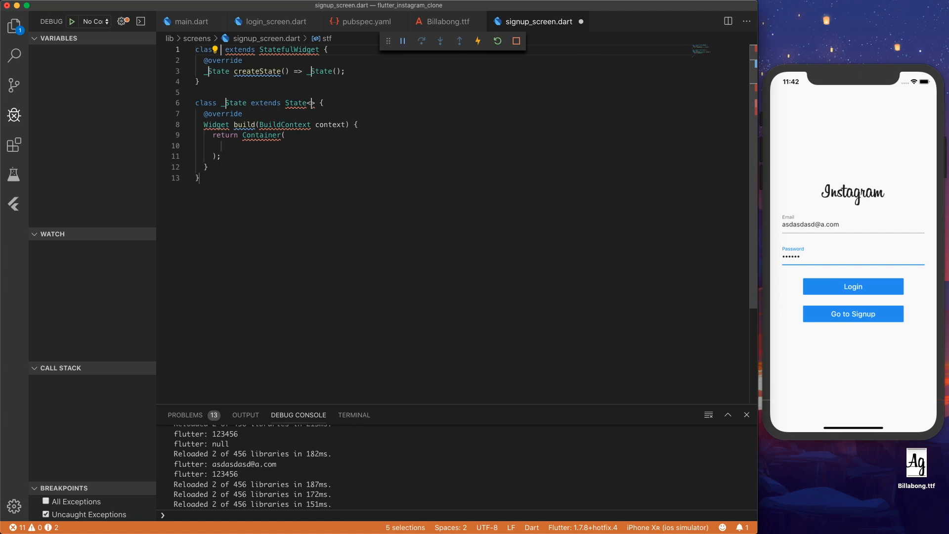
pyautogui.write('SignupScreen')
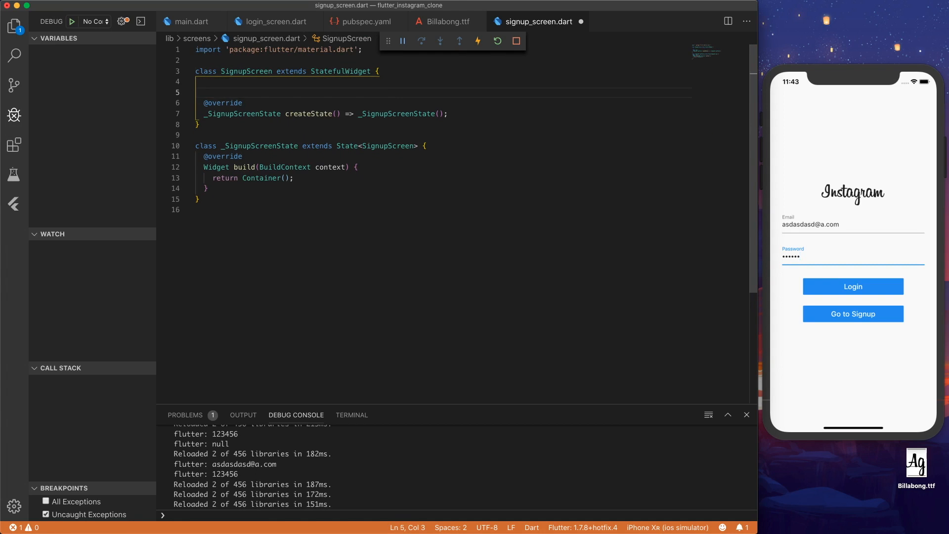
pyautogui.write("static final String id = 'login_screen';")
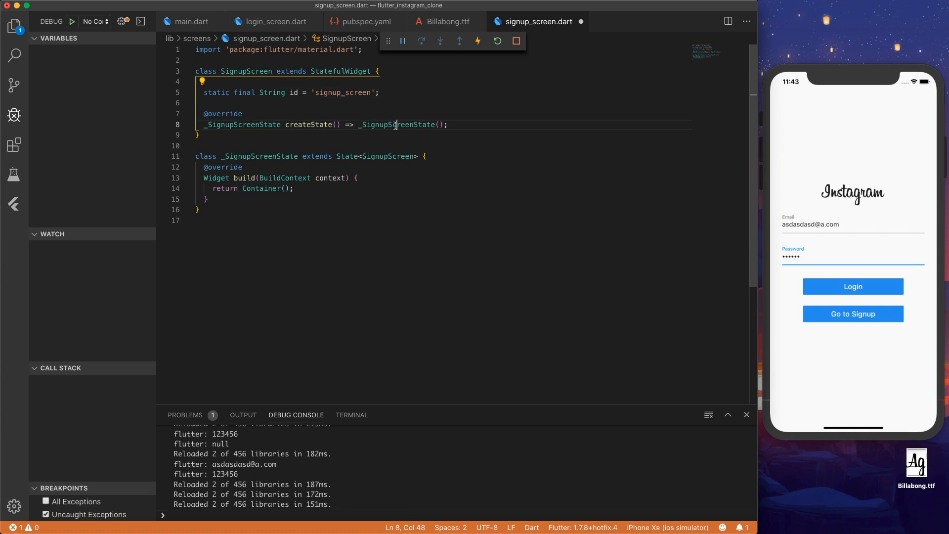
pyautogui.doubleClick(263, 188)
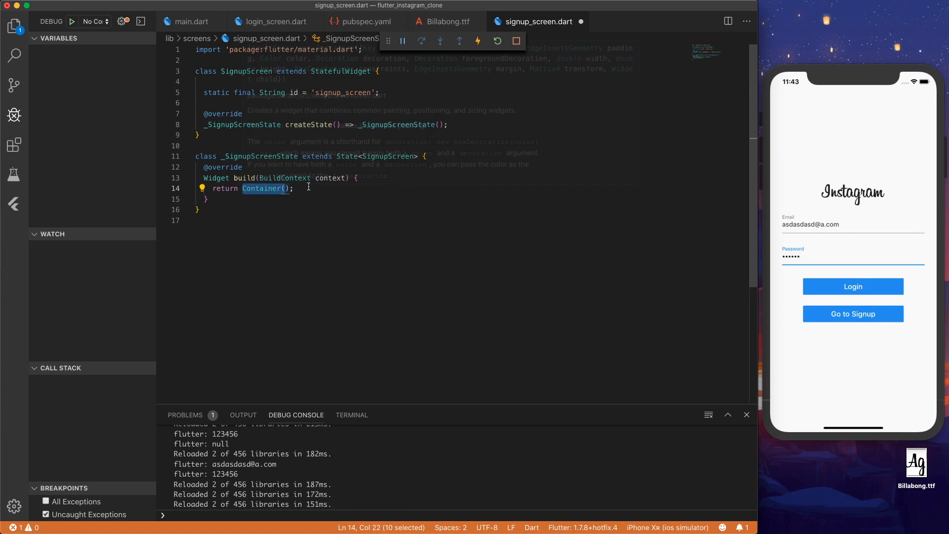
pyautogui.write('Scaffold')
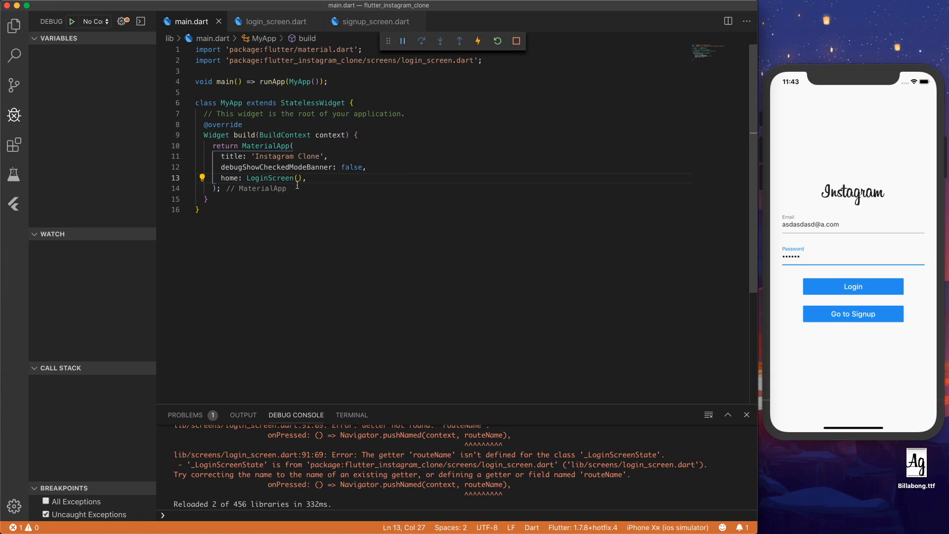
# Step: Add a routes map in main.dart mapping LoginScreen.id and SignupScreen.id to their screen builders
pyautogui.press('Enter')
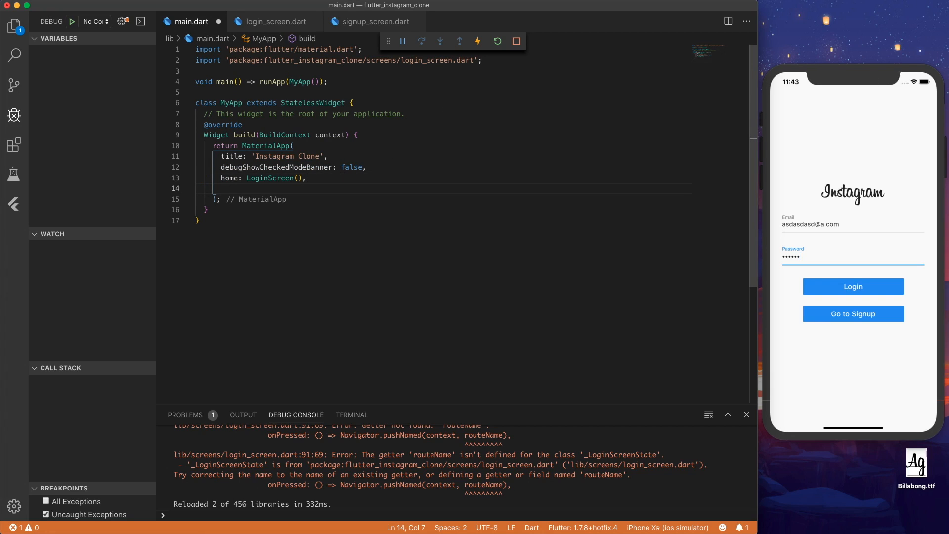
pyautogui.write('routes: {},')
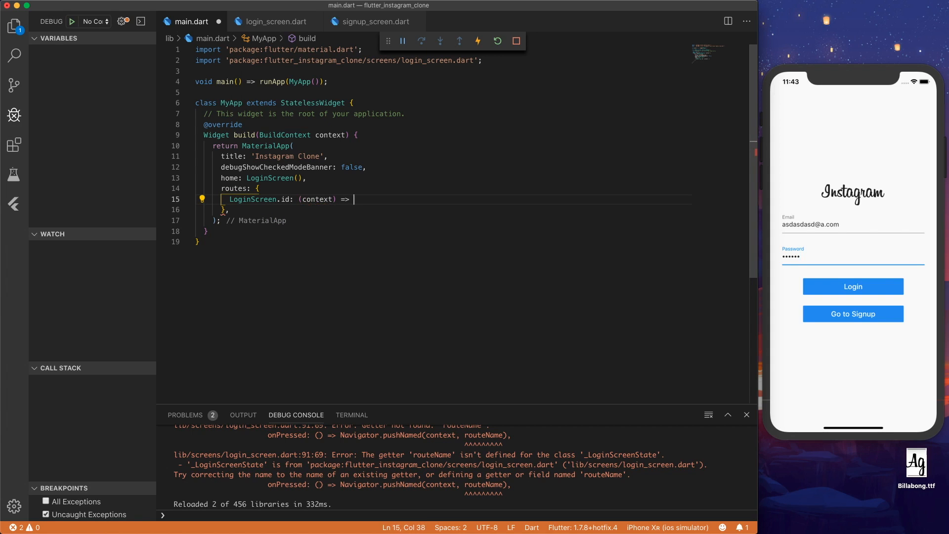
pyautogui.write('LoginScreen')
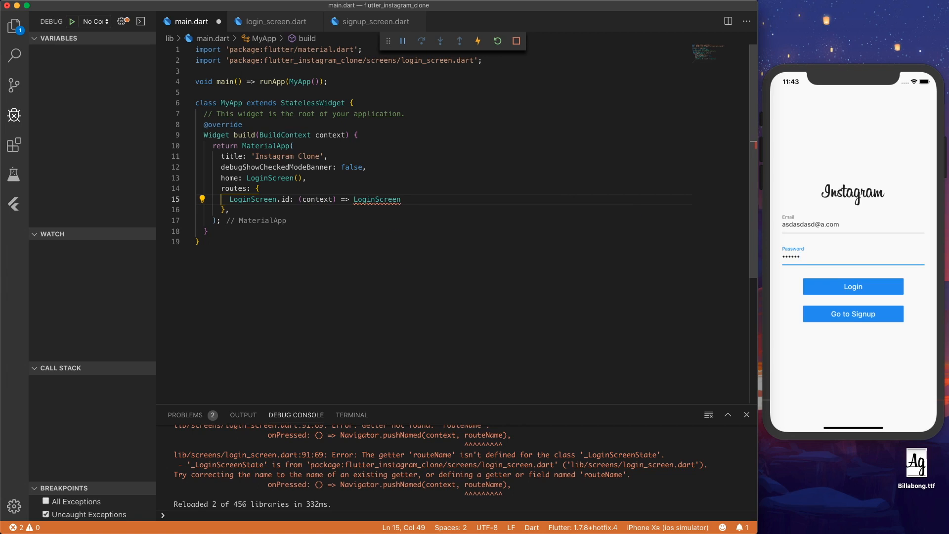
pyautogui.write('SignupScreen.id')
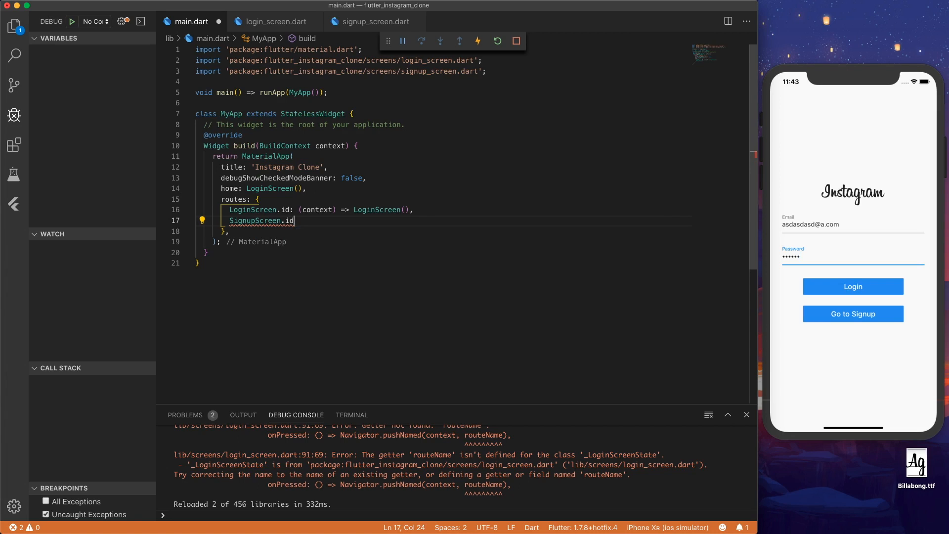
pyautogui.write(': (context) =>')
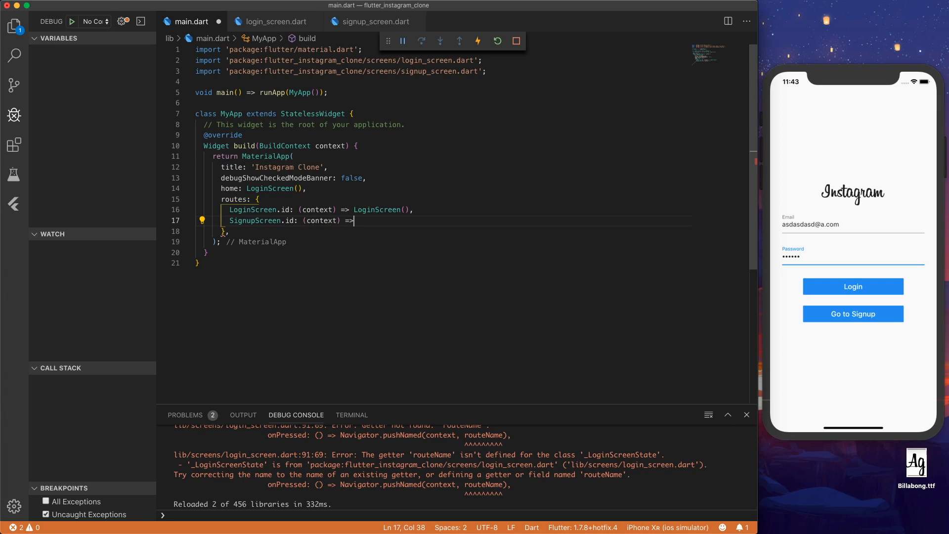
pyautogui.write('SignupScreen(),')
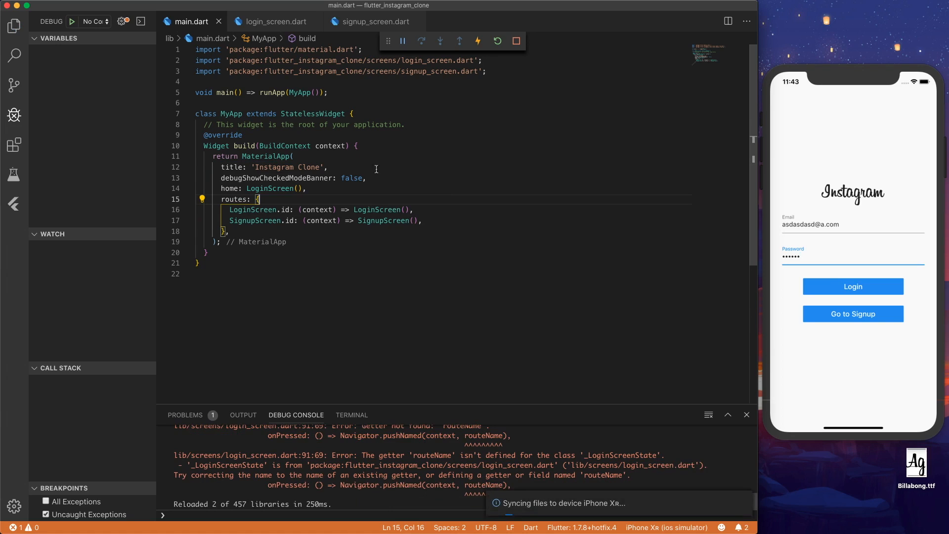
pyautogui.click(276, 22)
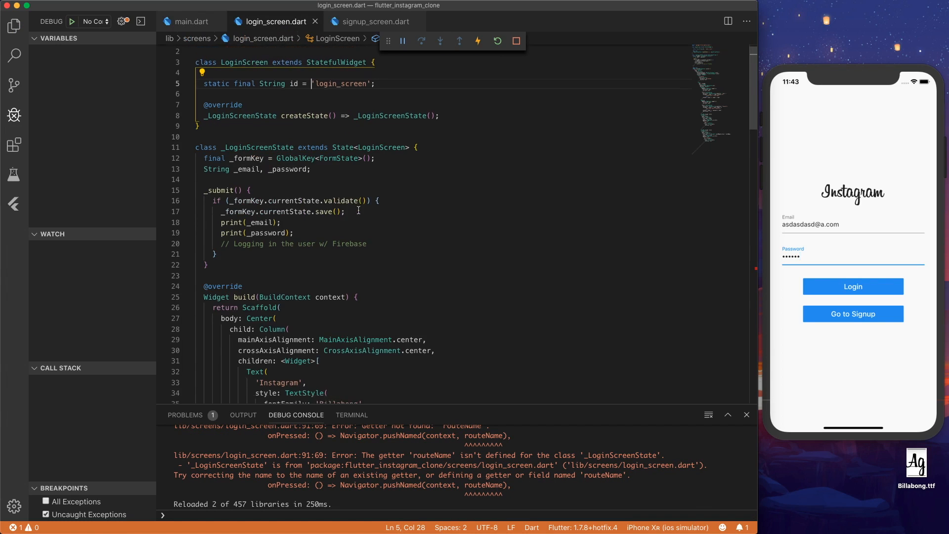
# Step: Make the Go to Signup button call Navigator.pushNamed with SignupScreen.id and check the route entry
pyautogui.scroll(-3)
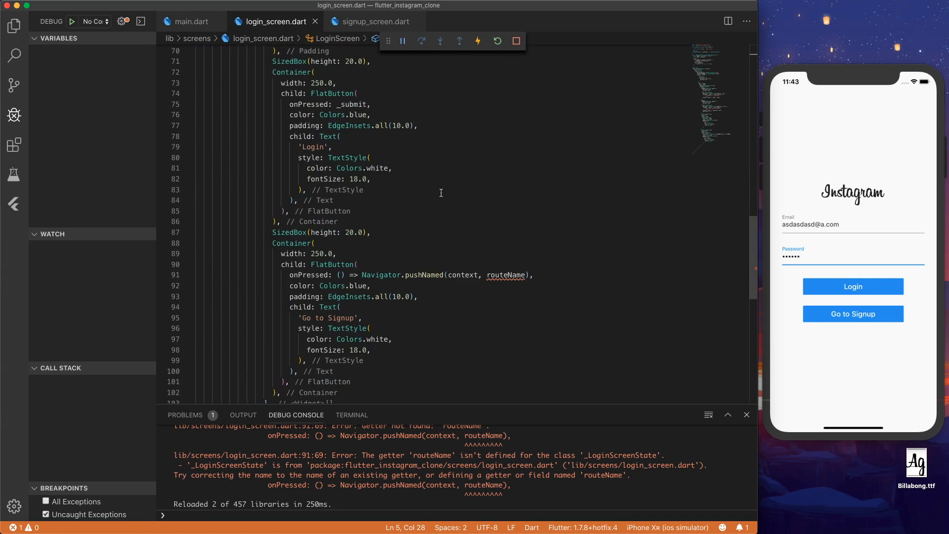
pyautogui.doubleClick(505, 229)
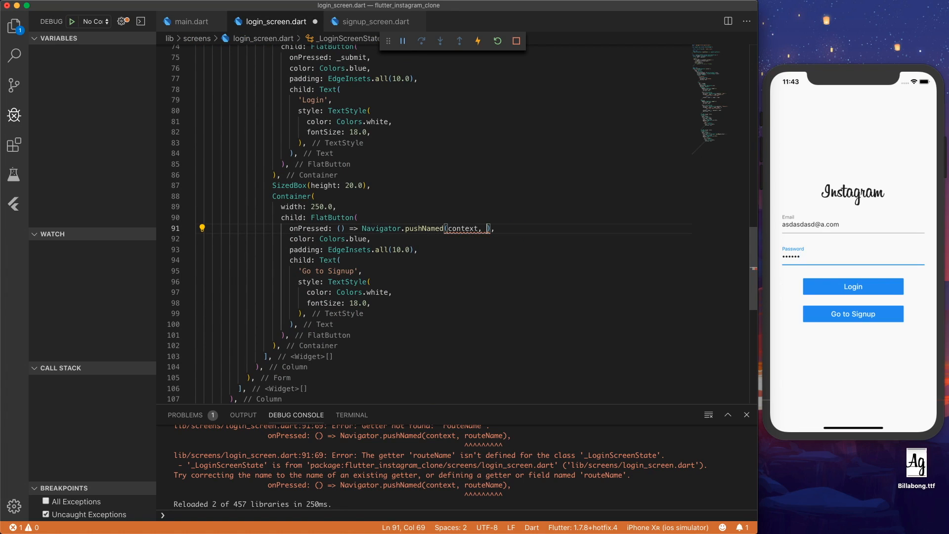
pyautogui.write('SignupScreen.id')
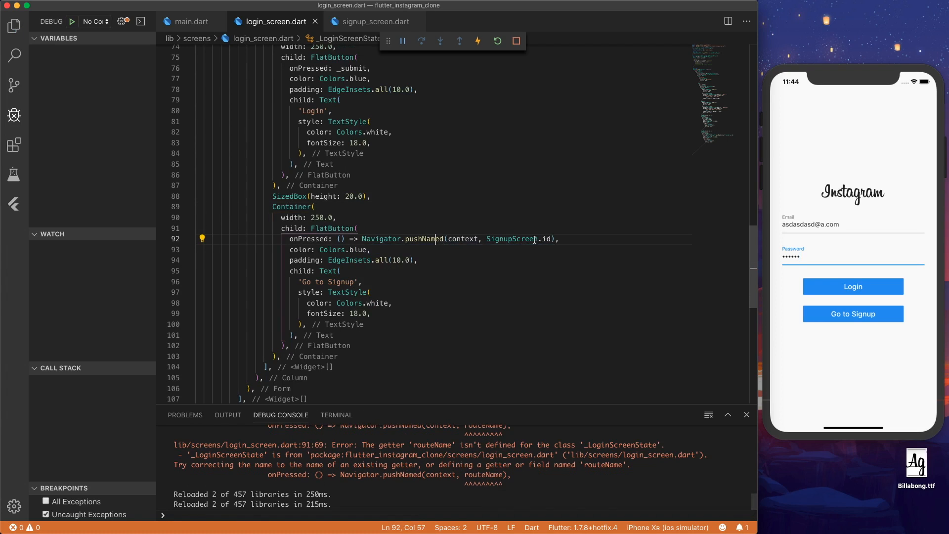
pyautogui.click(188, 22)
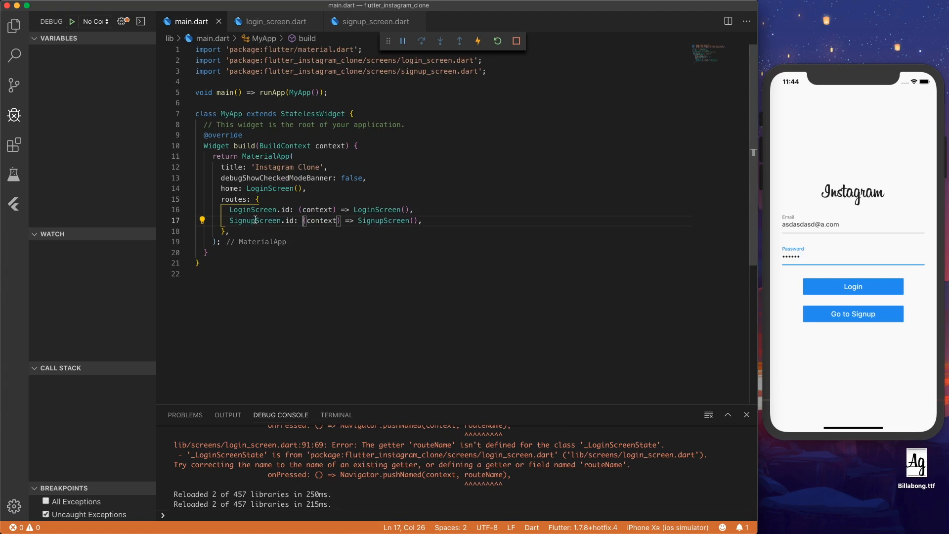
pyautogui.click(366, 221)
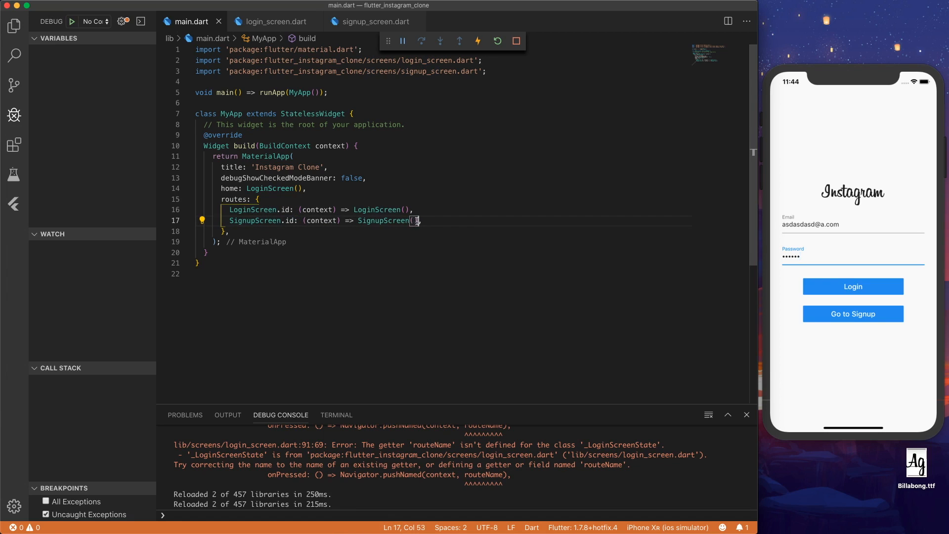
pyautogui.doubleClick(375, 220)
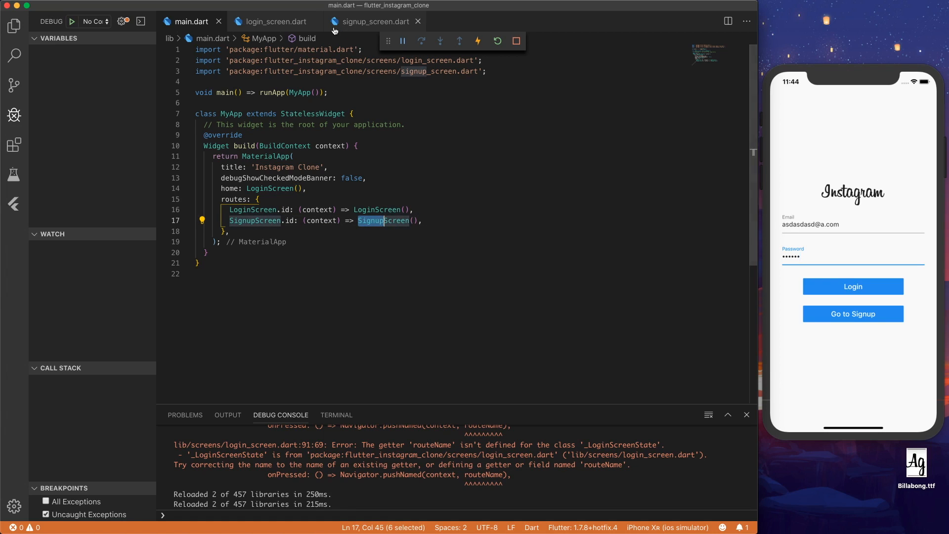
# Step: Hot restart the running app from the debug toolbar with the signup screen code shown
pyautogui.click(374, 22)
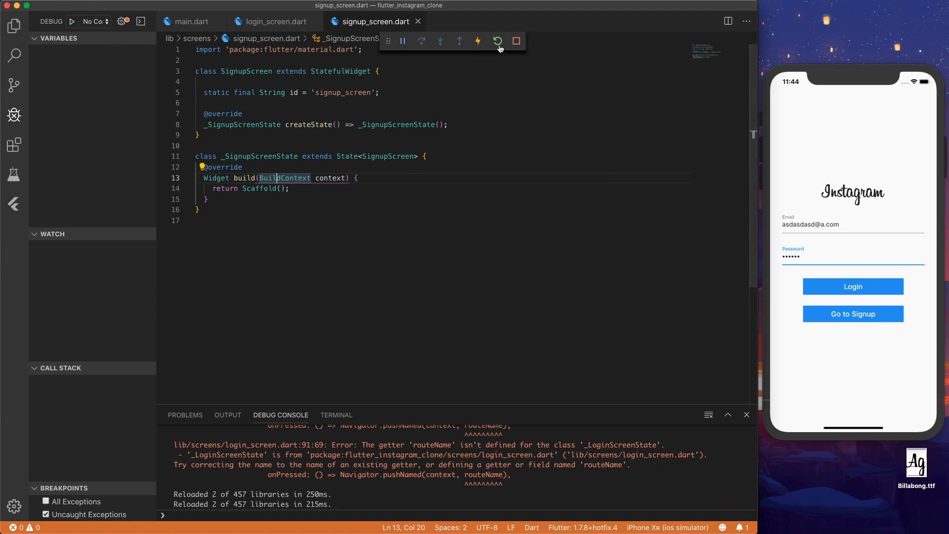
pyautogui.click(497, 42)
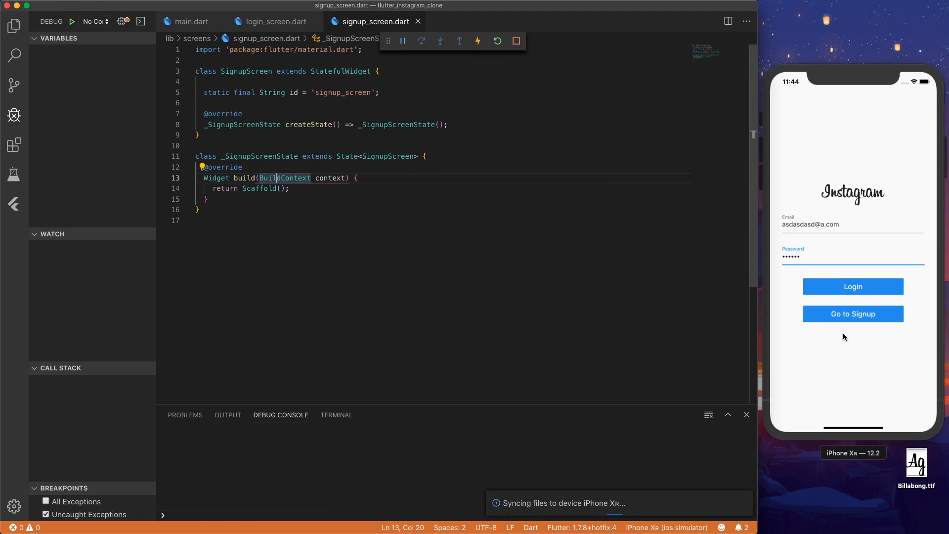
pyautogui.click(498, 41)
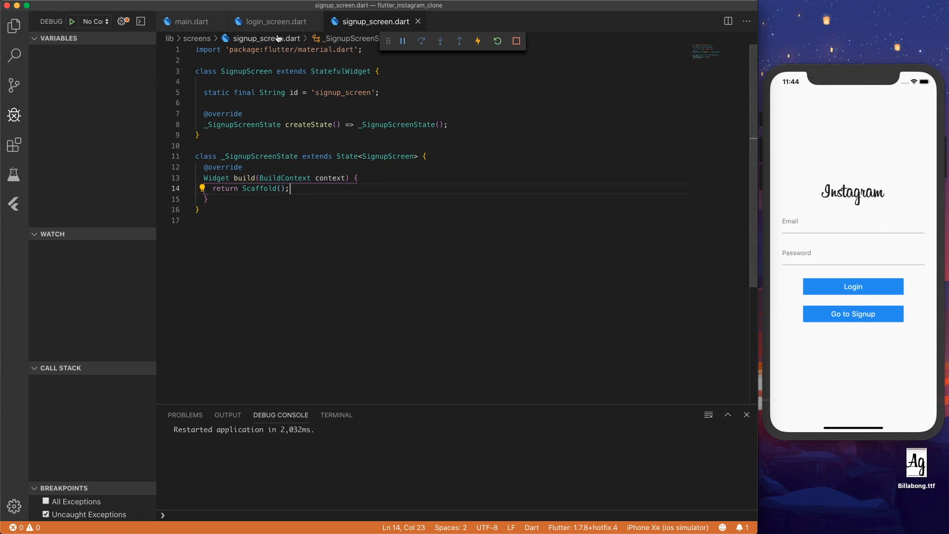
# Step: Copy the login screen's form key, fields, _submit method and buttons into signup_screen.dart
pyautogui.click(273, 21)
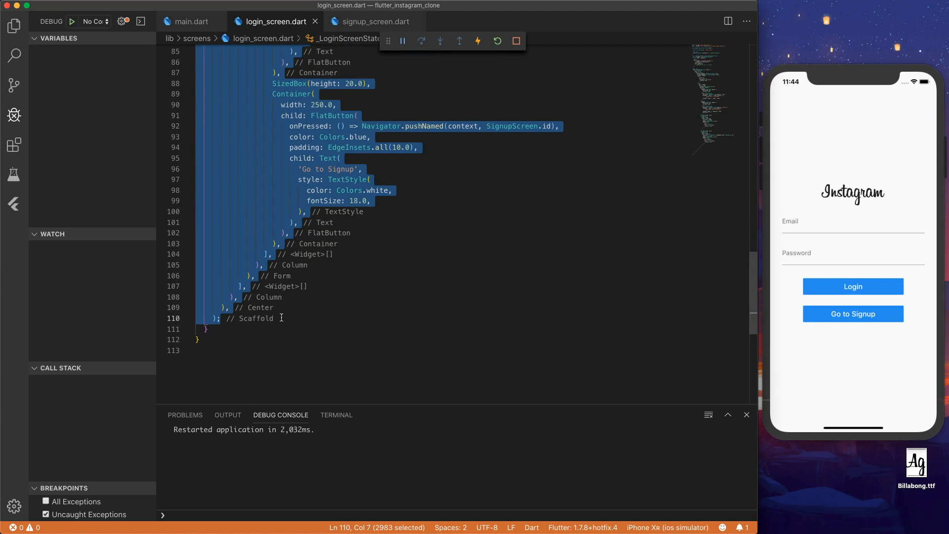
pyautogui.click(374, 22)
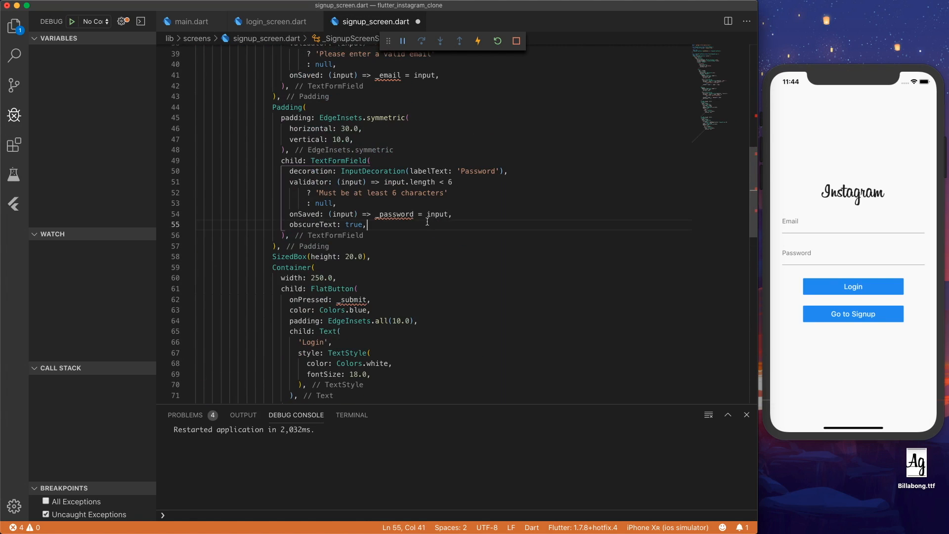
pyautogui.click(271, 22)
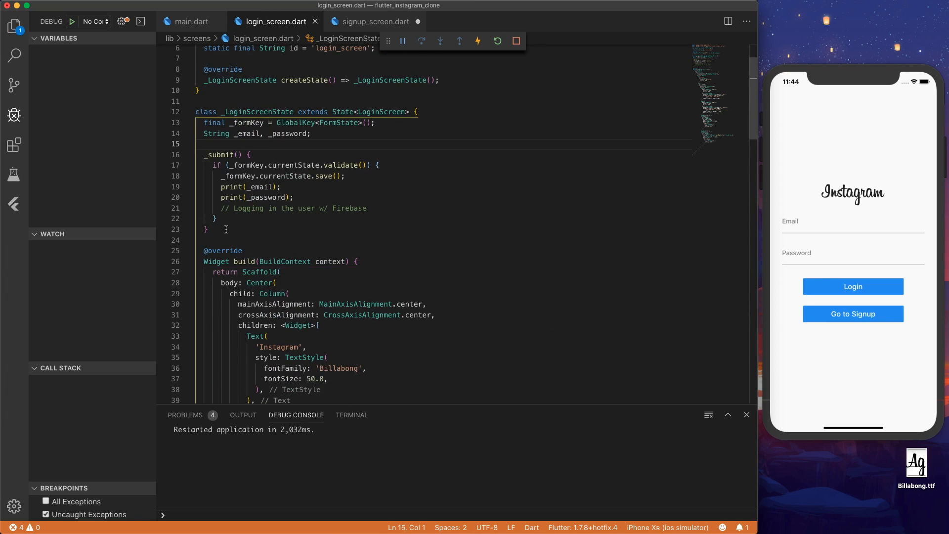
pyautogui.moveTo(206, 123); pyautogui.dragTo(206, 228)
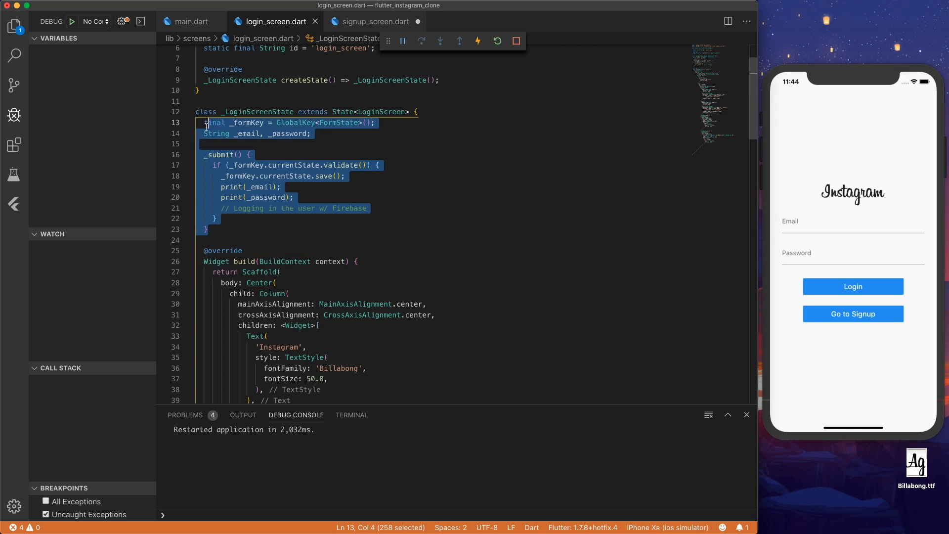
pyautogui.click(376, 22)
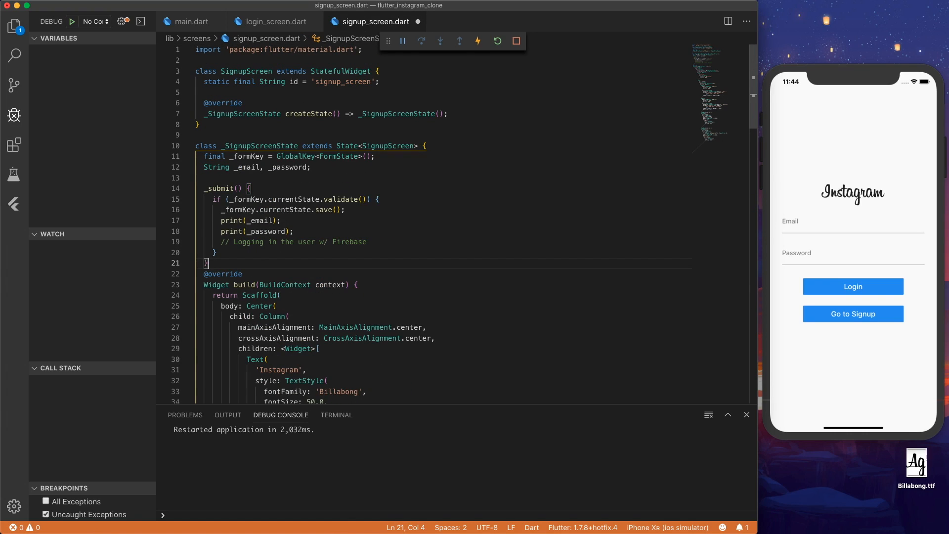
pyautogui.click(477, 41)
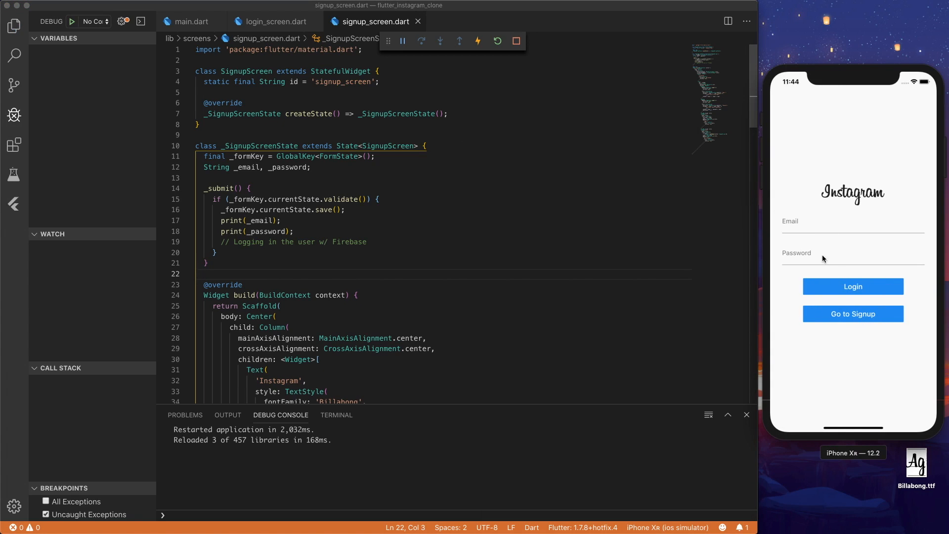
pyautogui.scroll(-3)
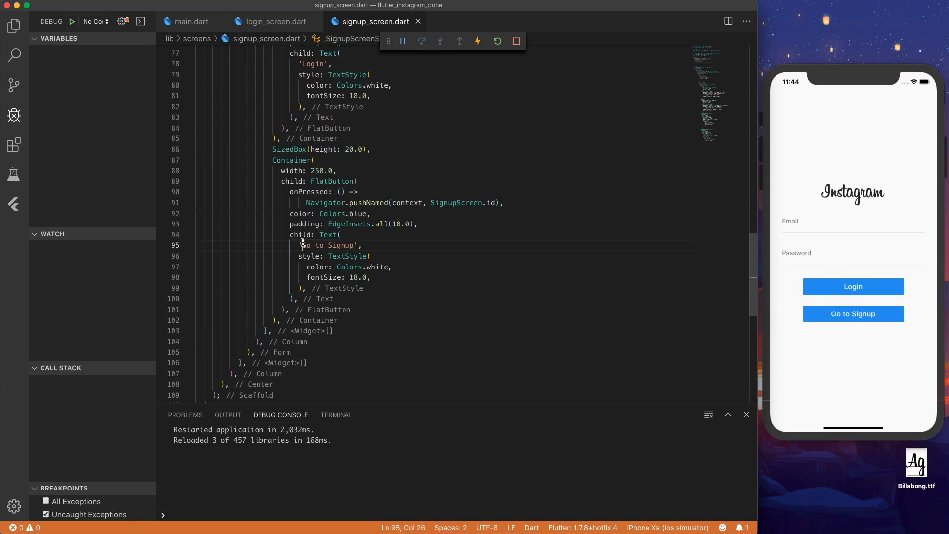
# Step: Relabel the second button 'Back to Login' and make it call Navigator.pop(context)
pyautogui.press('Backspace')
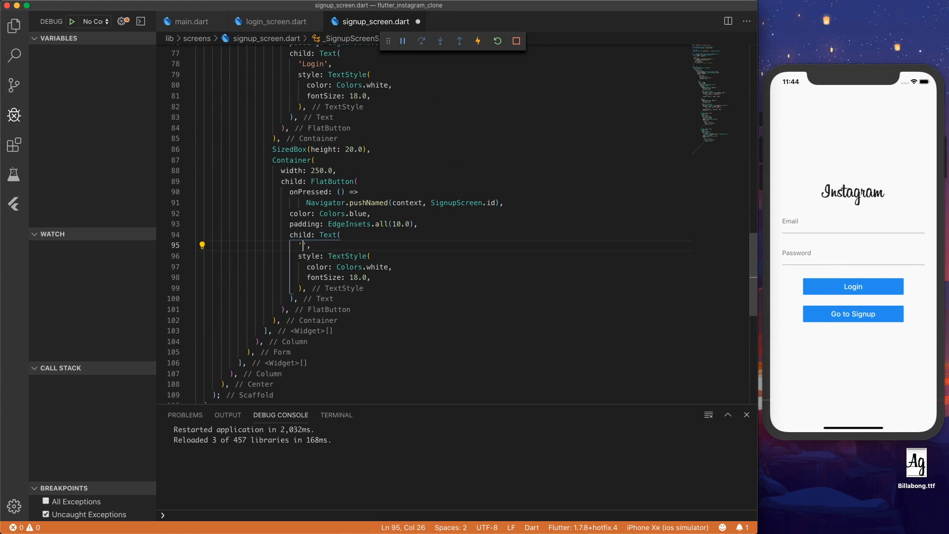
pyautogui.write('Back to Login')
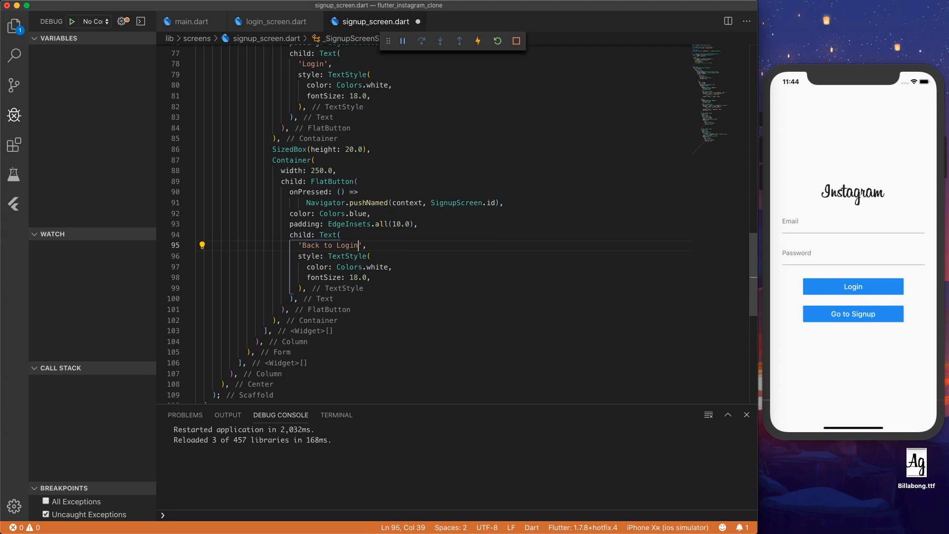
pyautogui.click(477, 41)
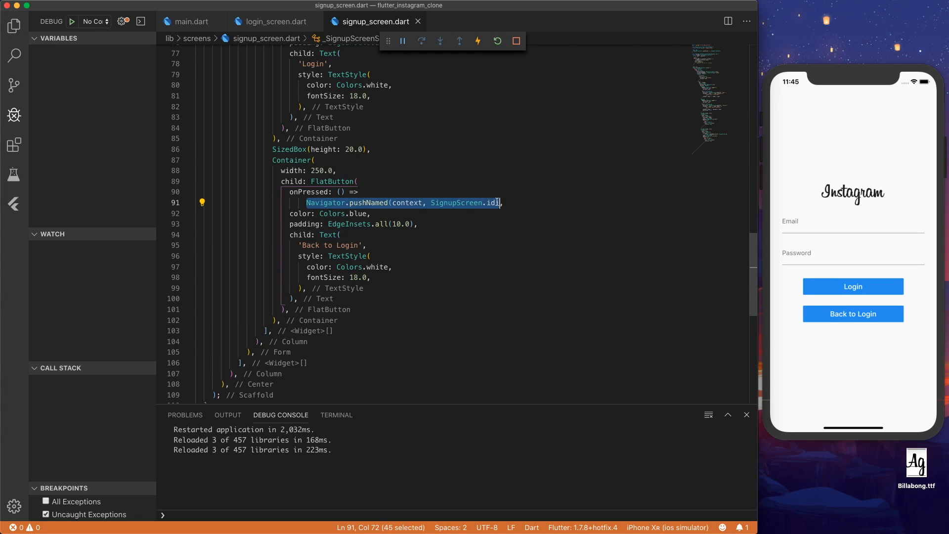
pyautogui.write('Na,')
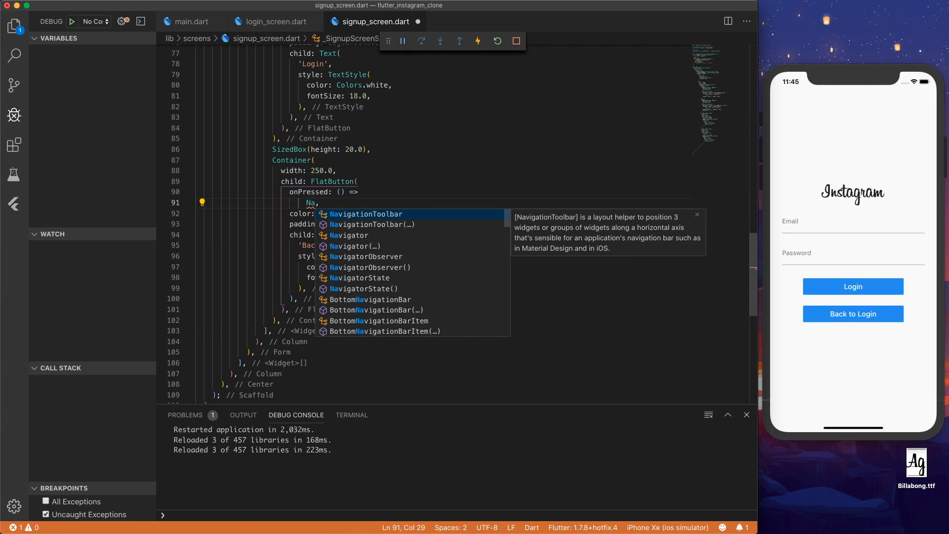
pyautogui.write('Navigator.pop(context)')
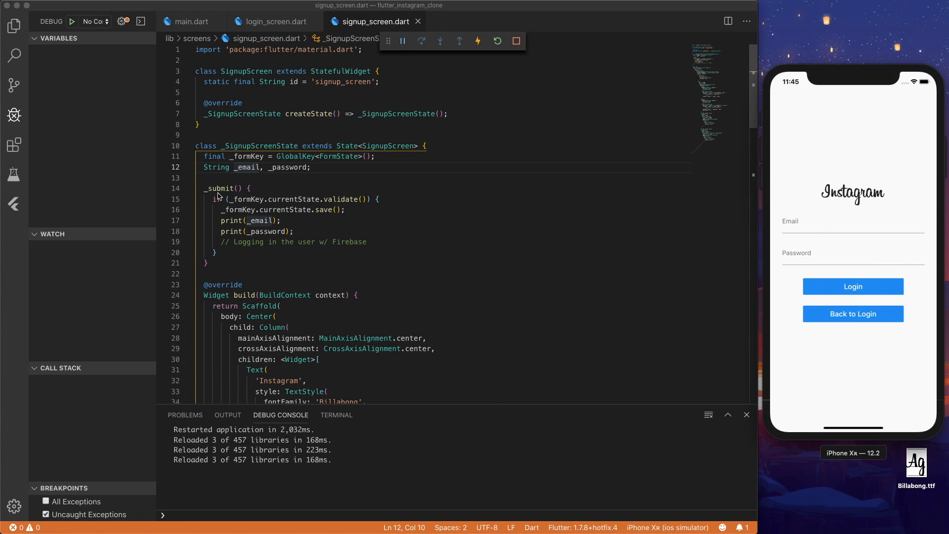
# Step: Declare String _name, print it in _submit, and relabel the first button 'Sign Up'
pyautogui.write('_name,')
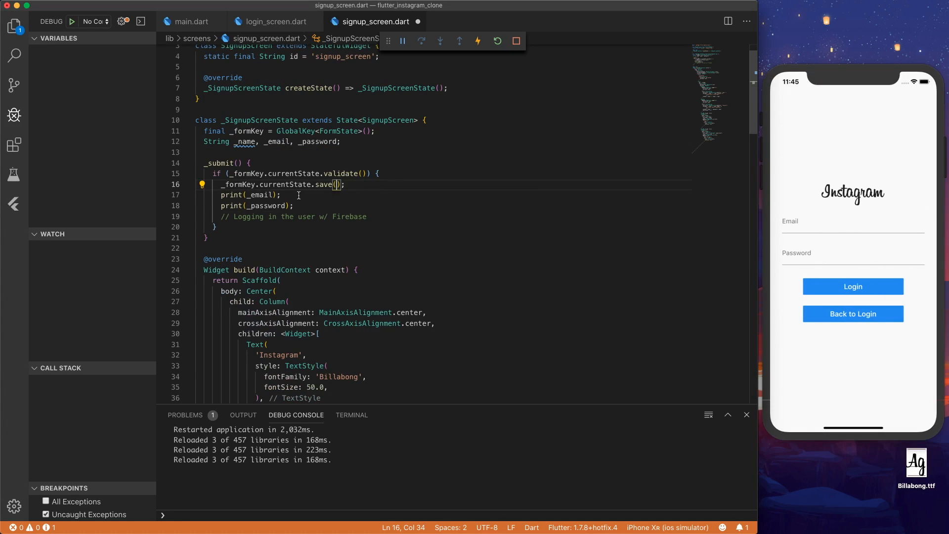
pyautogui.click(245, 194)
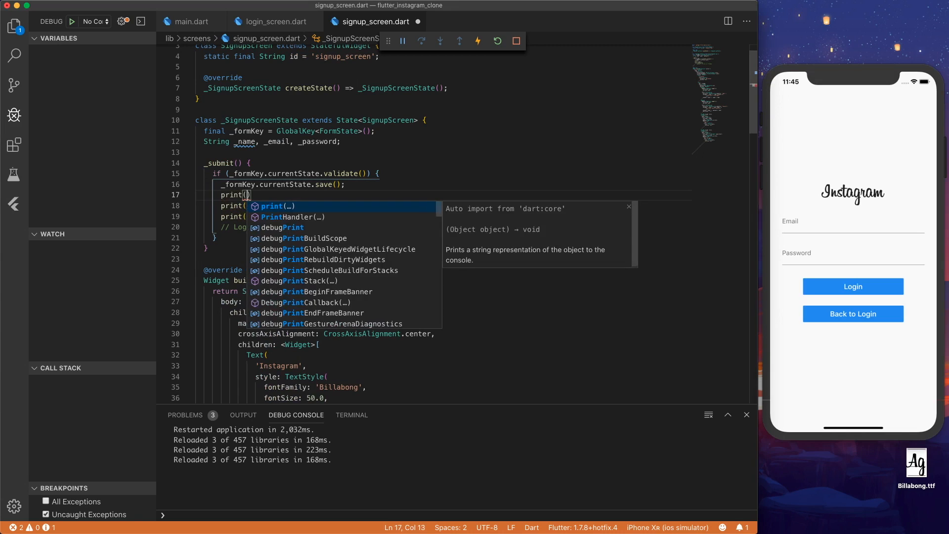
pyautogui.write('_name')
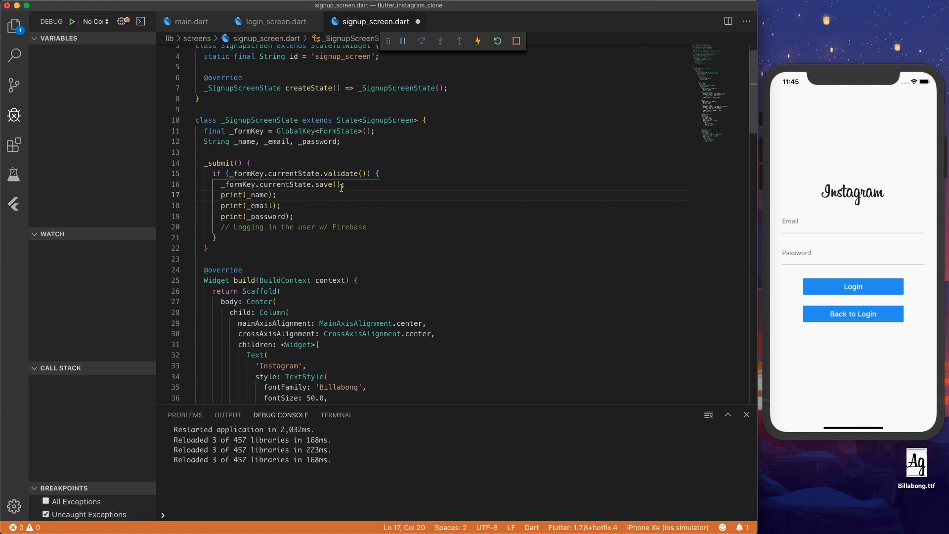
pyautogui.scroll(-3)
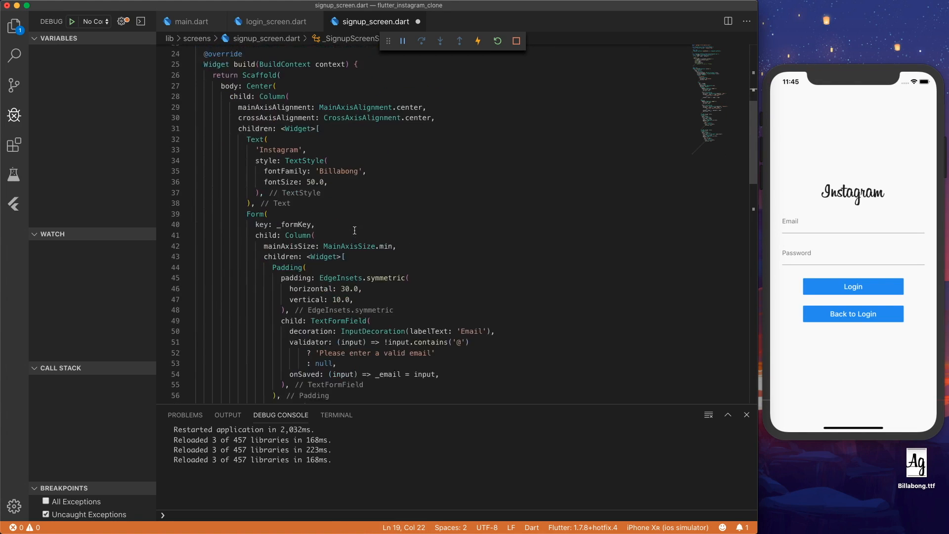
pyautogui.scroll(-3)
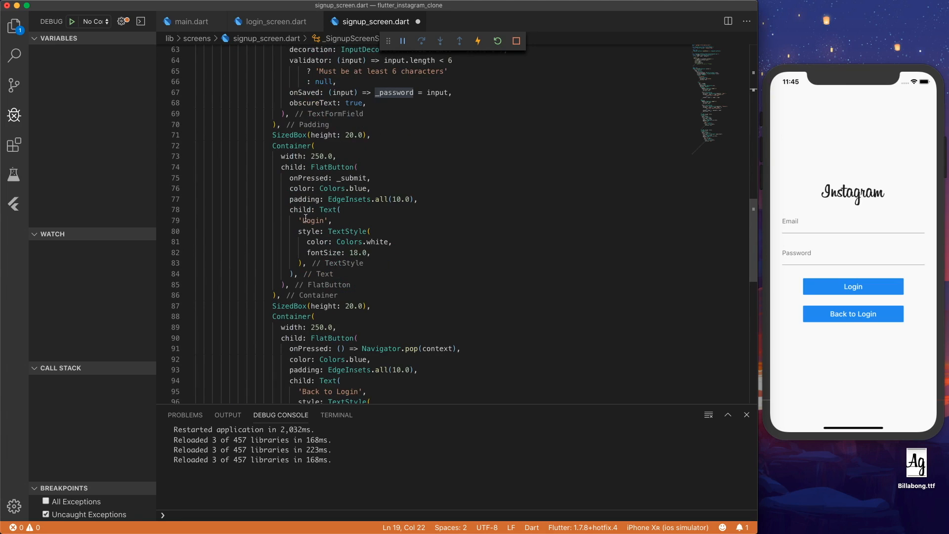
pyautogui.write('Sign')
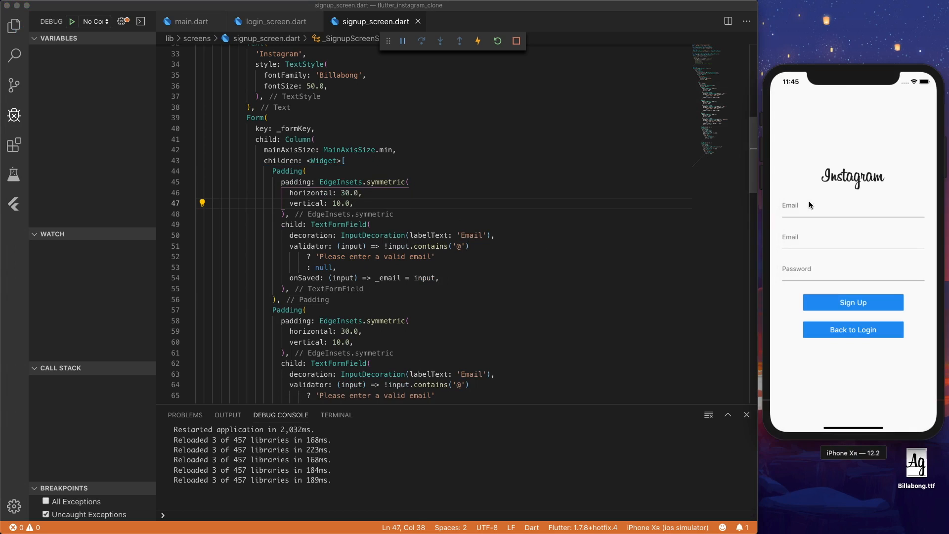
# Step: Label the top field 'Name', validate it with input.isEmpty, and save its input into _name
pyautogui.click(853, 210)
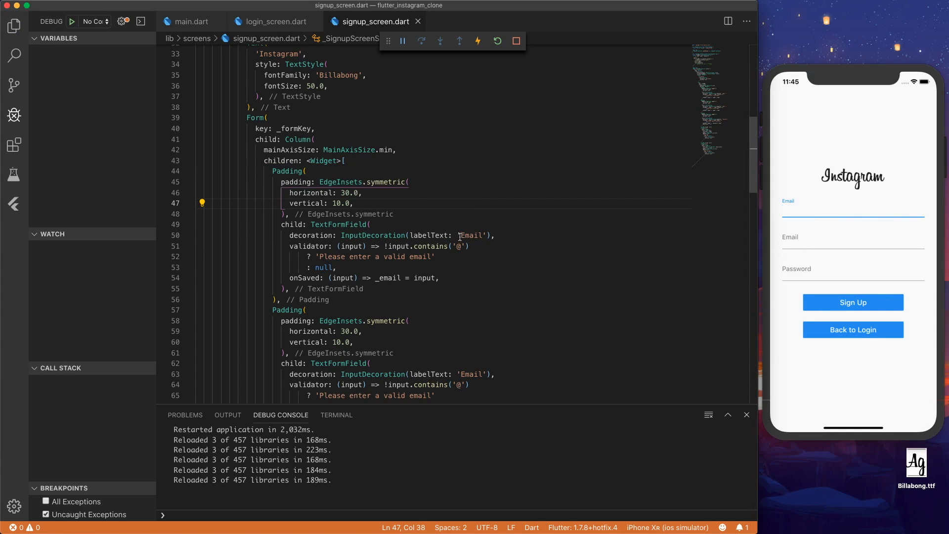
pyautogui.write('Name')
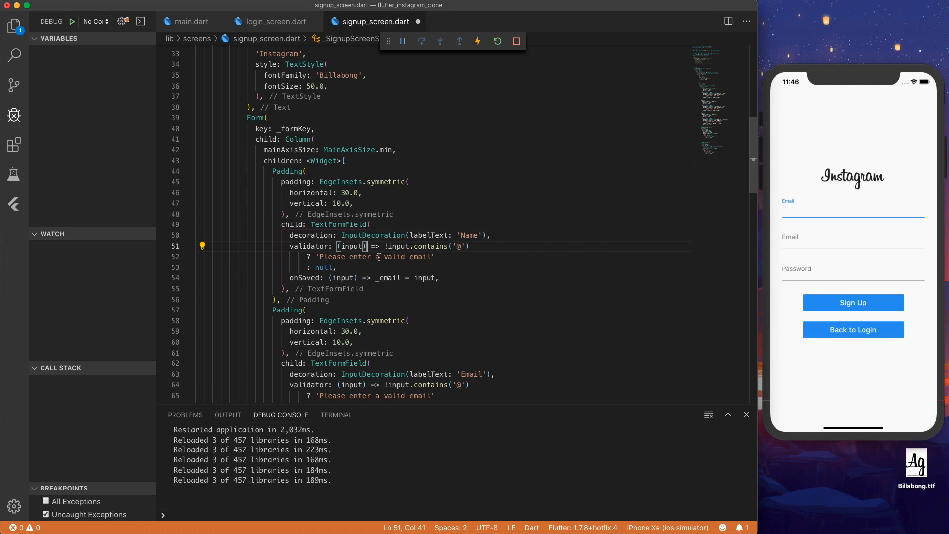
pyautogui.doubleClick(420, 258)
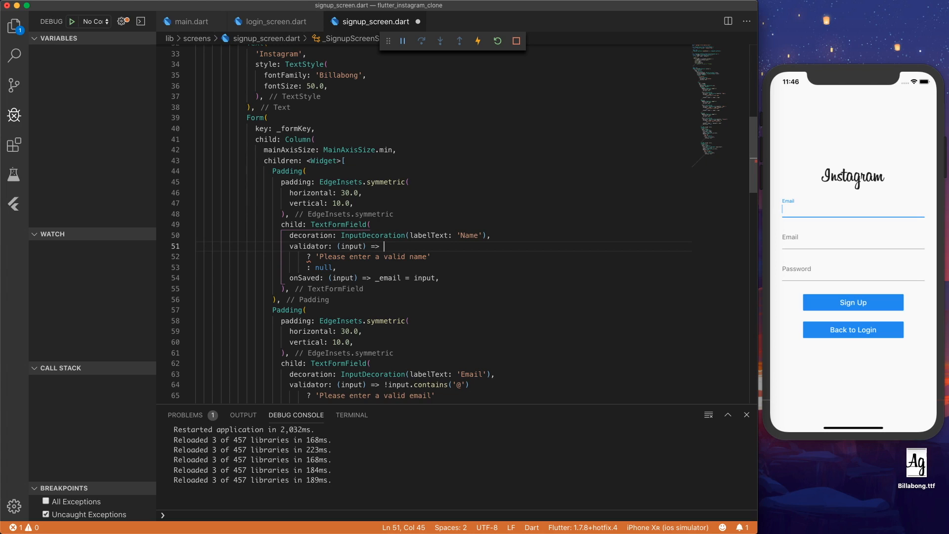
pyautogui.write('input.')
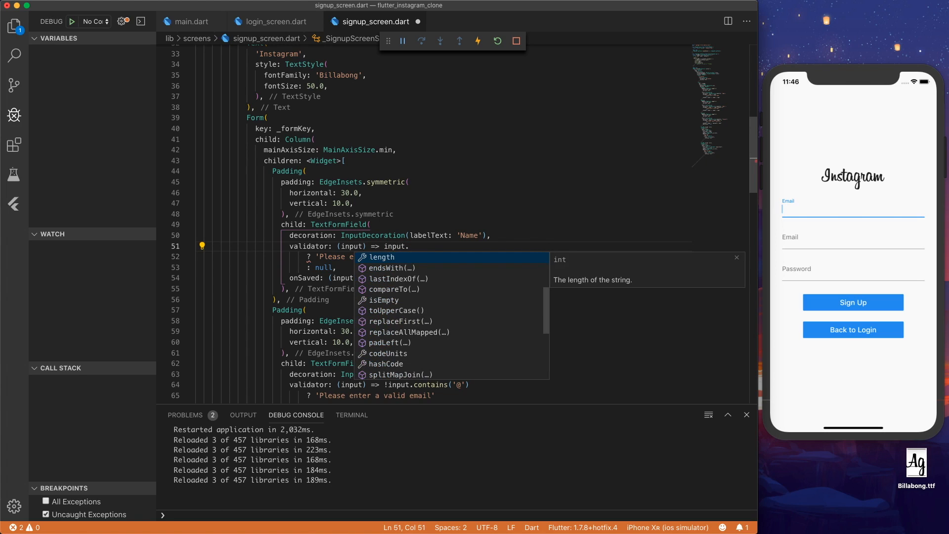
pyautogui.write('isEmpty')
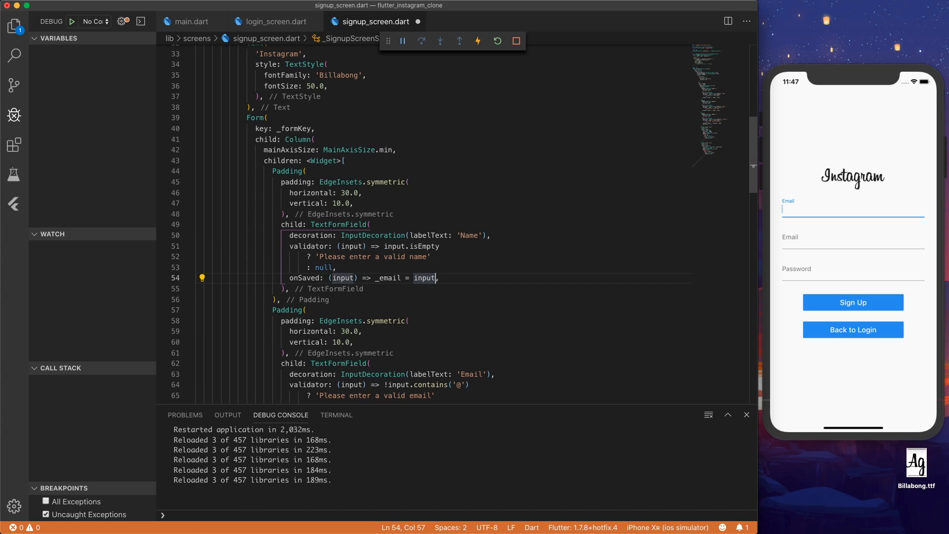
pyautogui.doubleClick(387, 278)
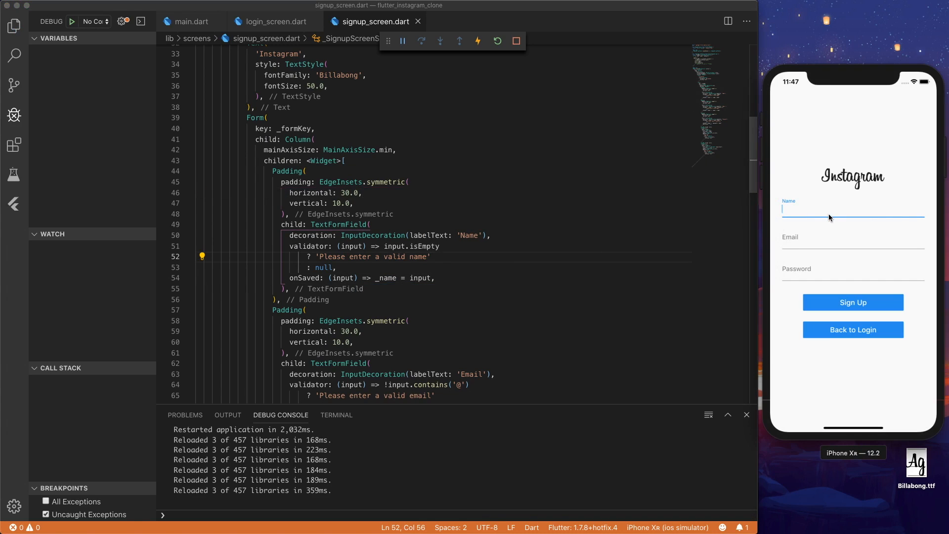
pyautogui.moveTo(837, 289)
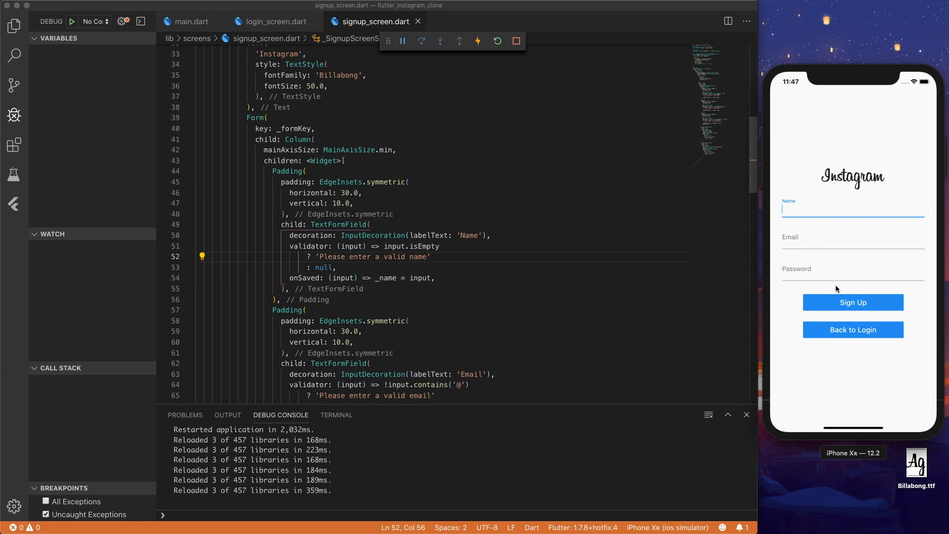
# Step: Switch the Name validator to input.trim().isEmpty and submit the signup form to check it
pyautogui.click(853, 303)
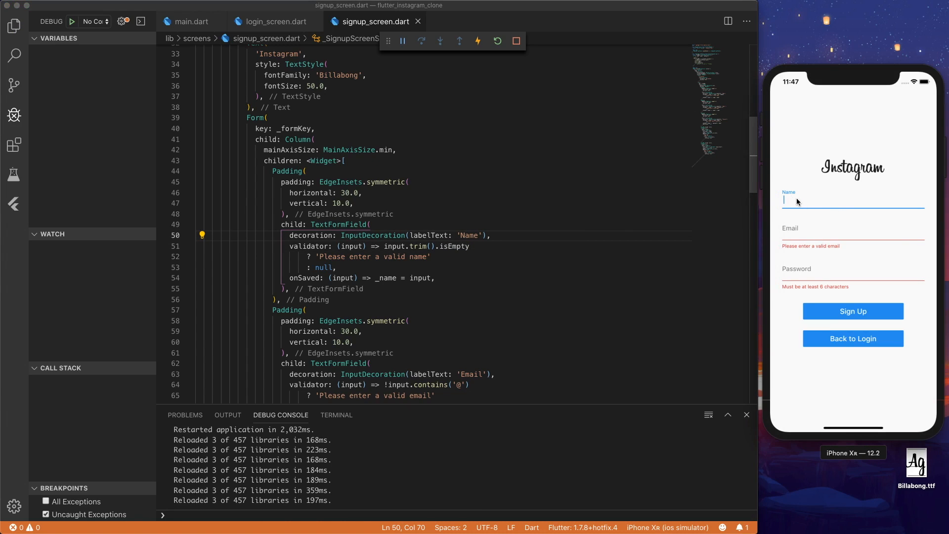
pyautogui.moveTo(867, 312)
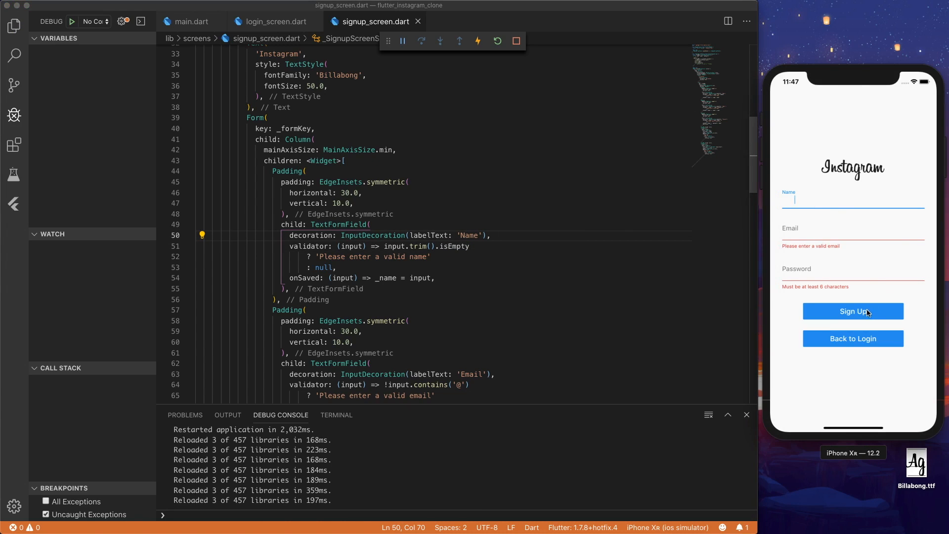
pyautogui.click(853, 311)
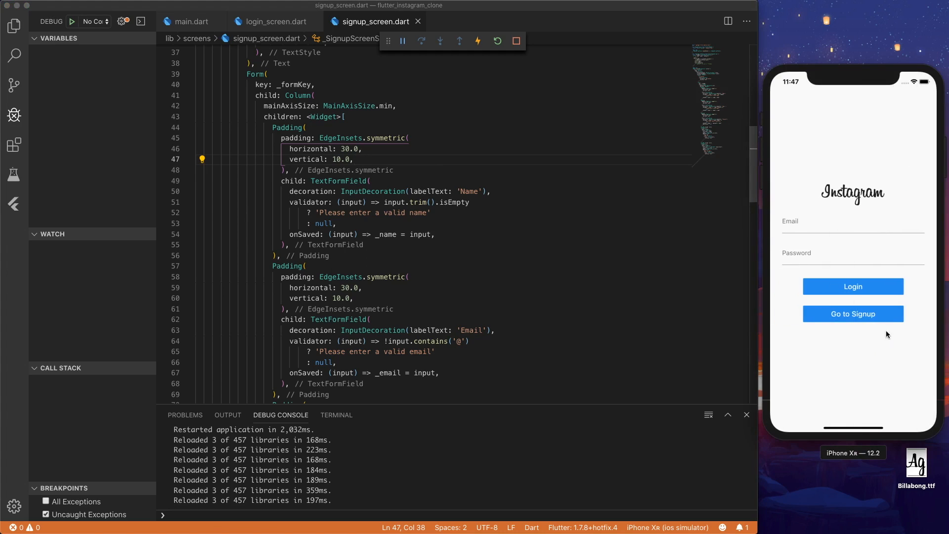
pyautogui.moveTo(862, 279)
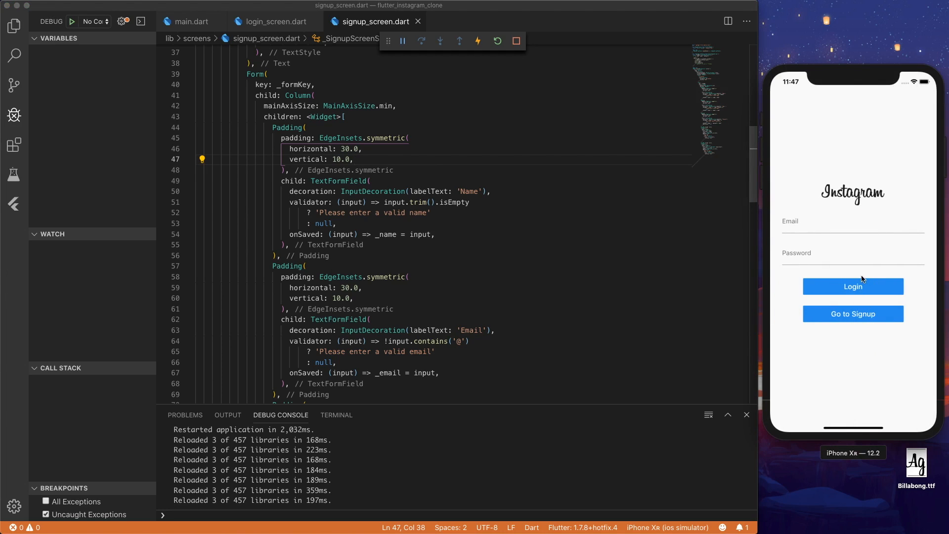
# Step: In the simulator submit Login empty, go to Signup, then return via Back to Login
pyautogui.click(854, 287)
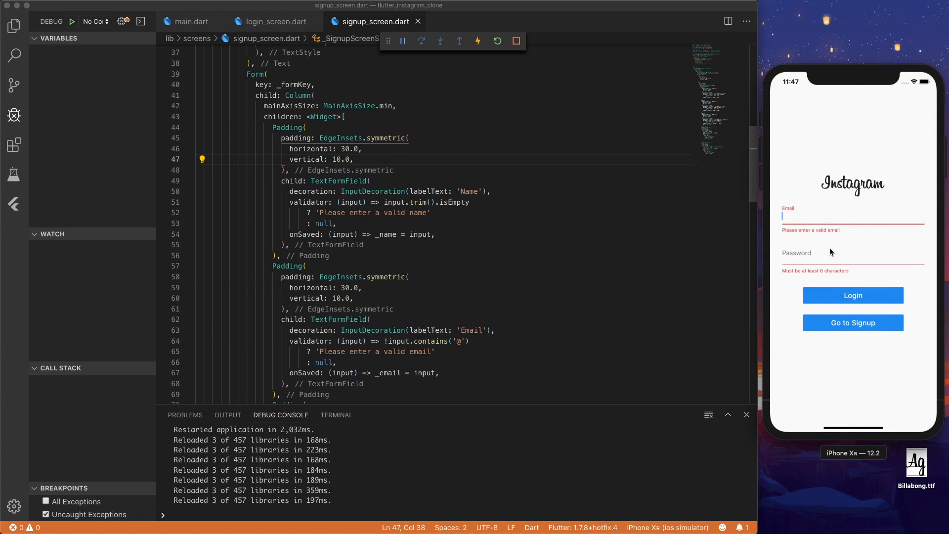
pyautogui.click(853, 322)
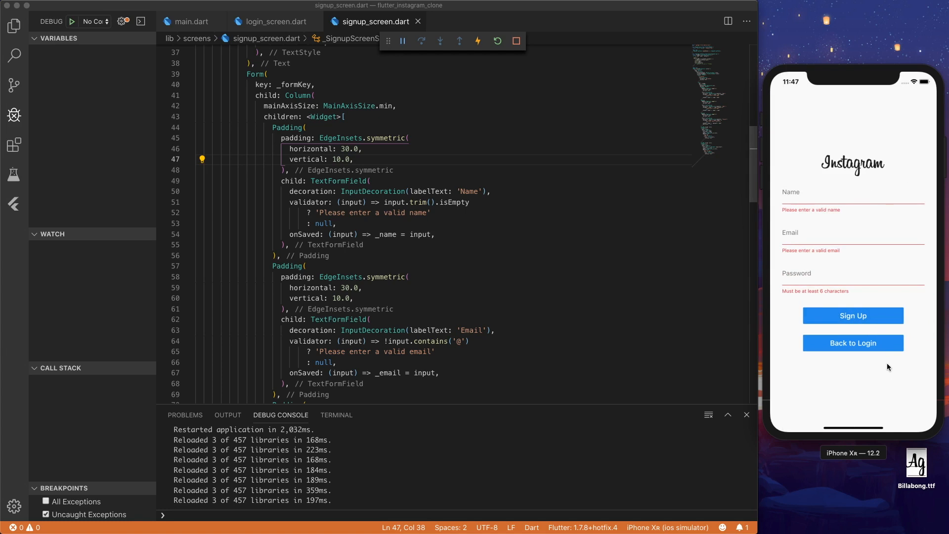
pyautogui.click(853, 343)
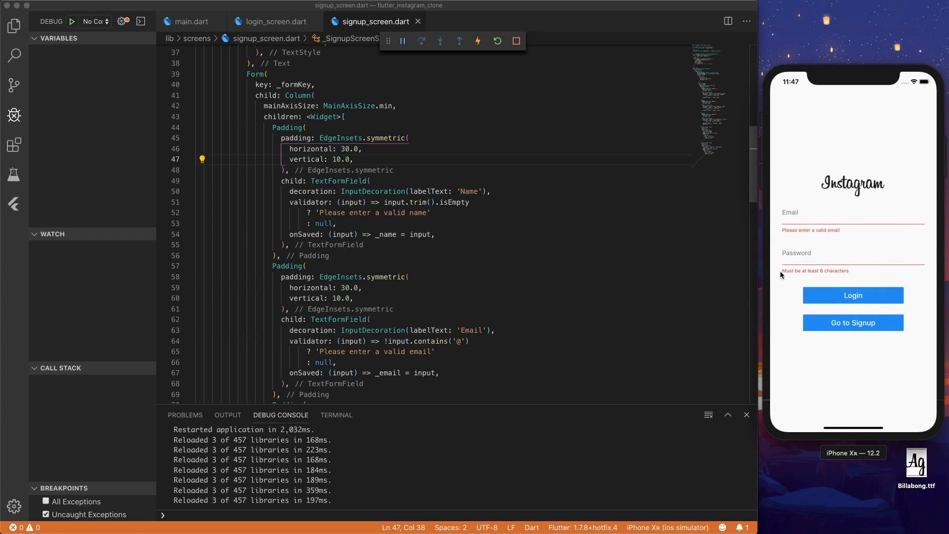
pyautogui.moveTo(684, 271)
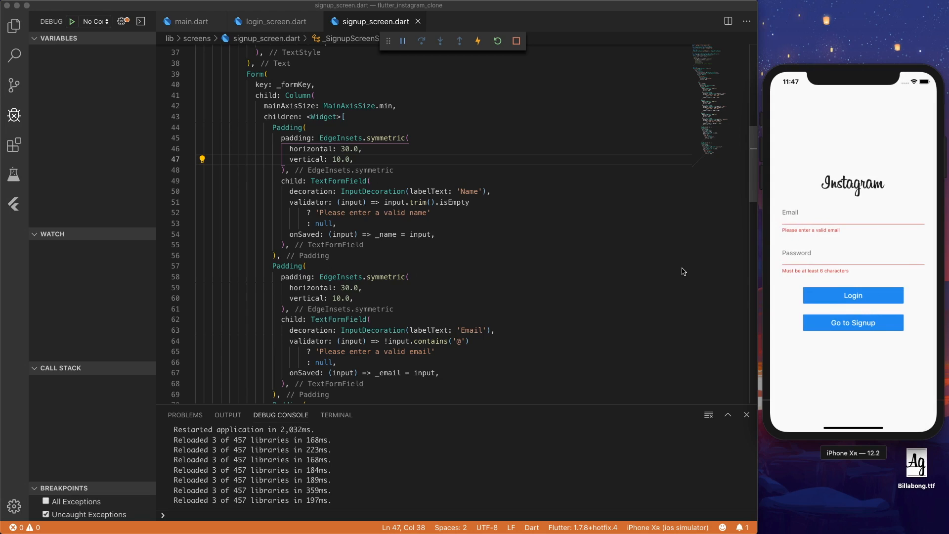